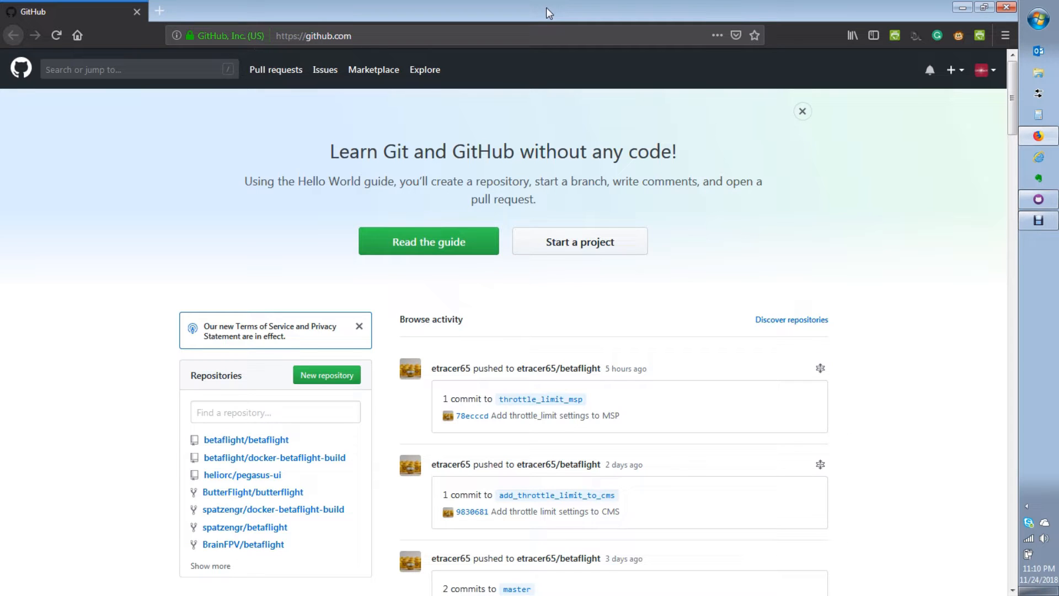
Open betaflight/betaflight on GitHub and select its HTTPS clone URL
click(139, 69)
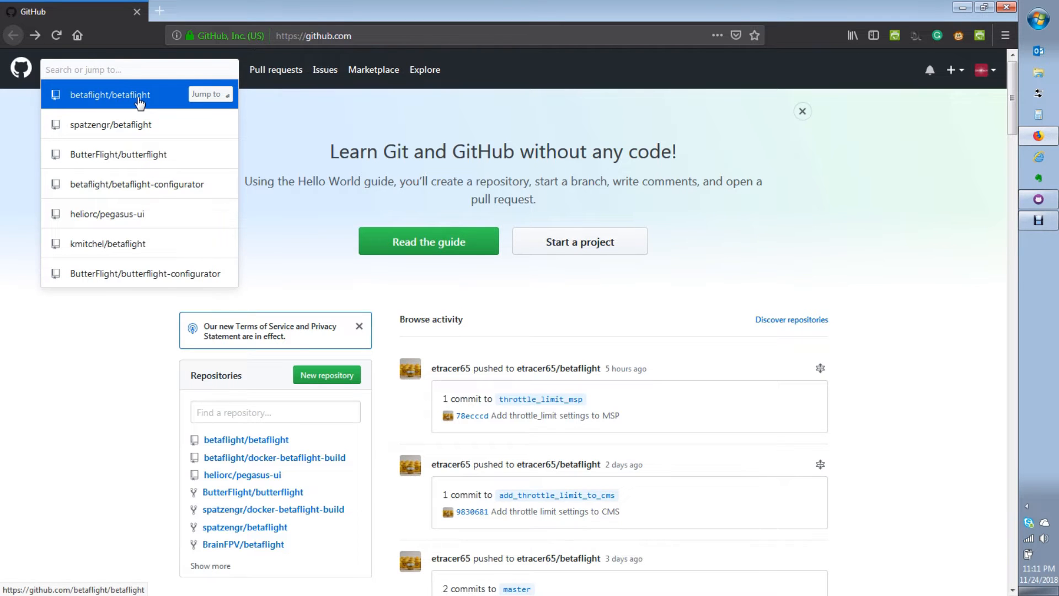
click(109, 94)
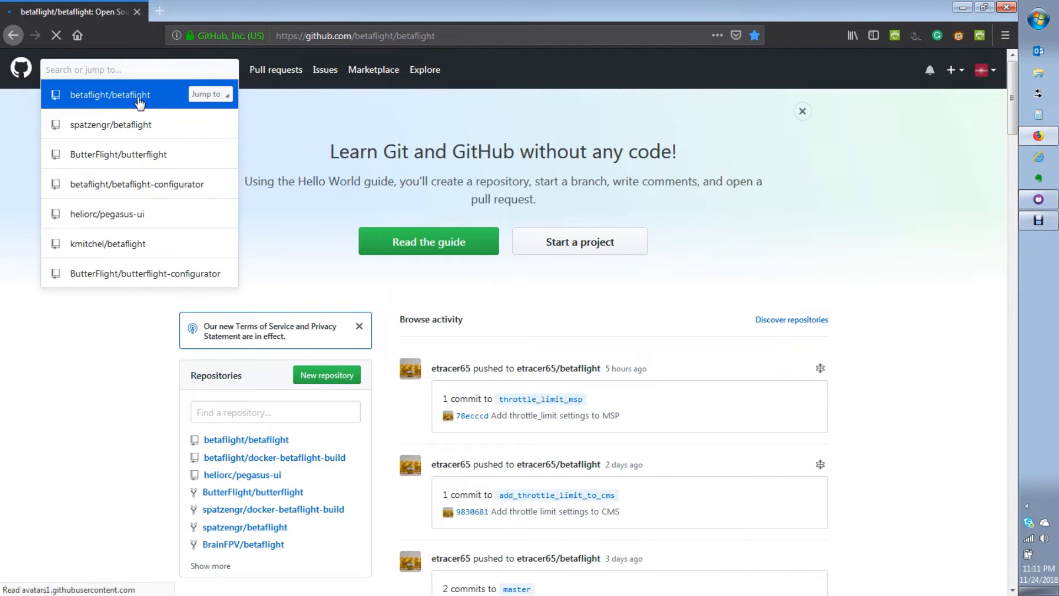
click(109, 94)
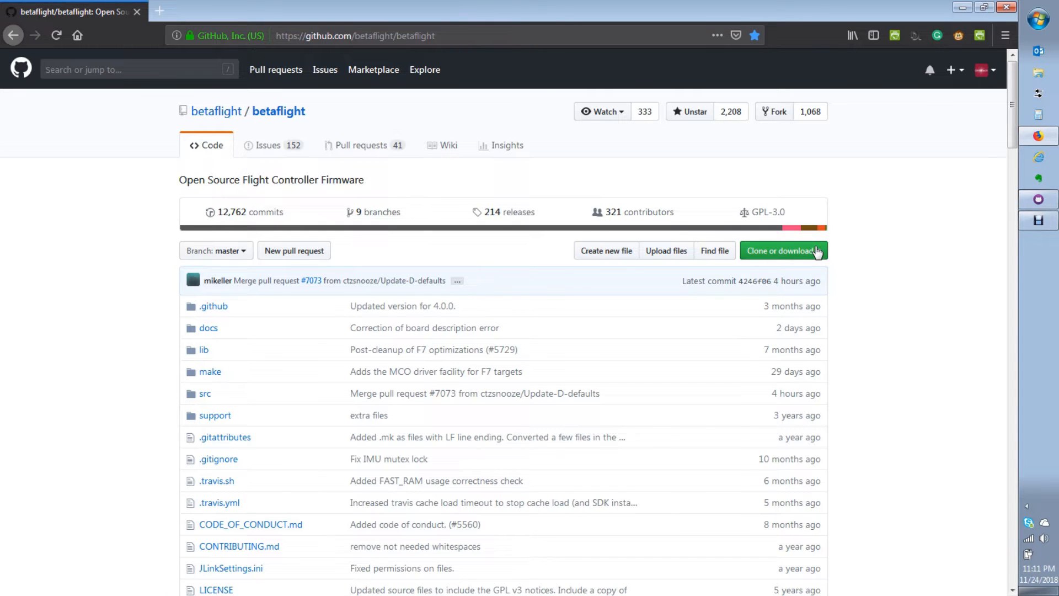
click(781, 251)
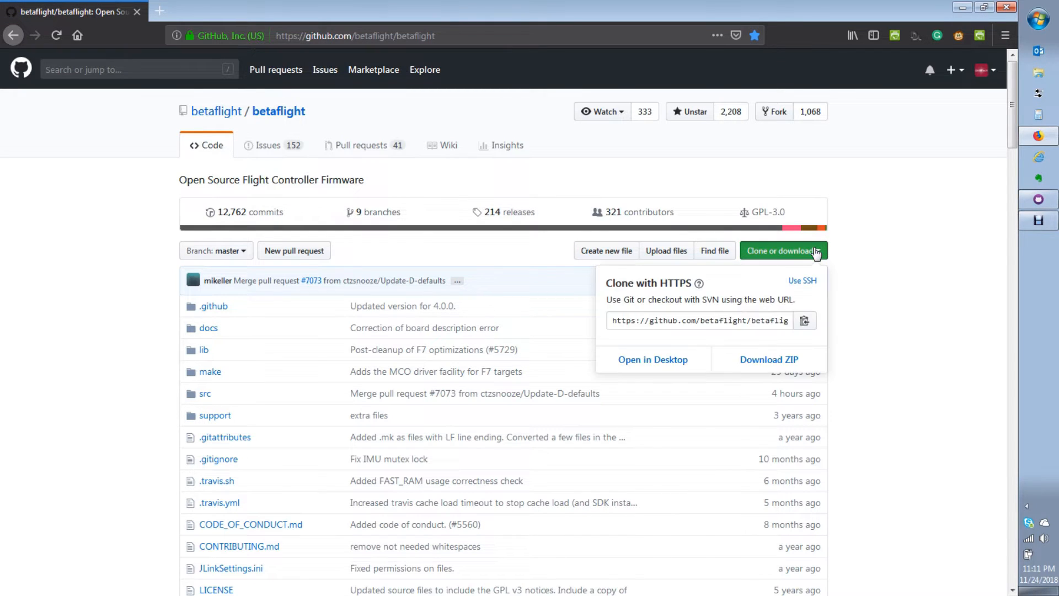
click(698, 320)
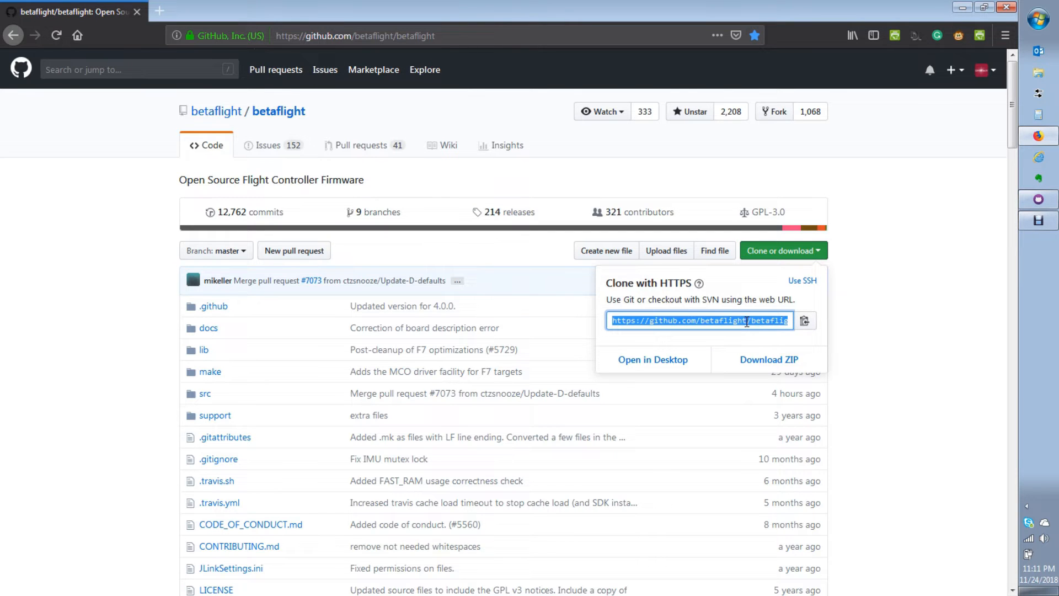
Open GitHub Desktop's Clone repository dialog on the URL tab
click(652, 358)
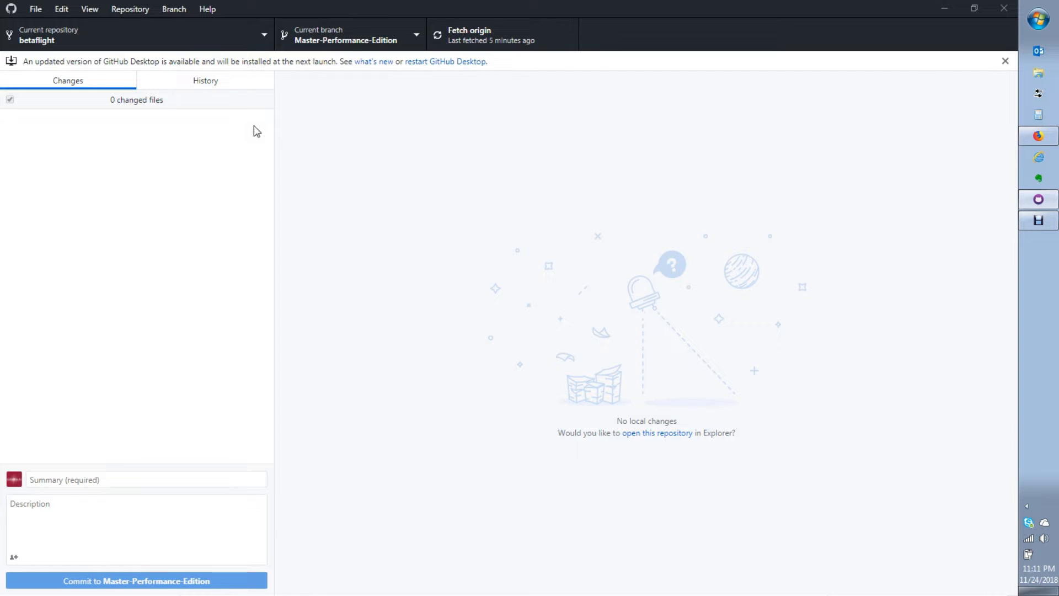
click(35, 9)
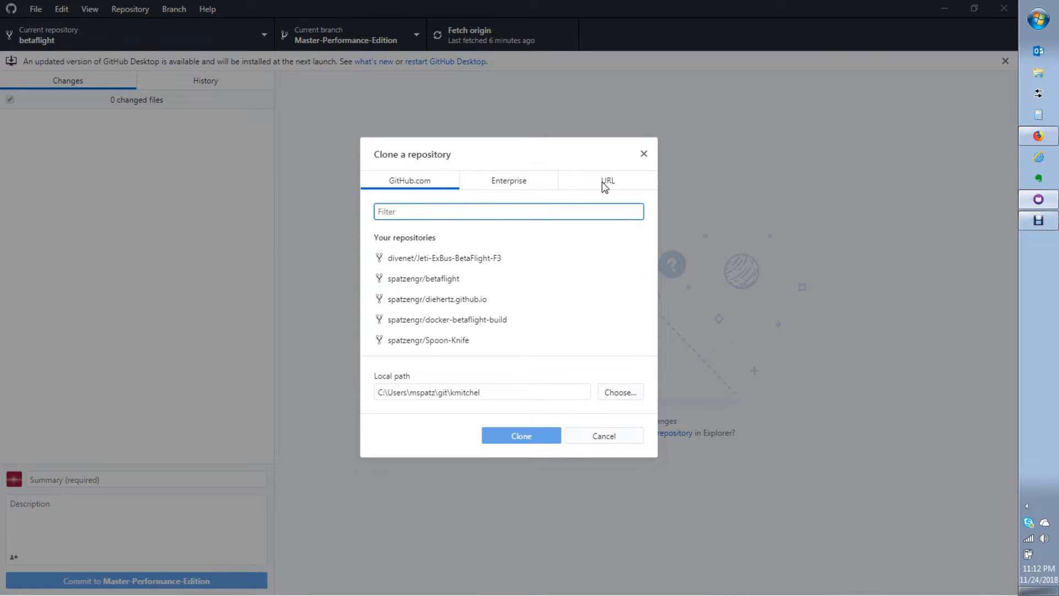
click(607, 181)
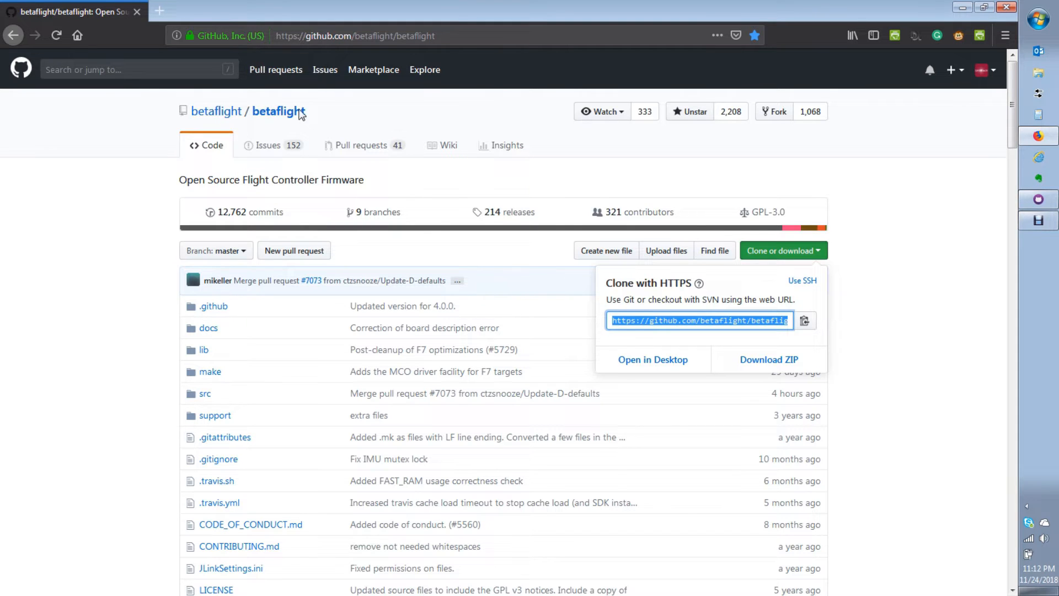
mouse_move(305, 112)
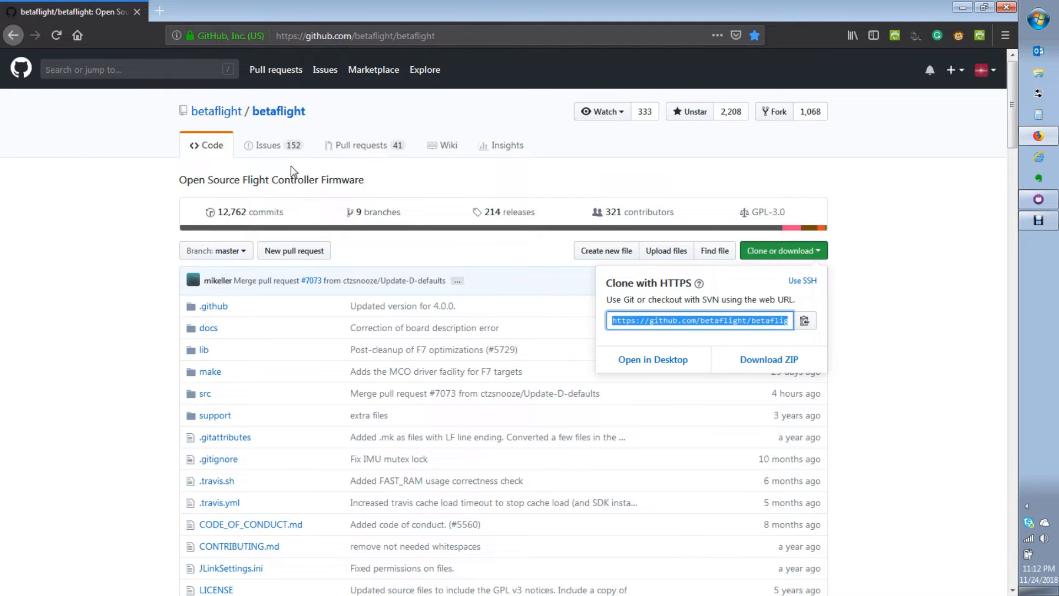
mouse_move(295, 166)
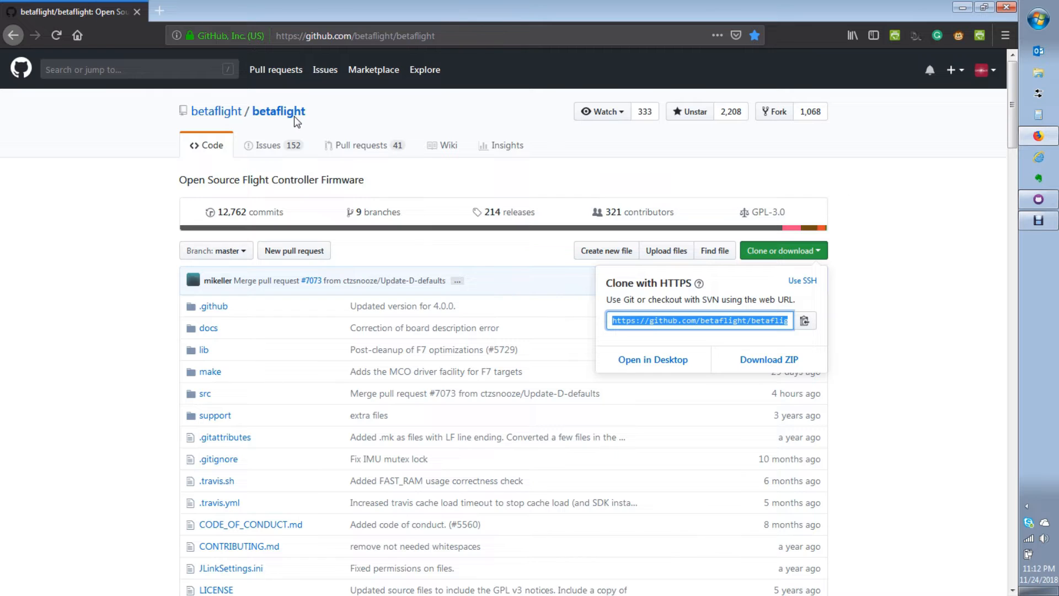
mouse_move(652, 359)
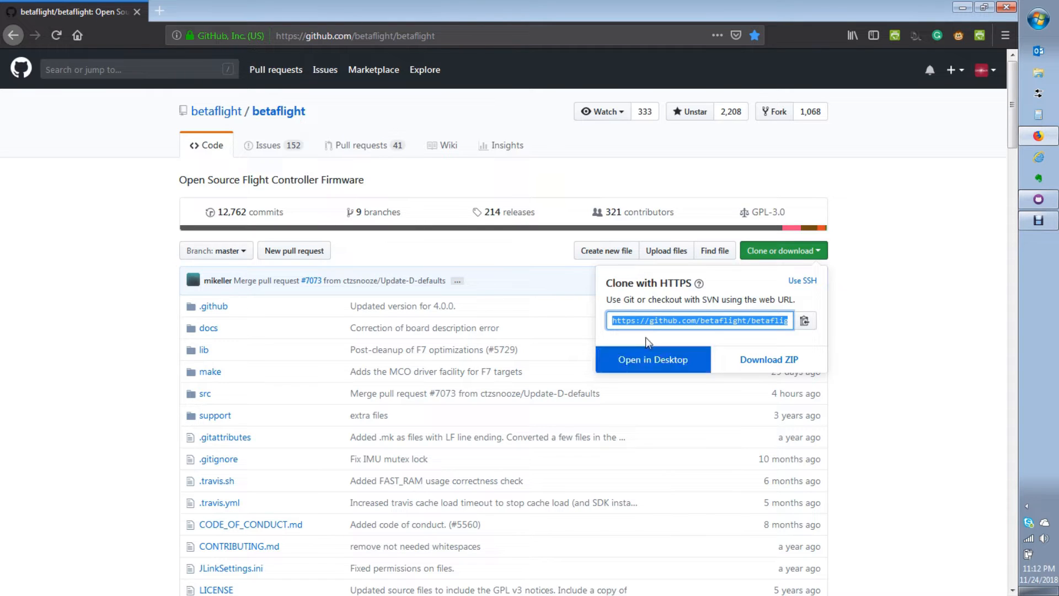
mouse_move(583, 353)
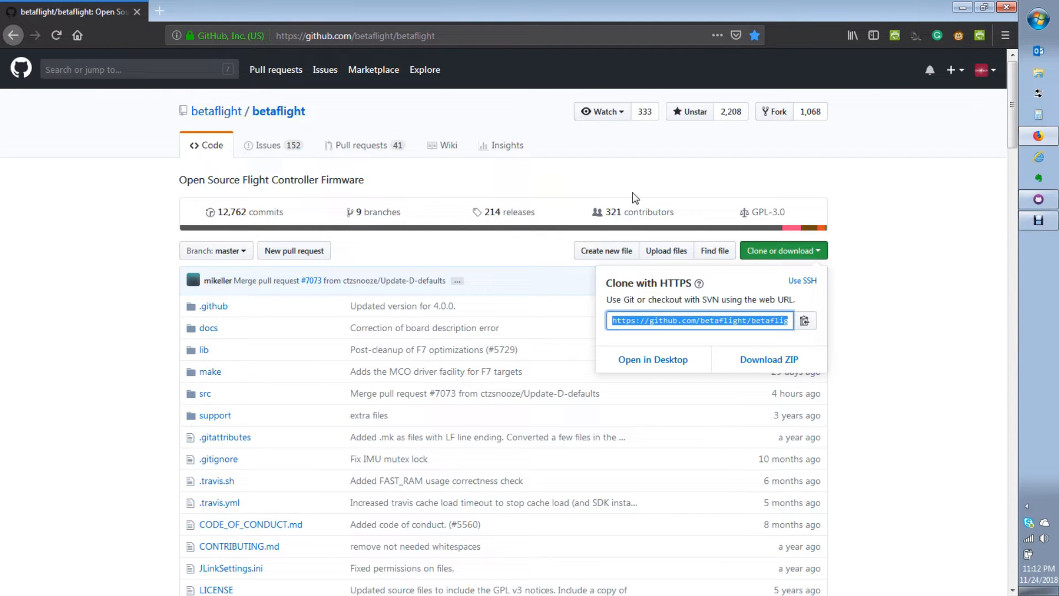
Dismiss the clone panel and account menu, then open GitHub's repository jump list
click(781, 250)
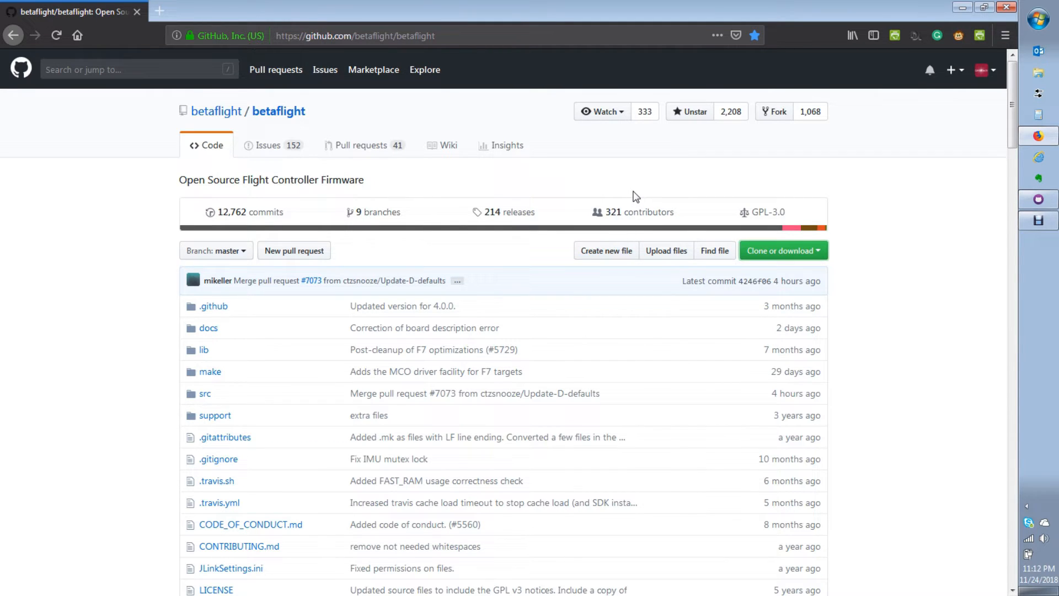
mouse_move(993, 74)
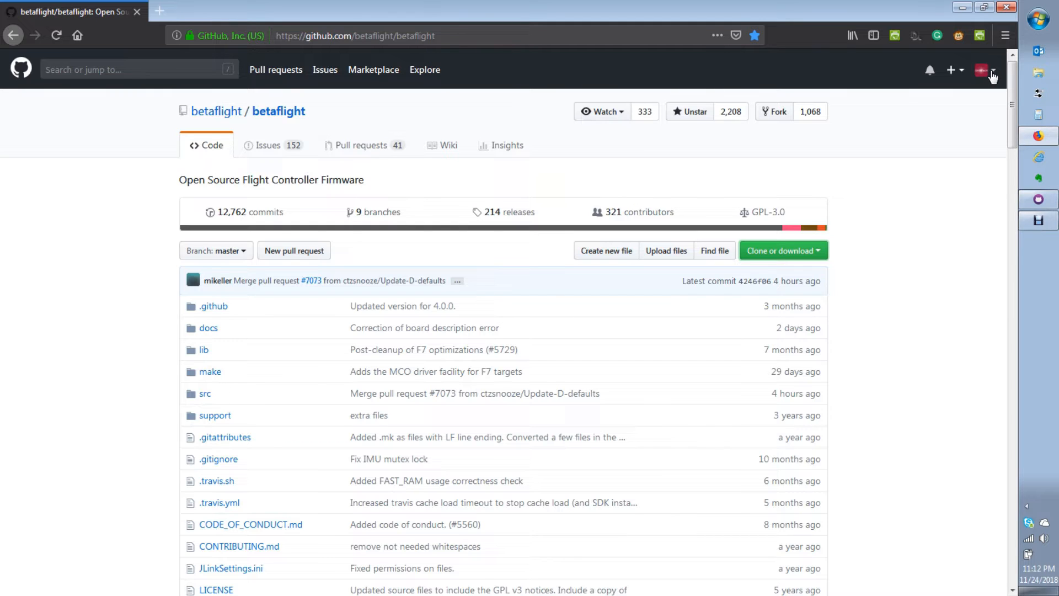
click(983, 69)
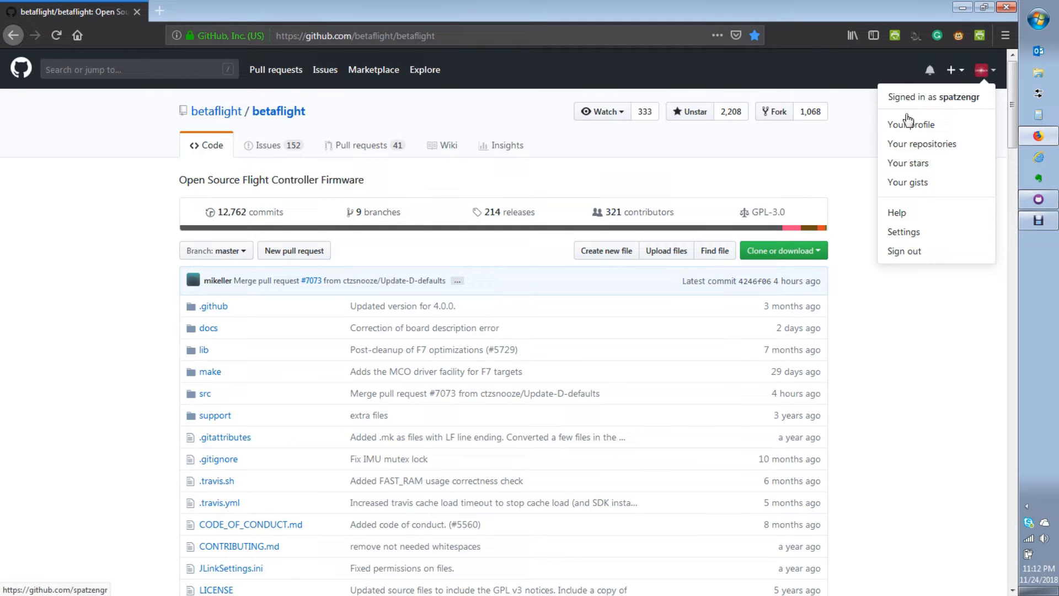
click(743, 182)
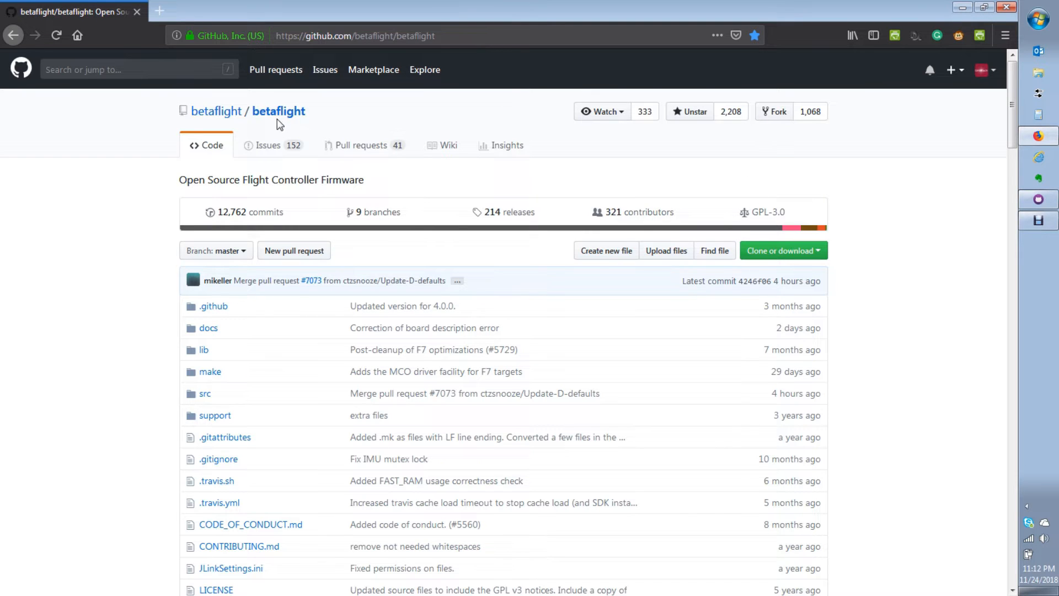
mouse_move(641, 211)
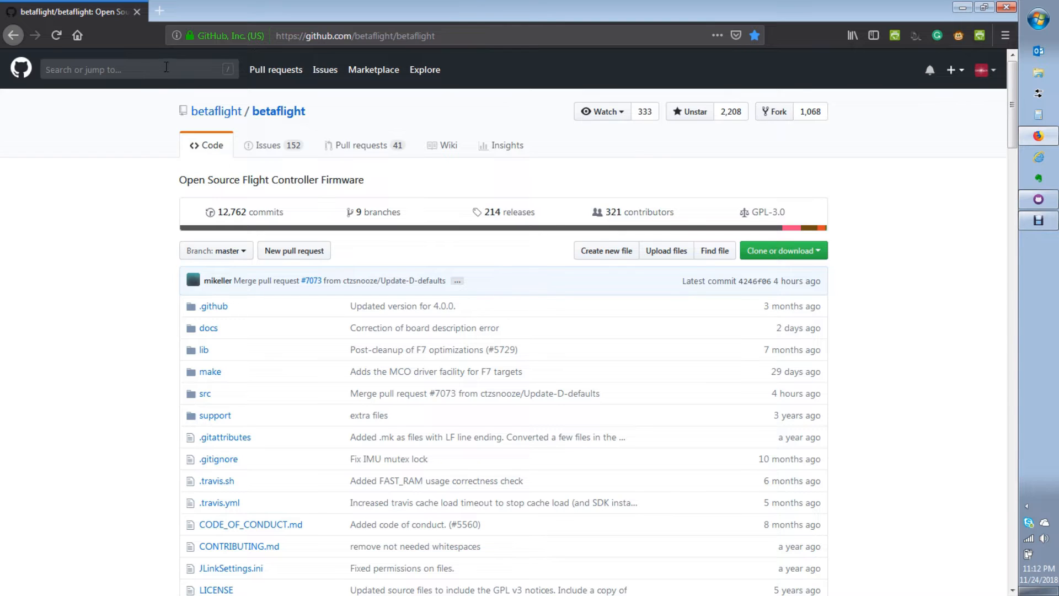
click(138, 69)
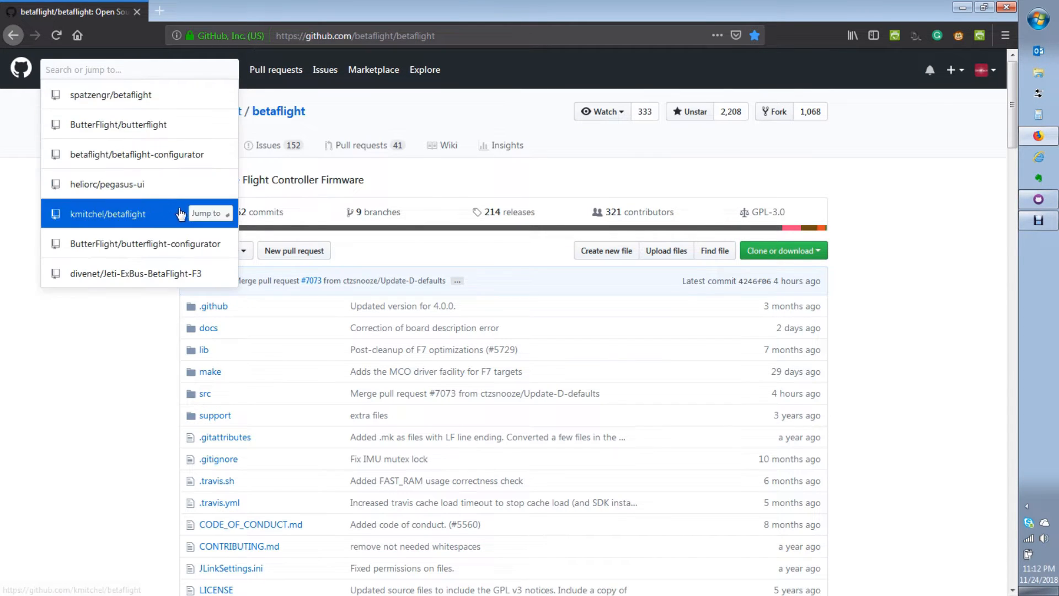
Fork betaflight/betaflight-configurator into spatzengr and reload until the fork page appears
click(136, 154)
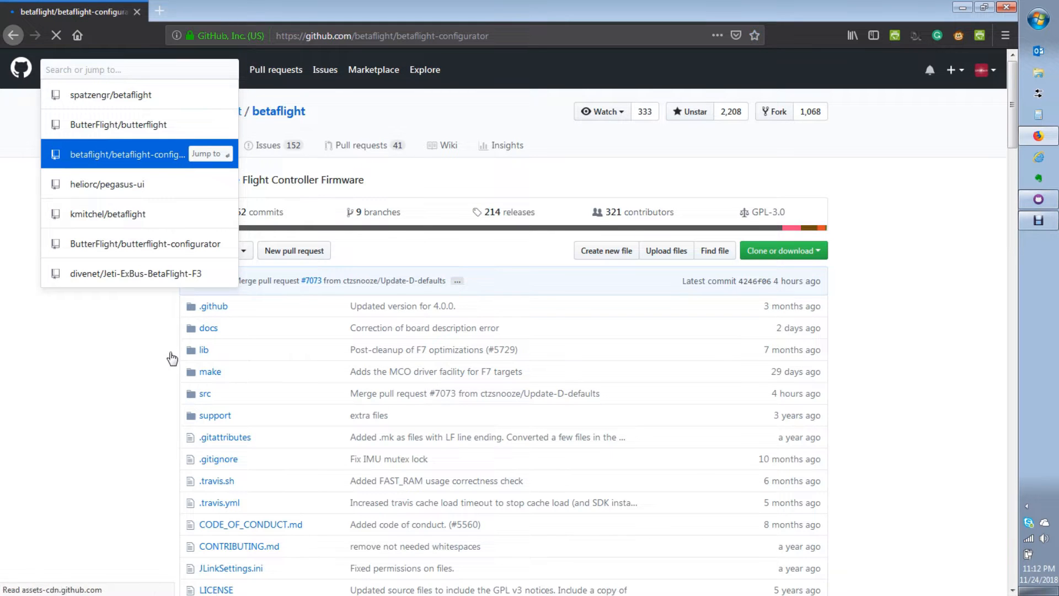
click(127, 154)
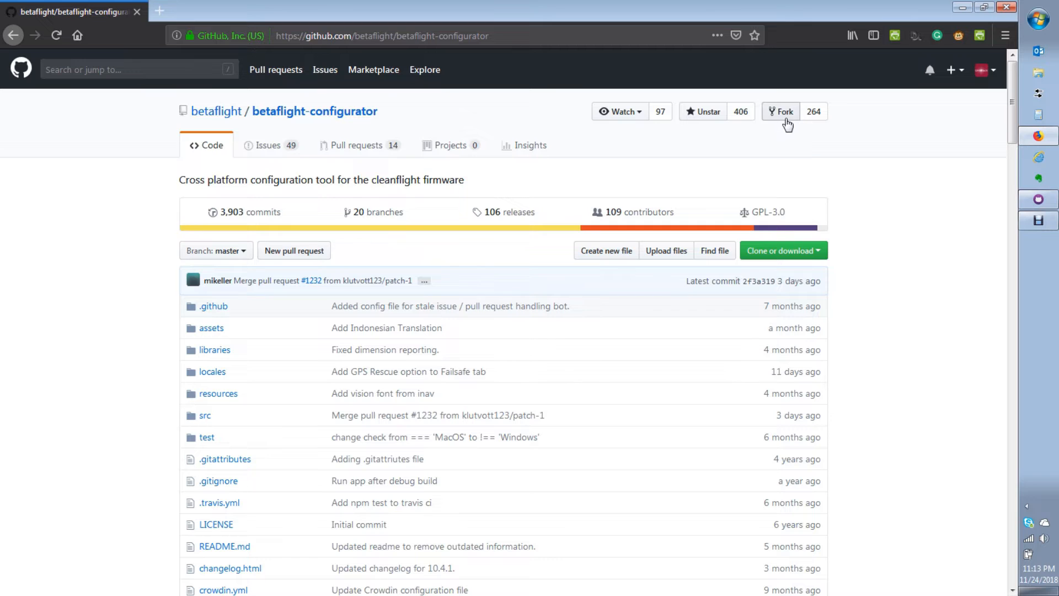
click(781, 112)
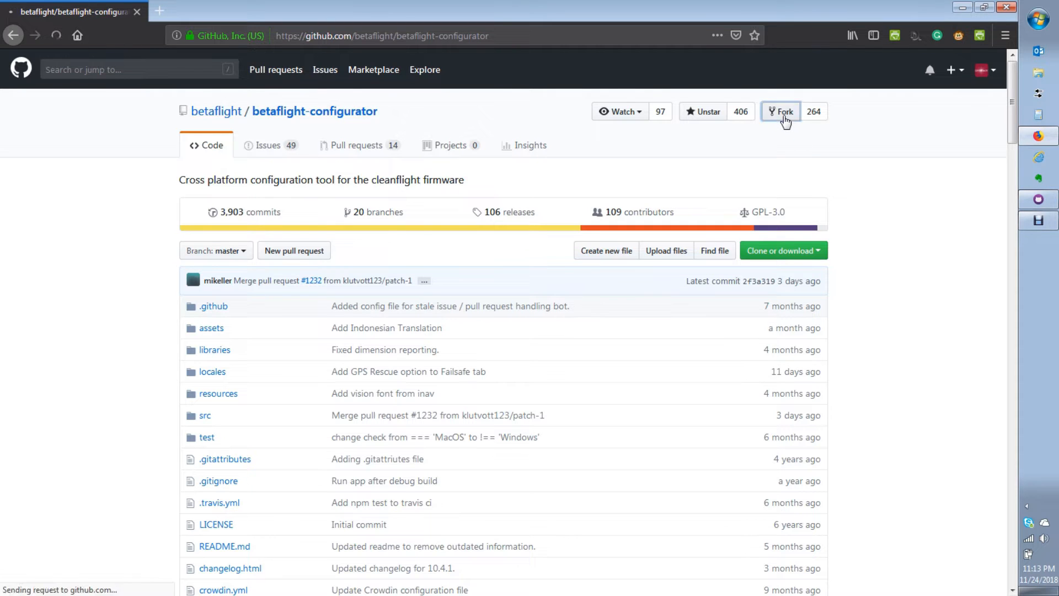
click(780, 110)
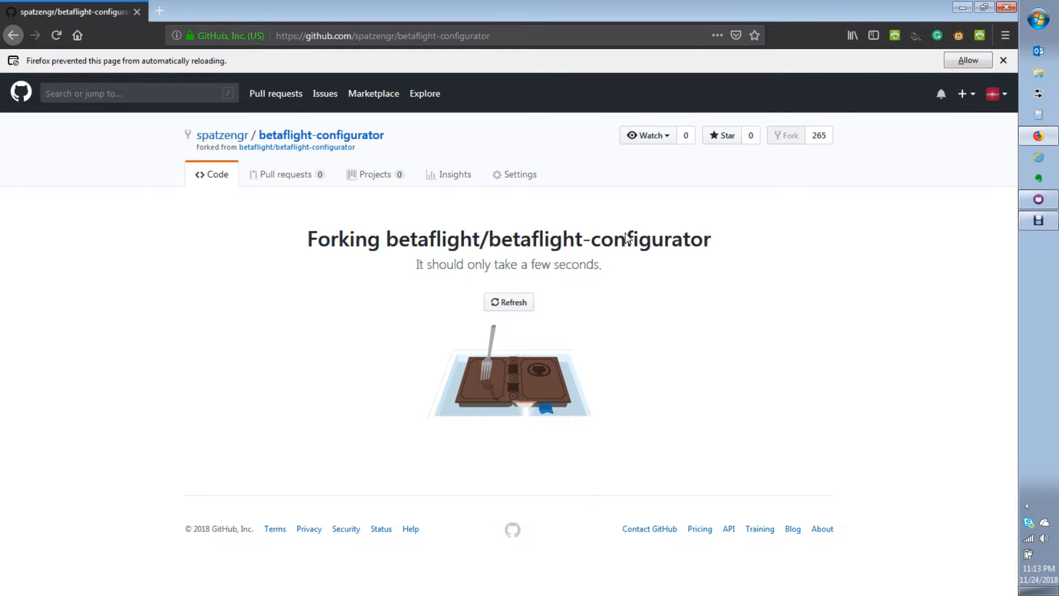
click(508, 302)
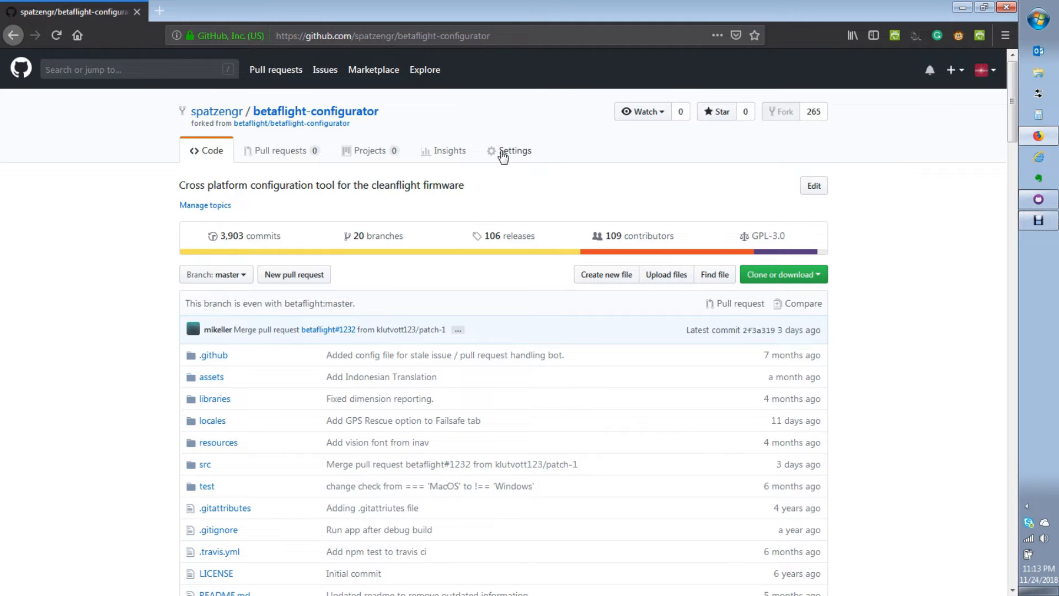
mouse_move(839, 192)
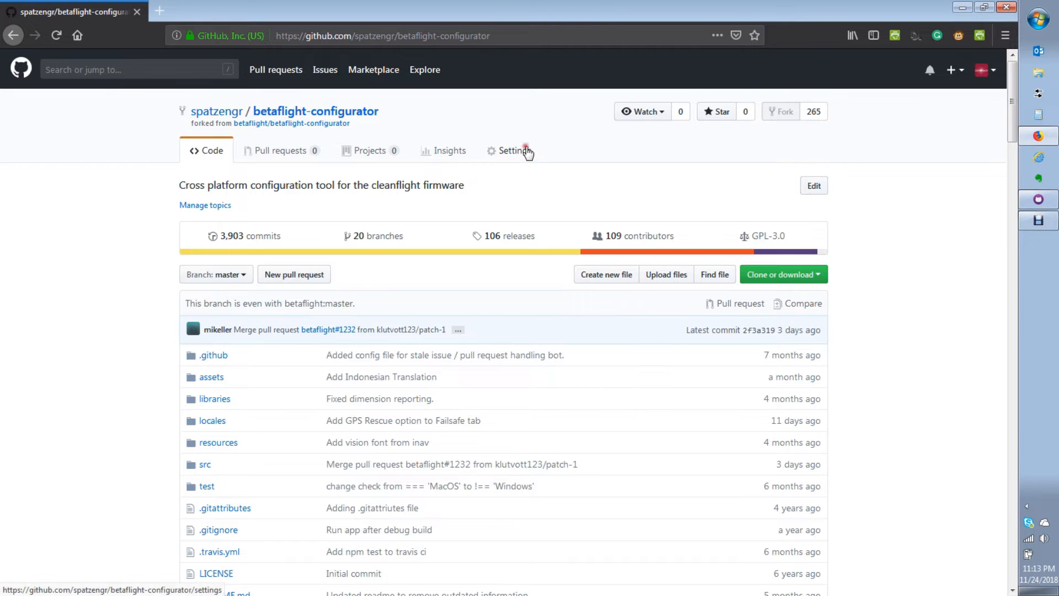
click(509, 150)
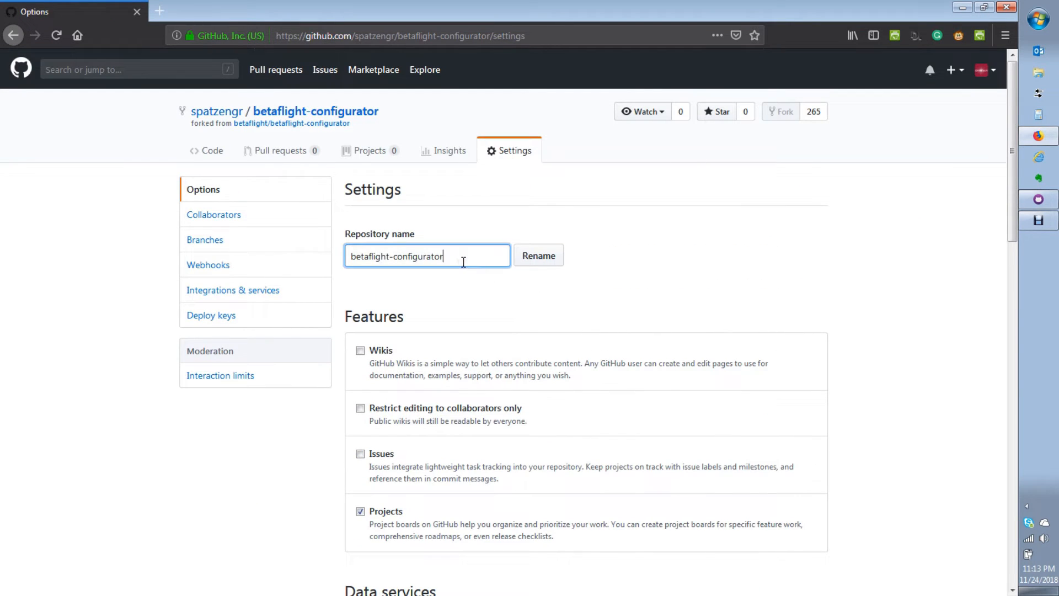
scroll(down, 3)
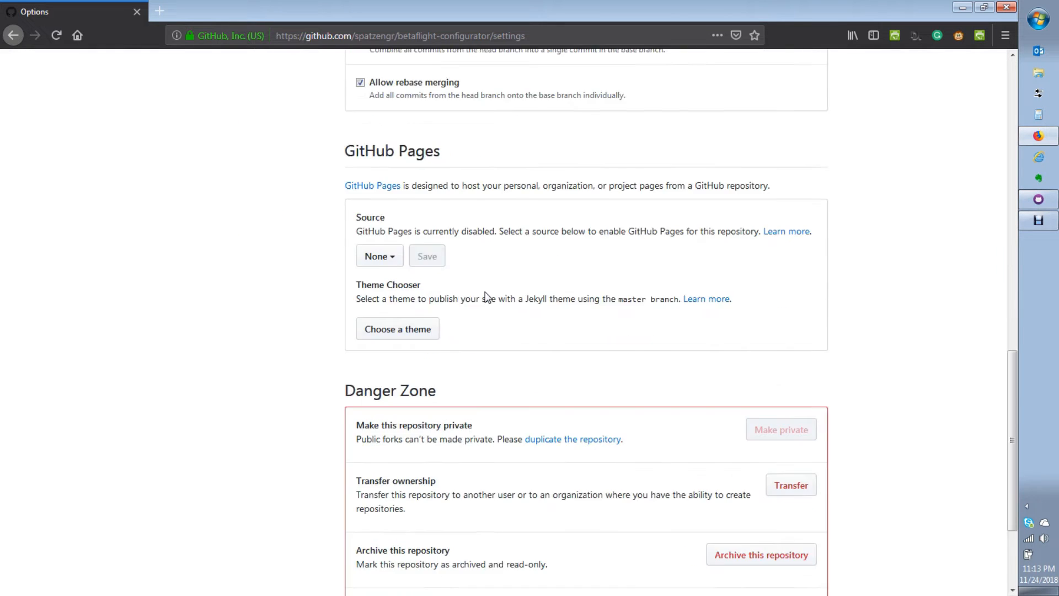
scroll(down, 3)
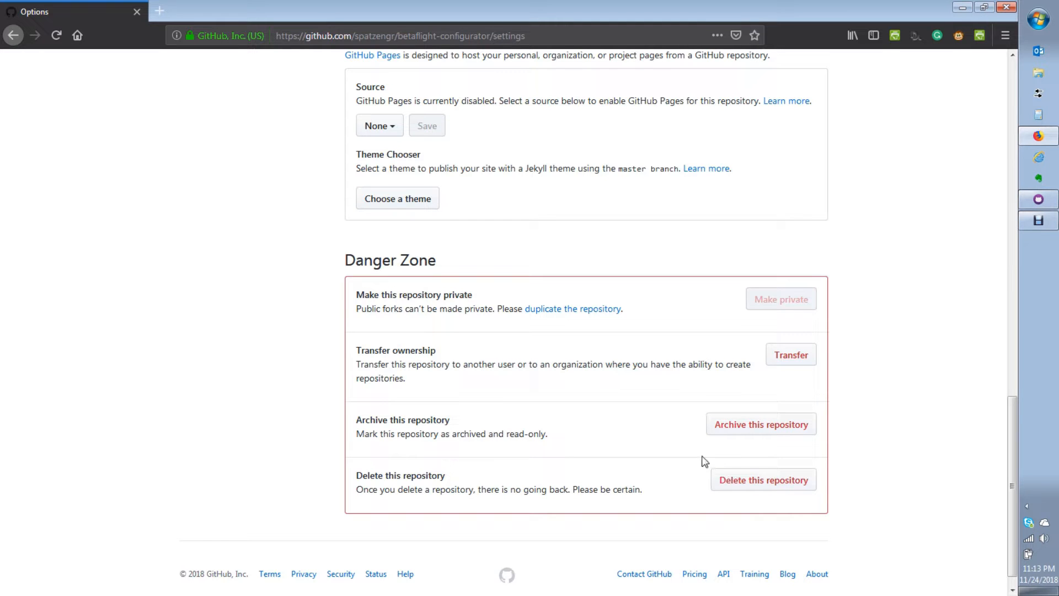
scroll(up, 3)
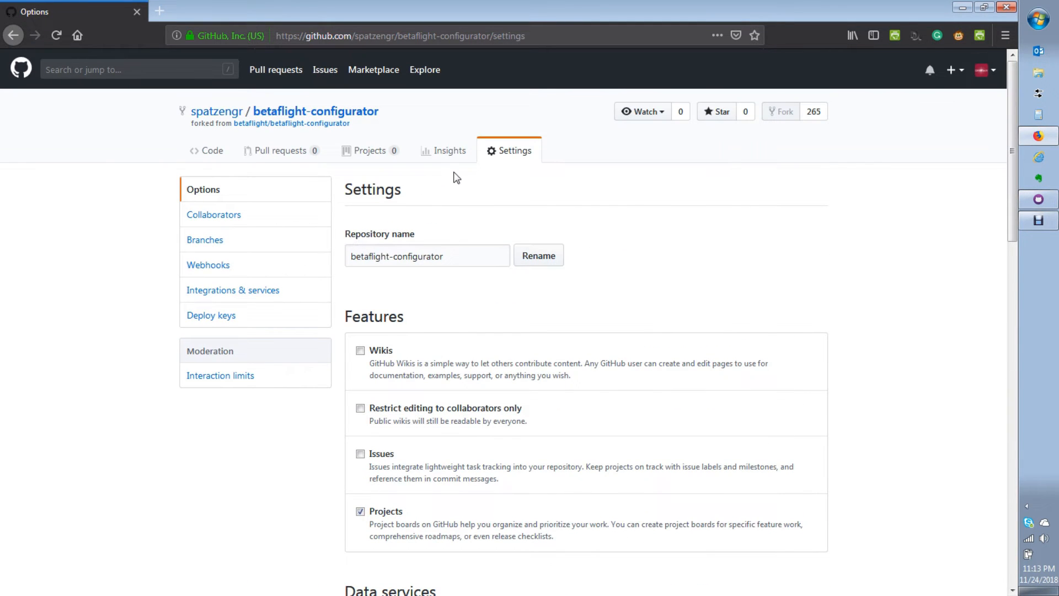
mouse_move(361, 397)
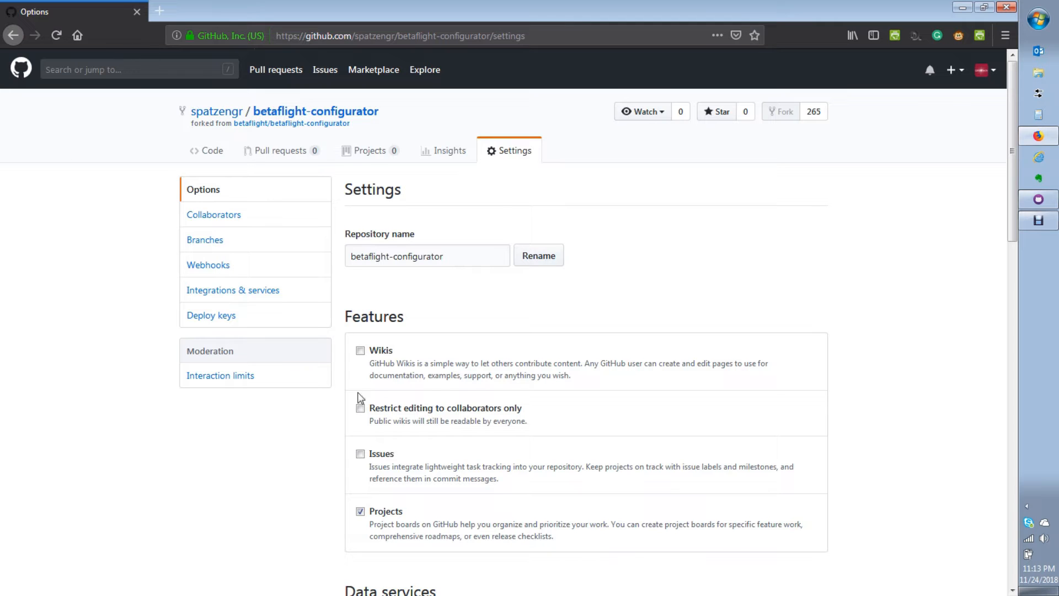
Copy the HTTPS clone URL of spatzengr/betaflight-configurator from its Code page
click(211, 150)
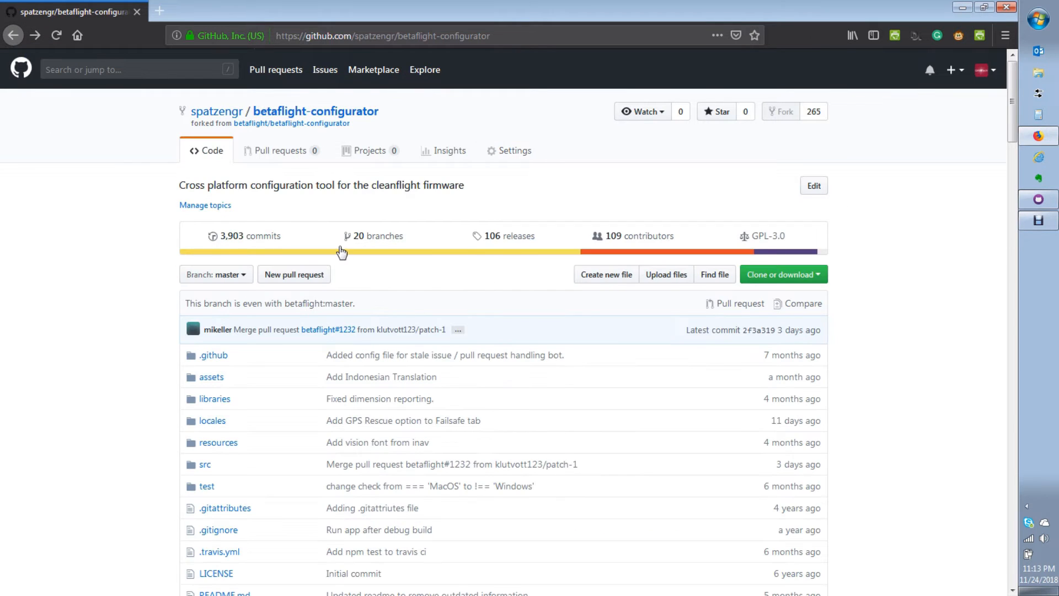
mouse_move(378, 185)
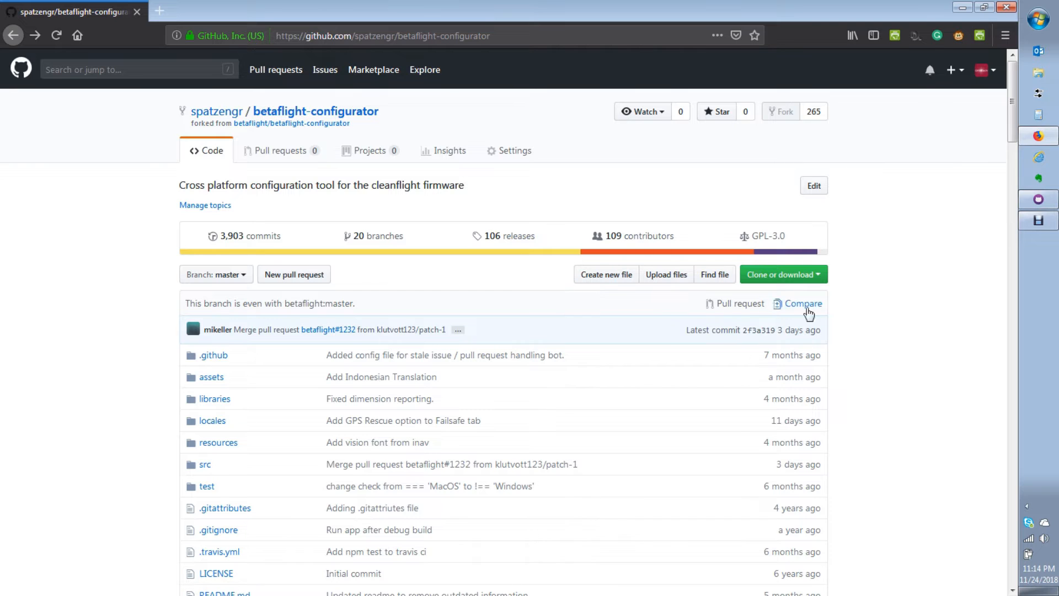
click(779, 274)
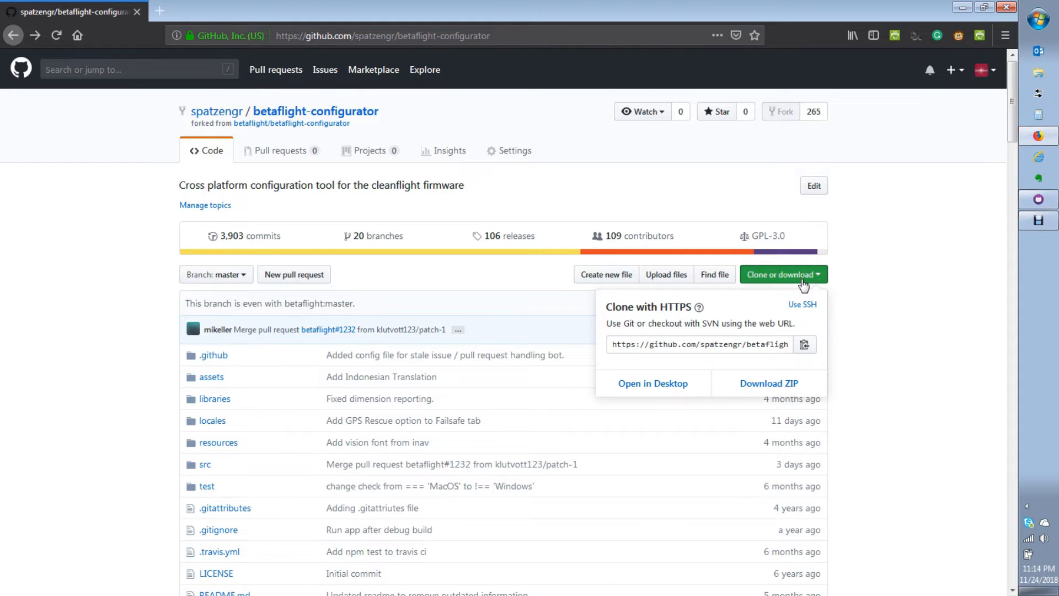
click(699, 343)
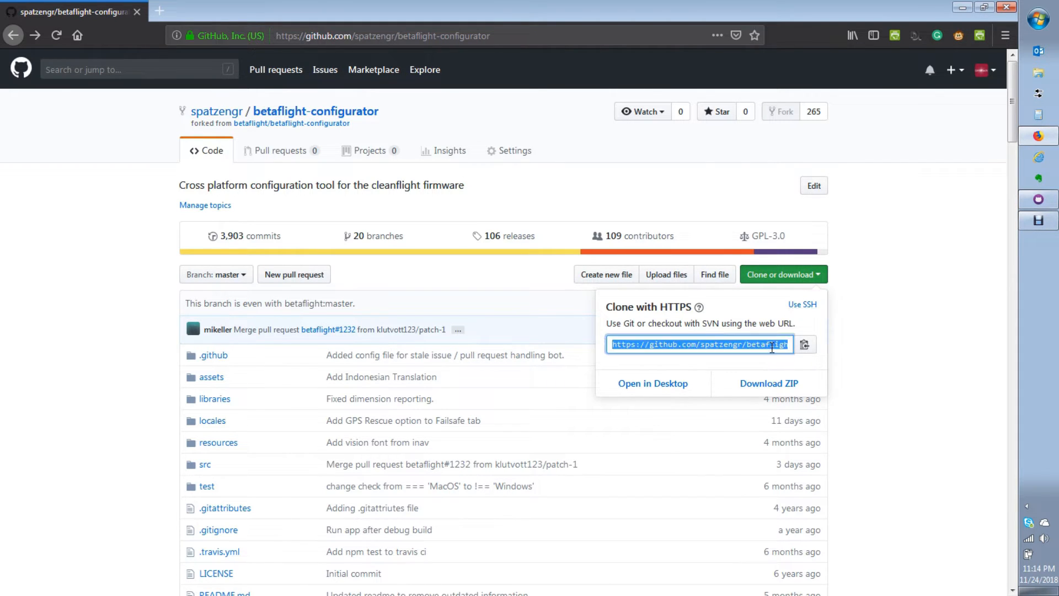
right_click(699, 344)
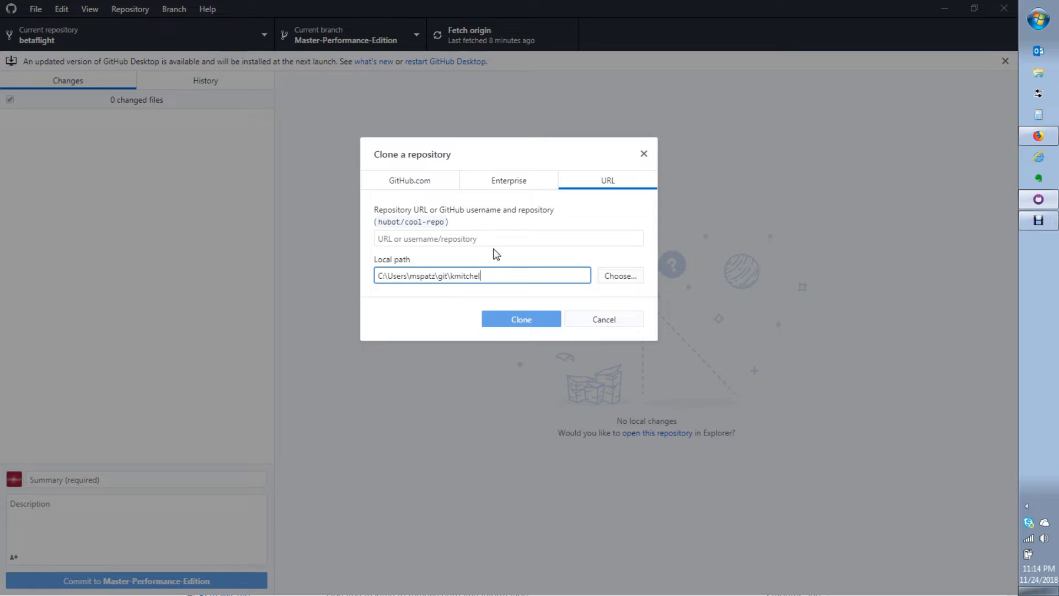
click(602, 319)
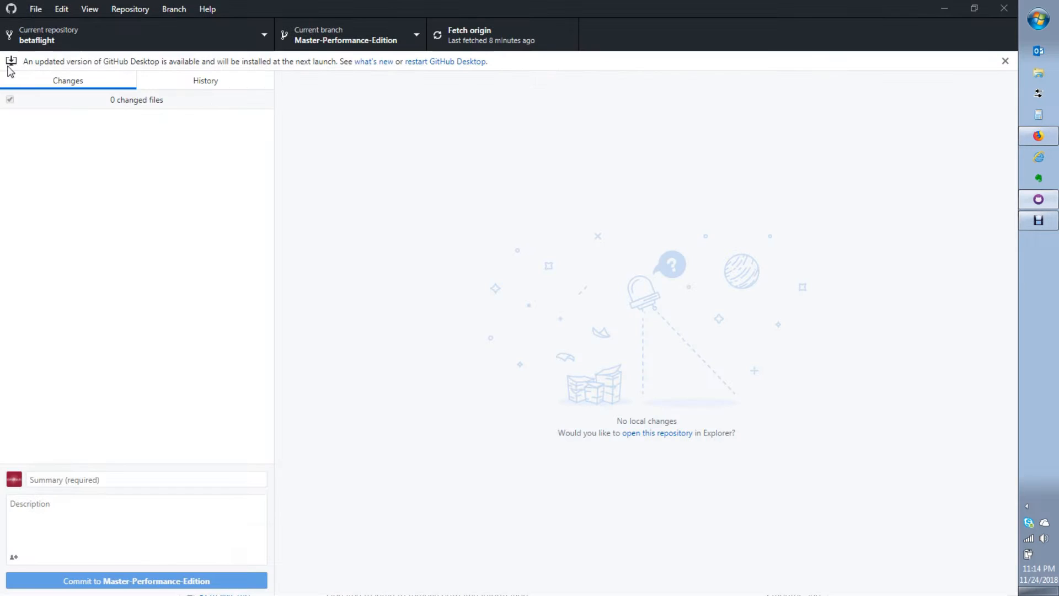
click(36, 9)
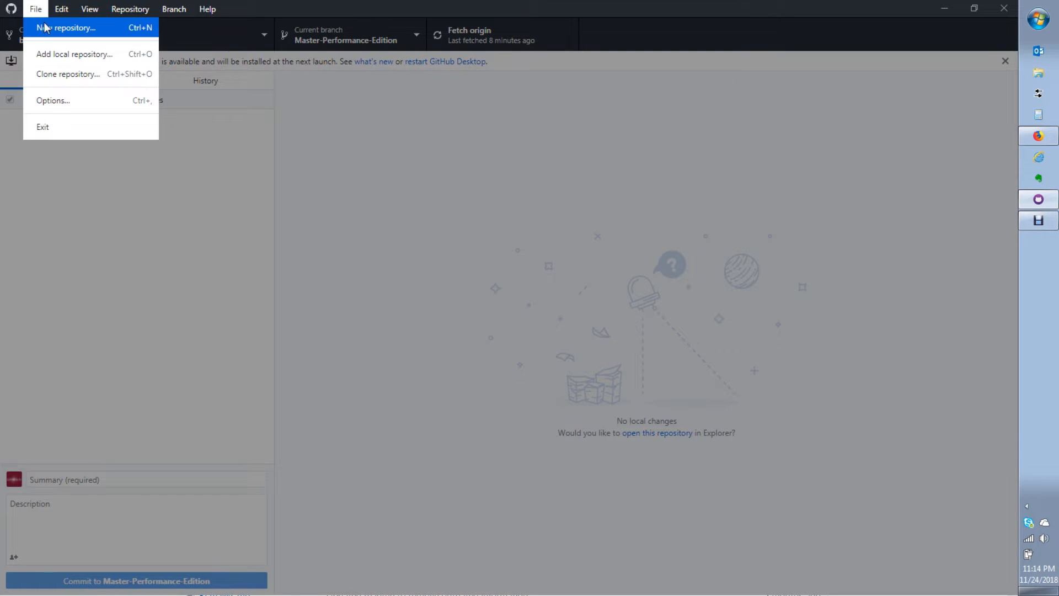
mouse_move(68, 73)
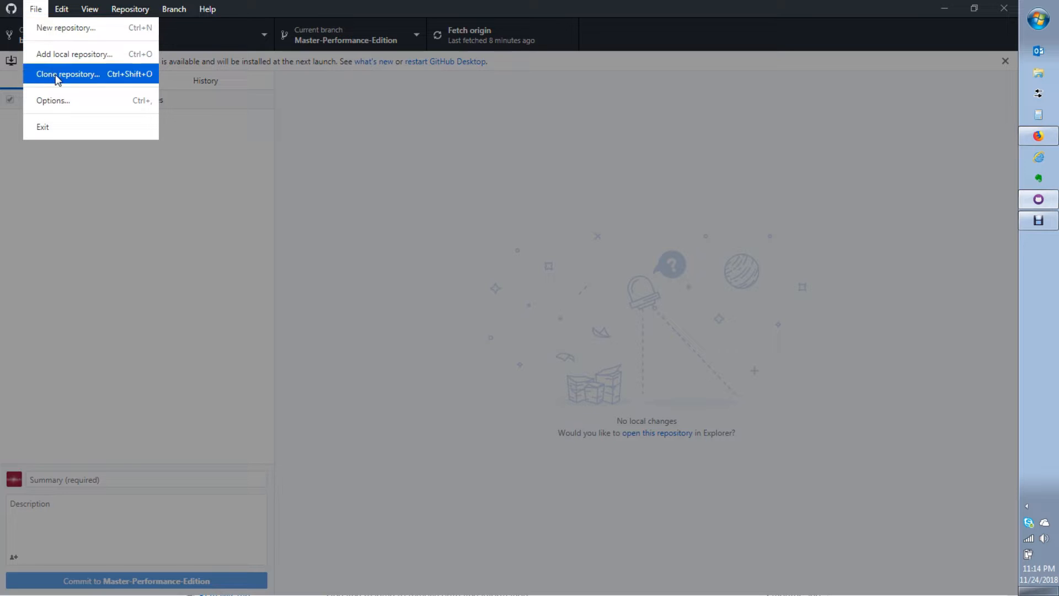
click(67, 73)
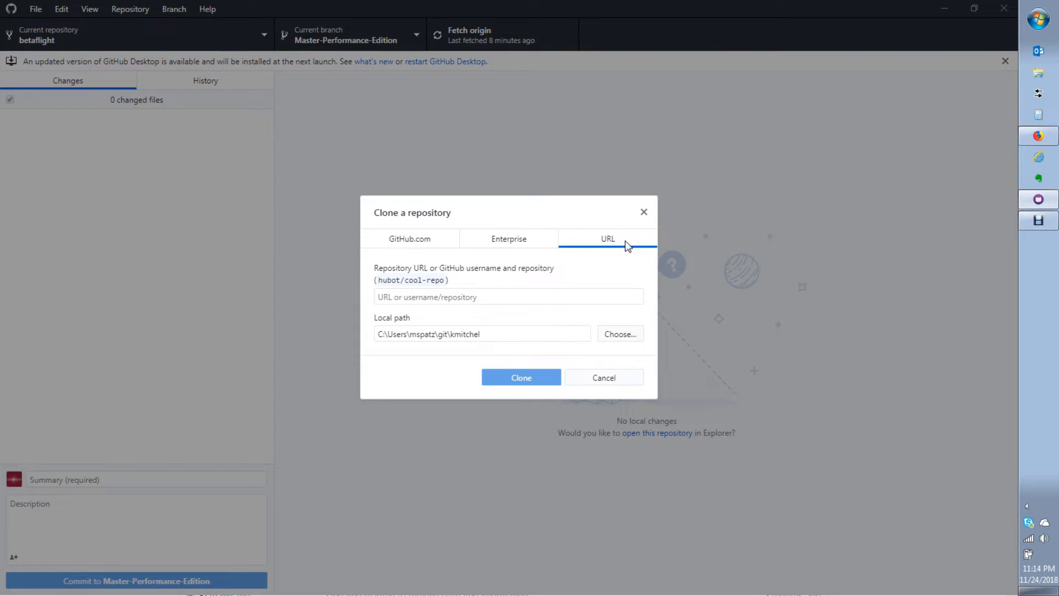
click(508, 296)
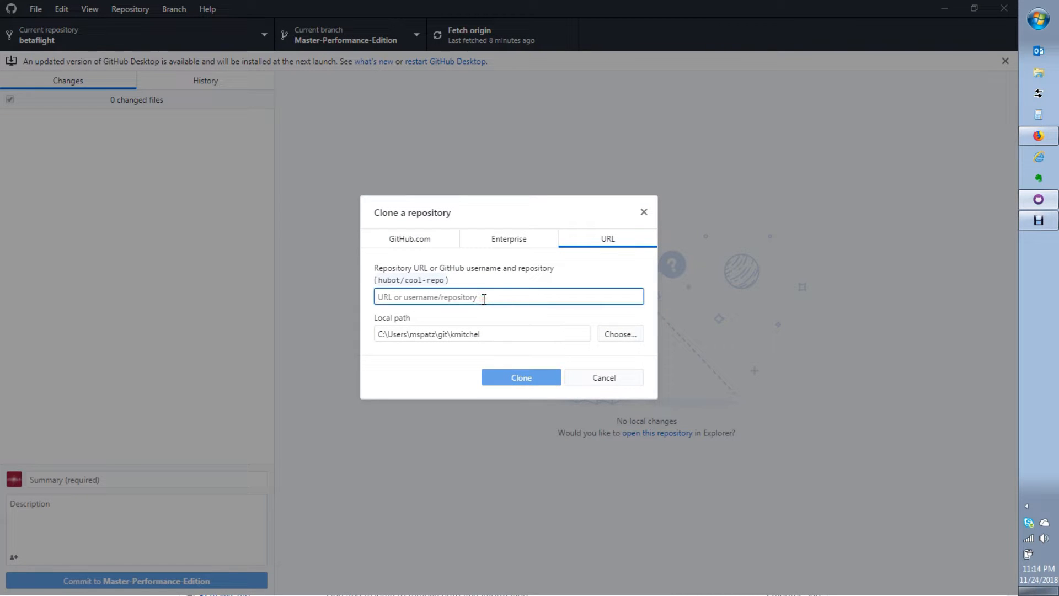
text(https://github.com/spatzengr/betaflight-configurator.git)
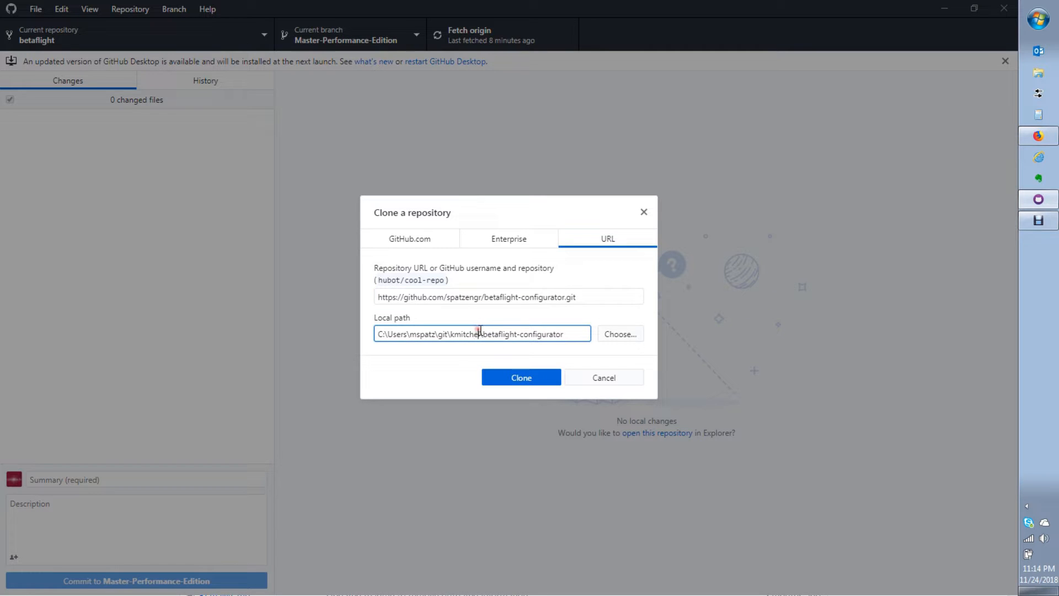
double_click(465, 334)
text(spatzengr)
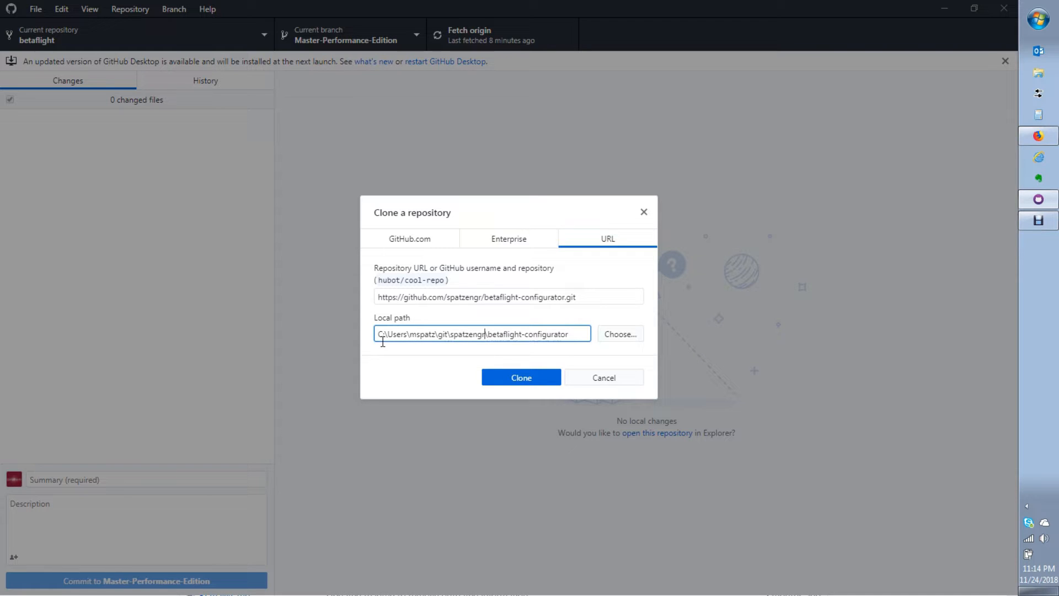
mouse_move(413, 330)
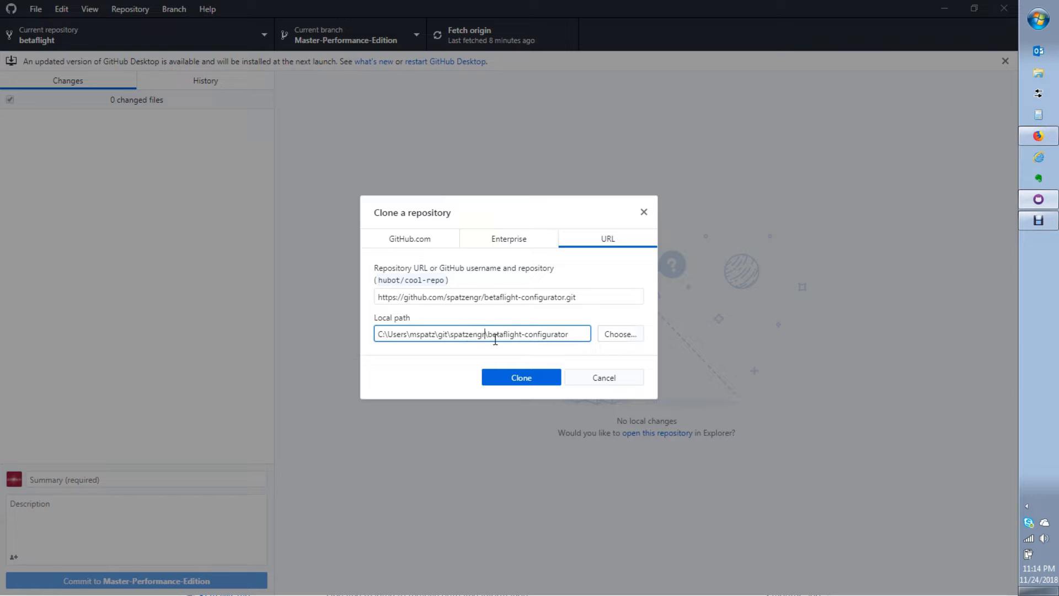
click(520, 377)
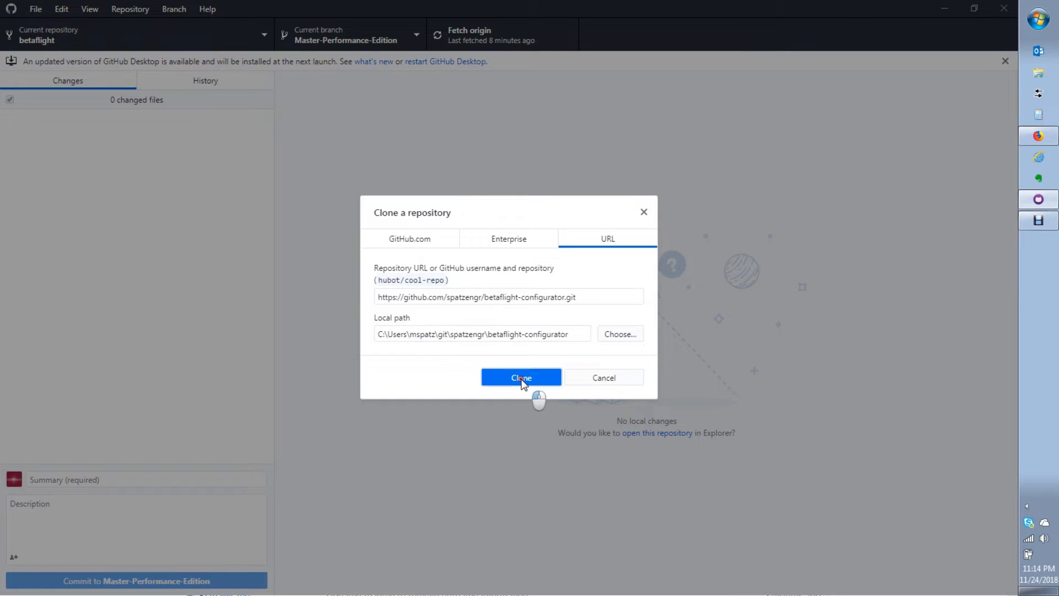
click(520, 377)
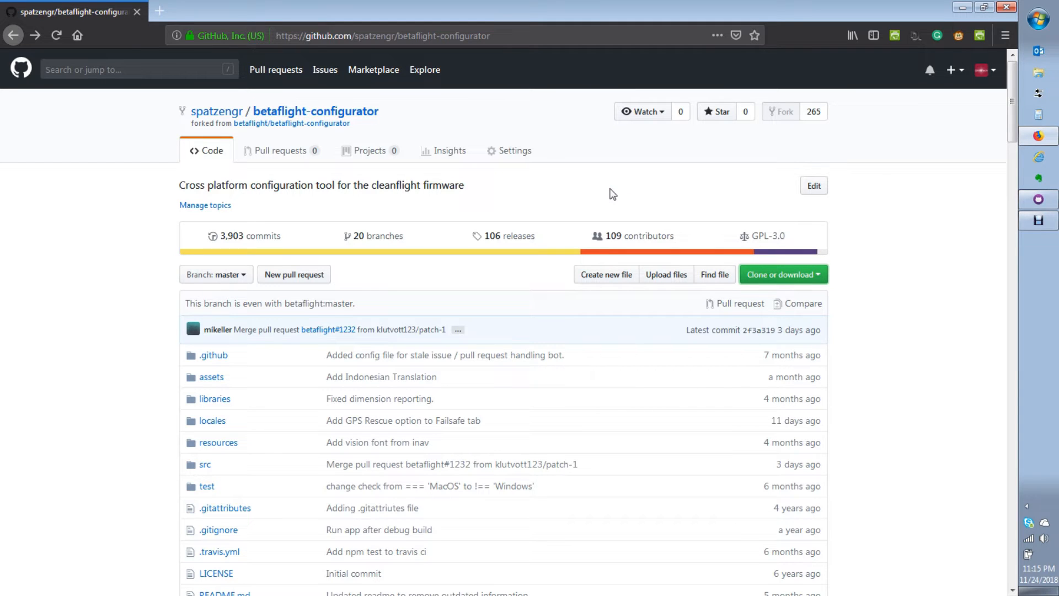
mouse_move(269, 189)
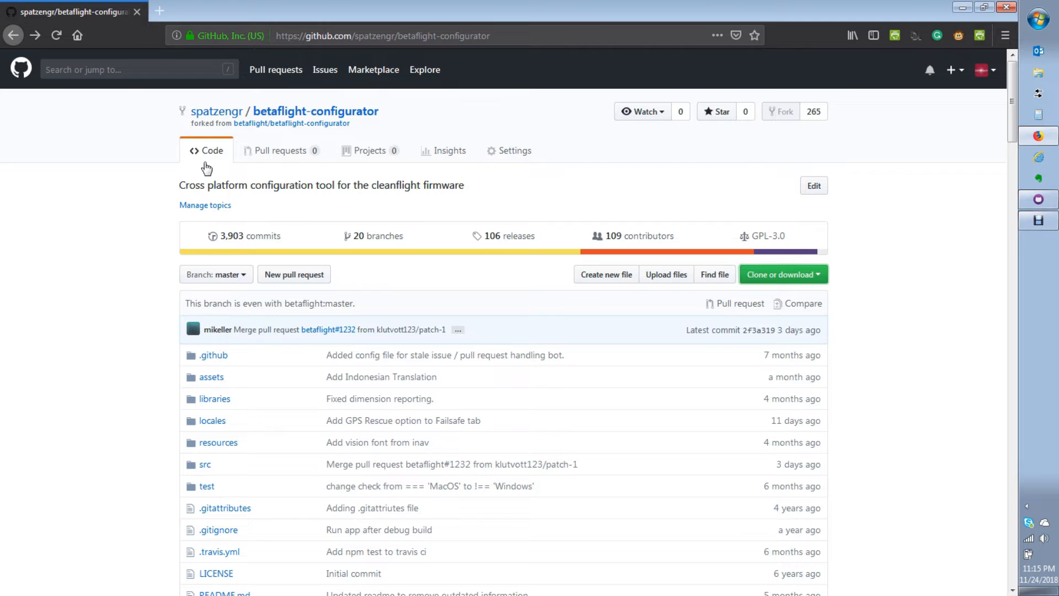
mouse_move(316, 111)
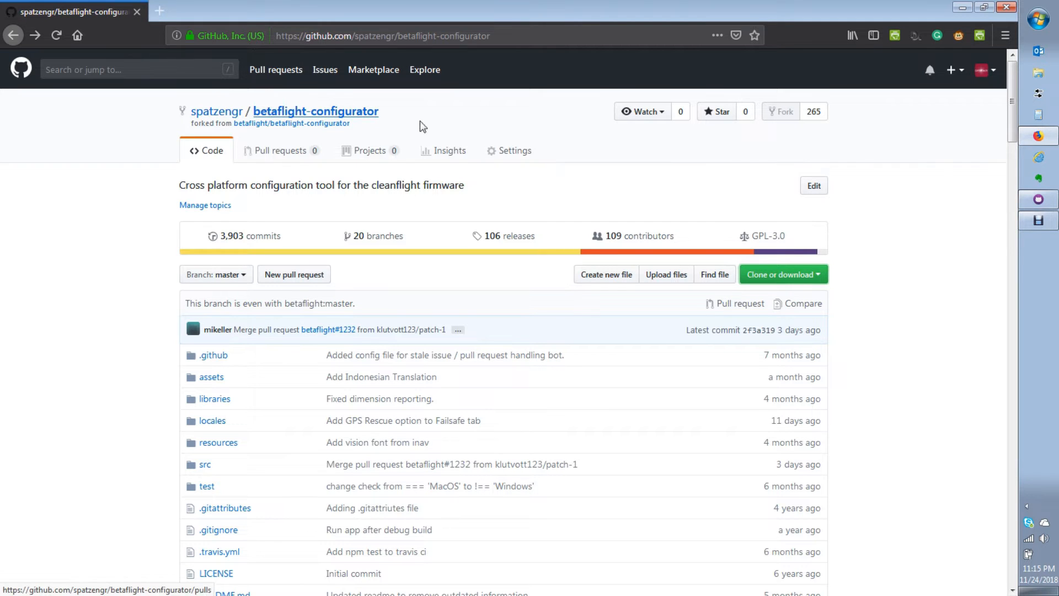
mouse_move(216, 112)
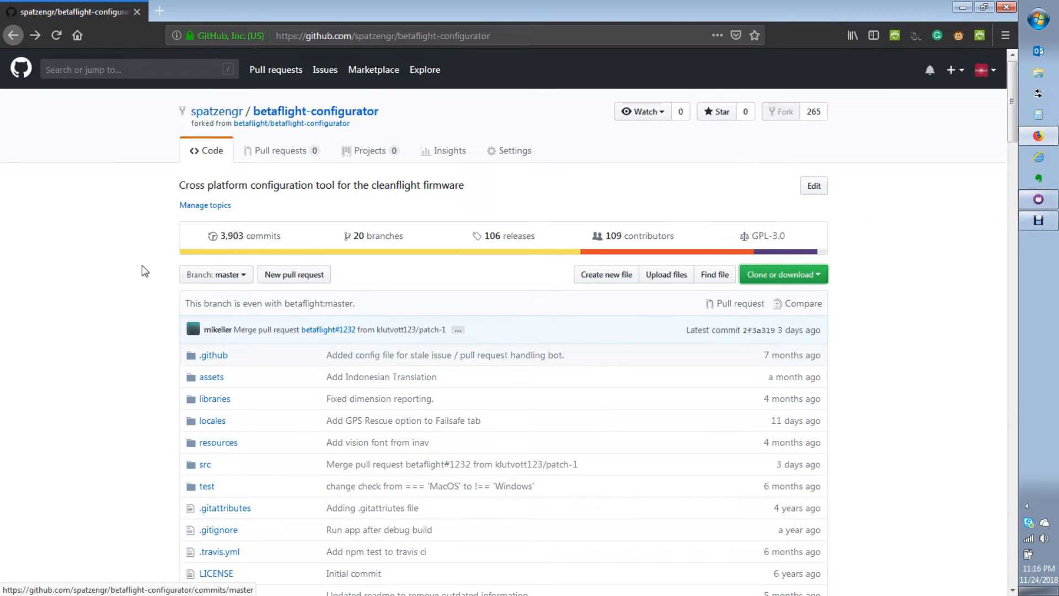
mouse_move(264, 120)
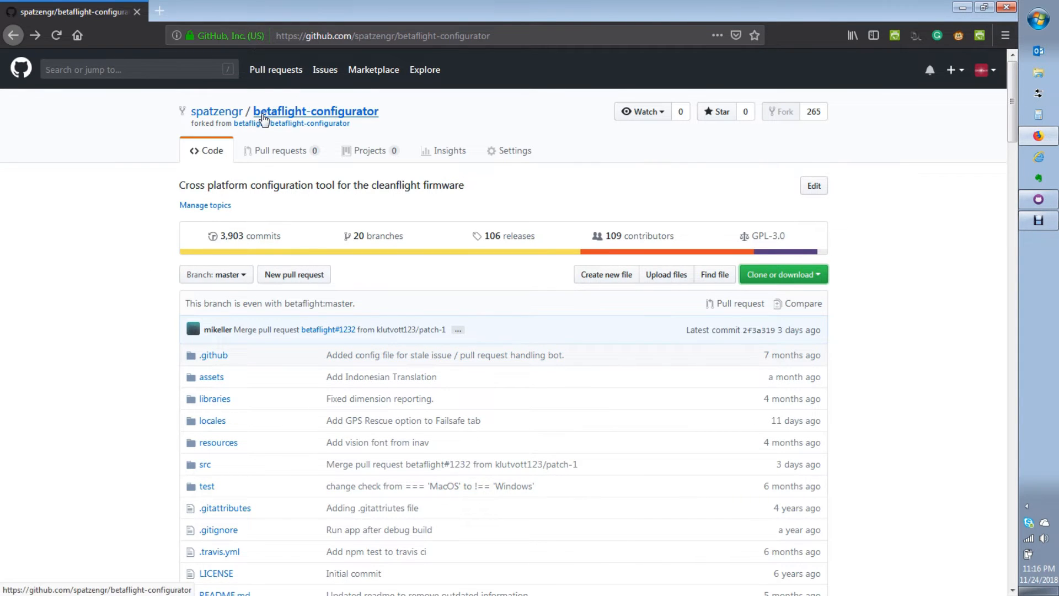
mouse_move(304, 258)
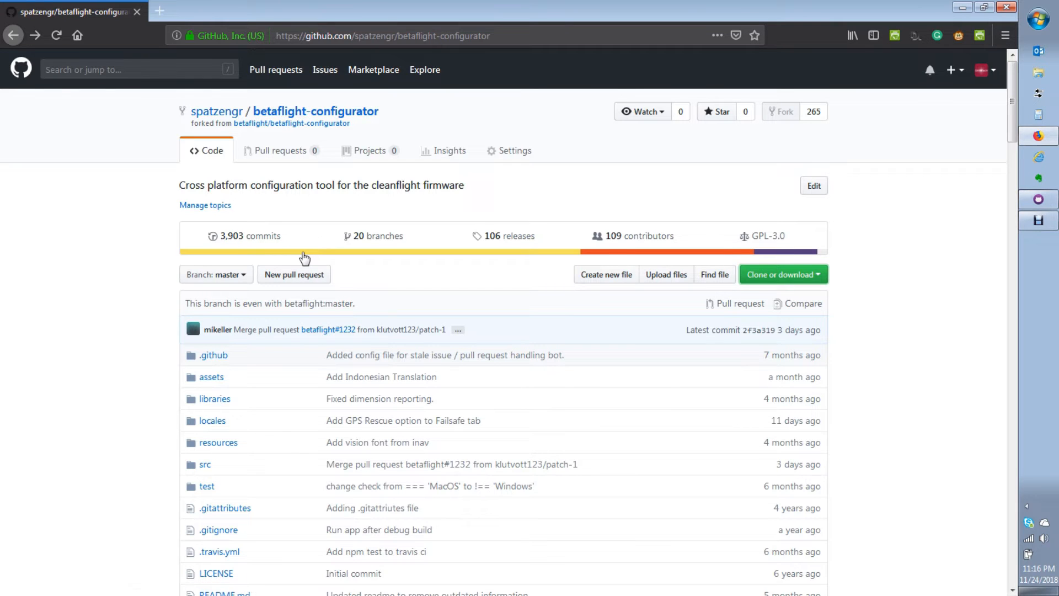
mouse_move(240, 241)
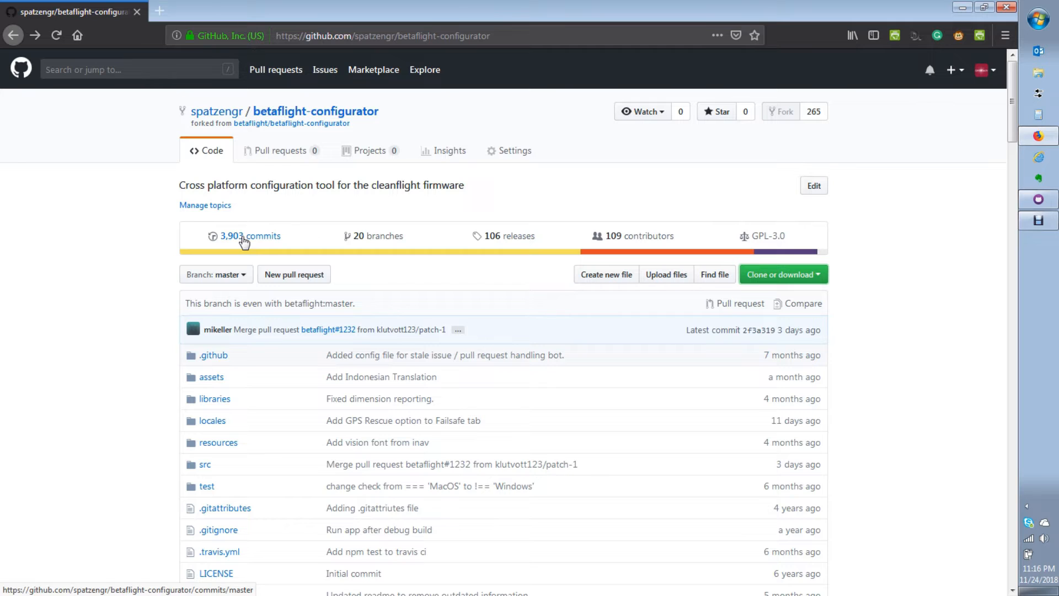
mouse_move(547, 593)
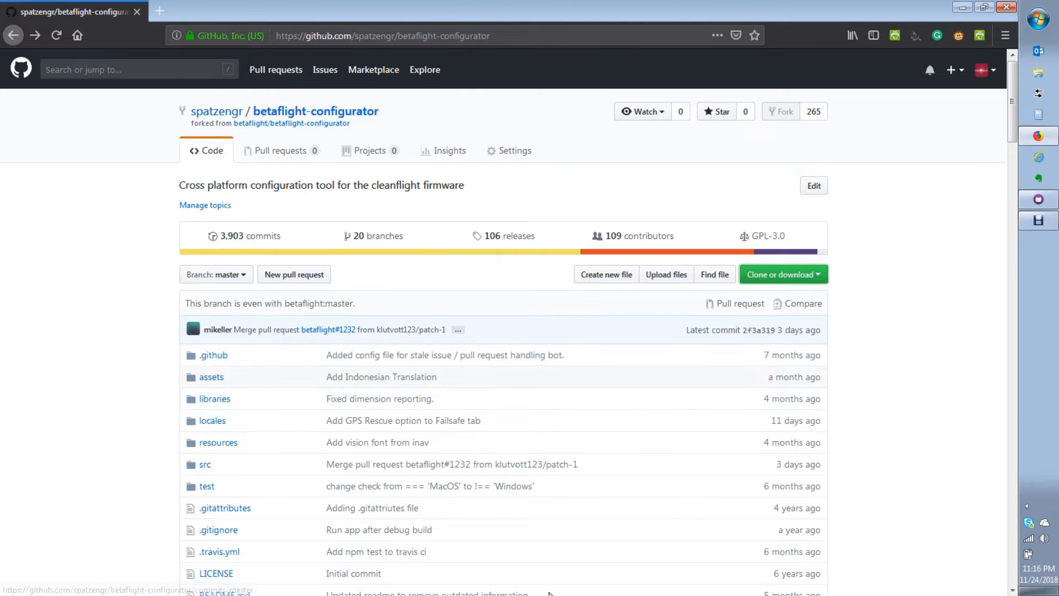
mouse_move(766, 354)
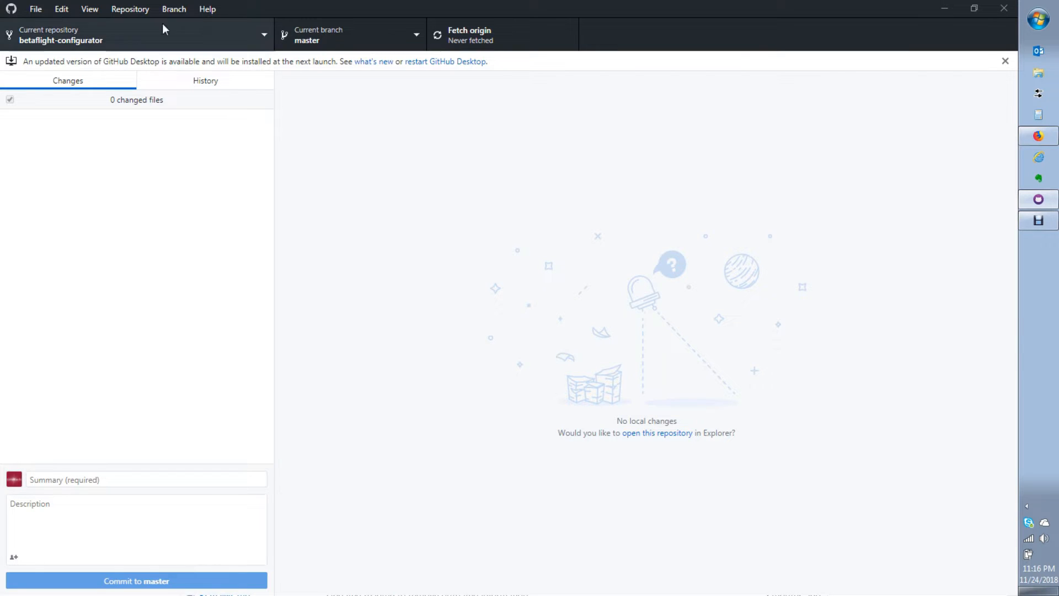
mouse_move(88, 73)
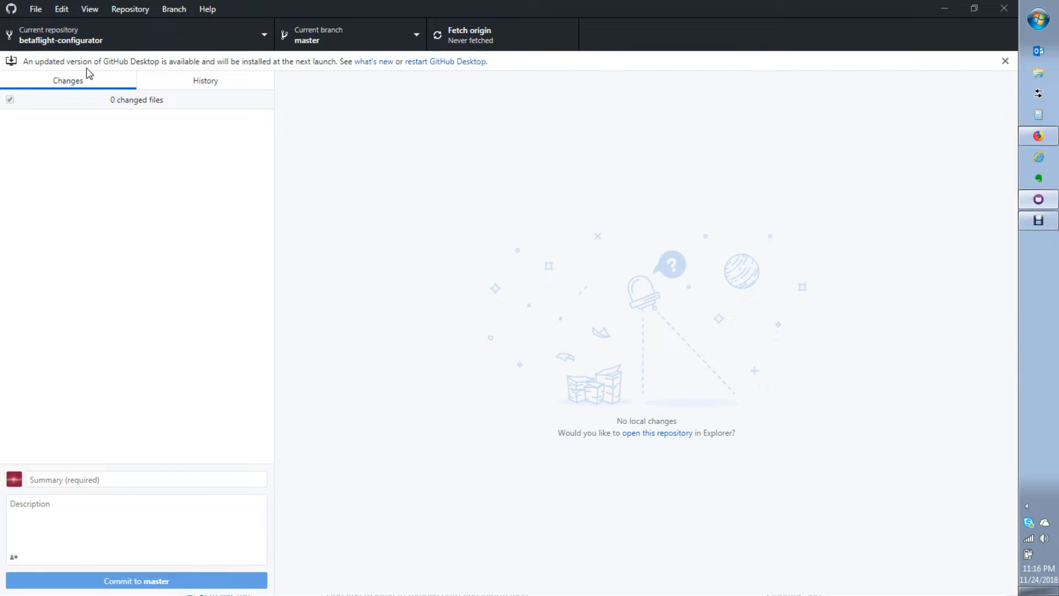
Fetch origin for the cloned betaflight-configurator repository
click(469, 34)
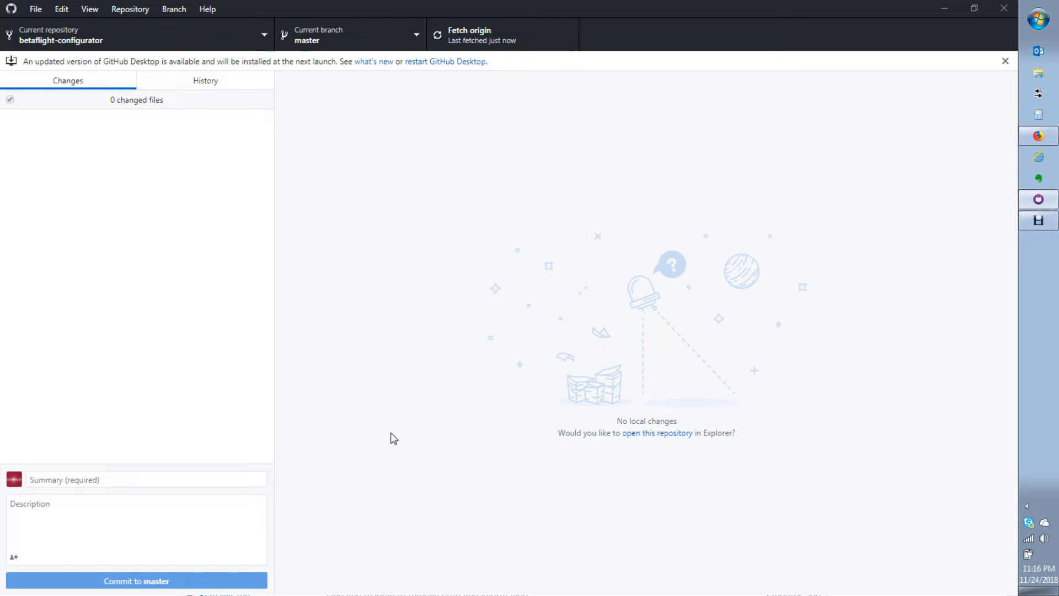
mouse_move(397, 326)
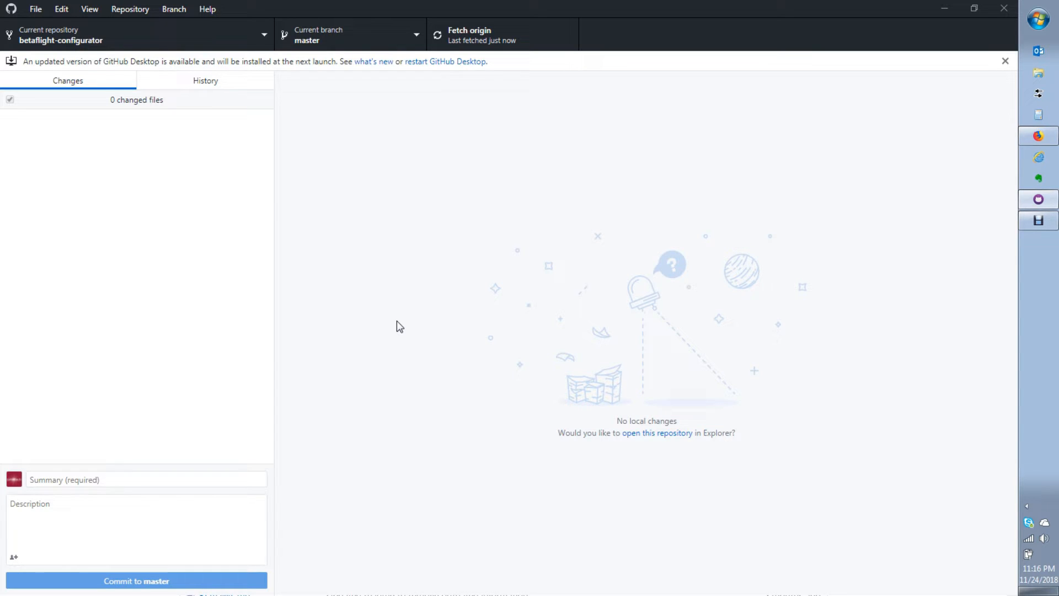
mouse_move(452, 210)
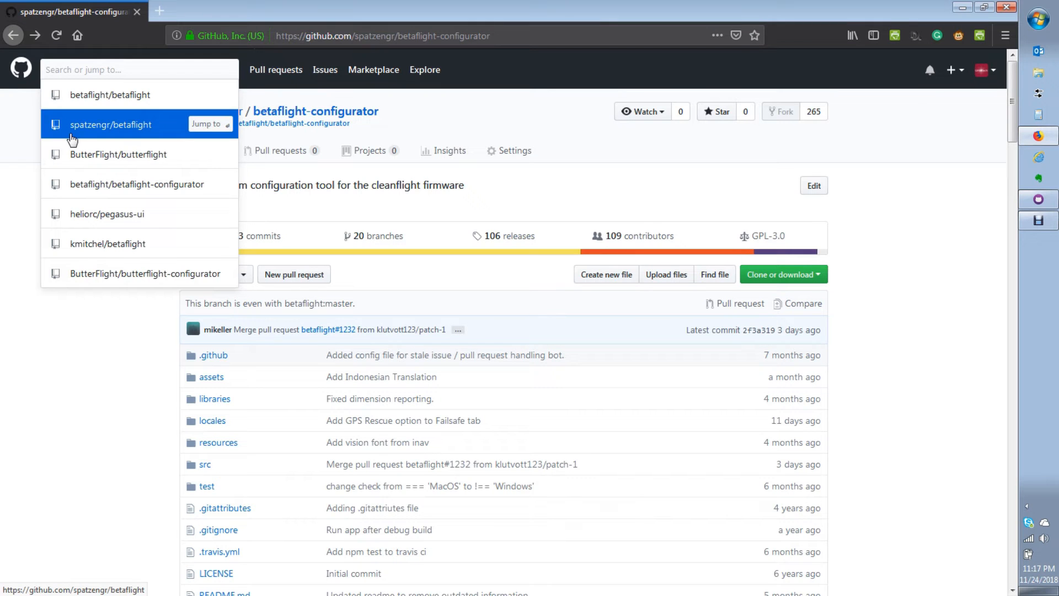
mouse_move(132, 130)
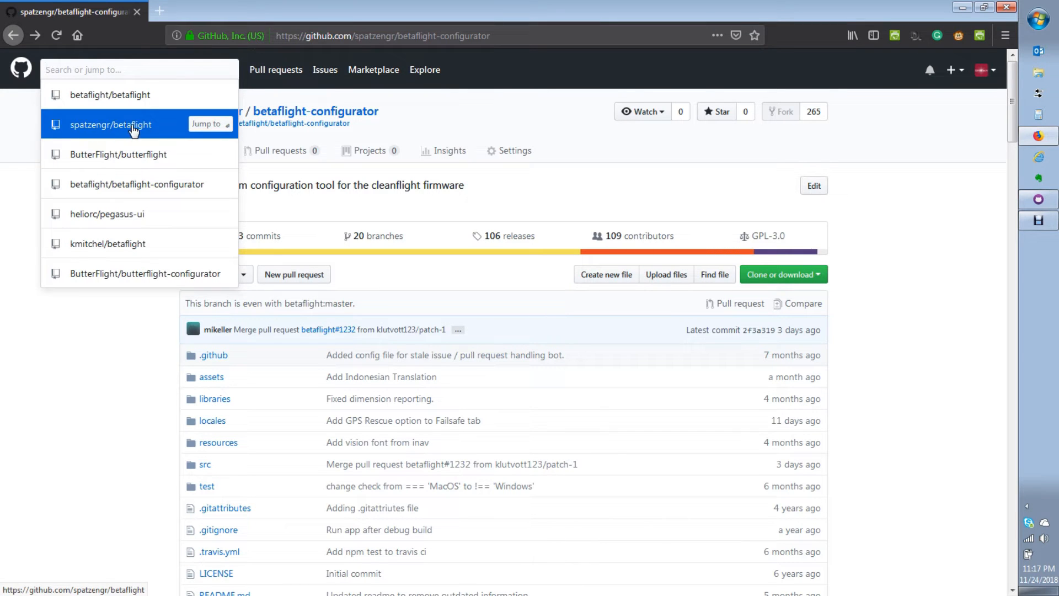
Open the spatzengr/betaflight fork and show its branch list
click(111, 124)
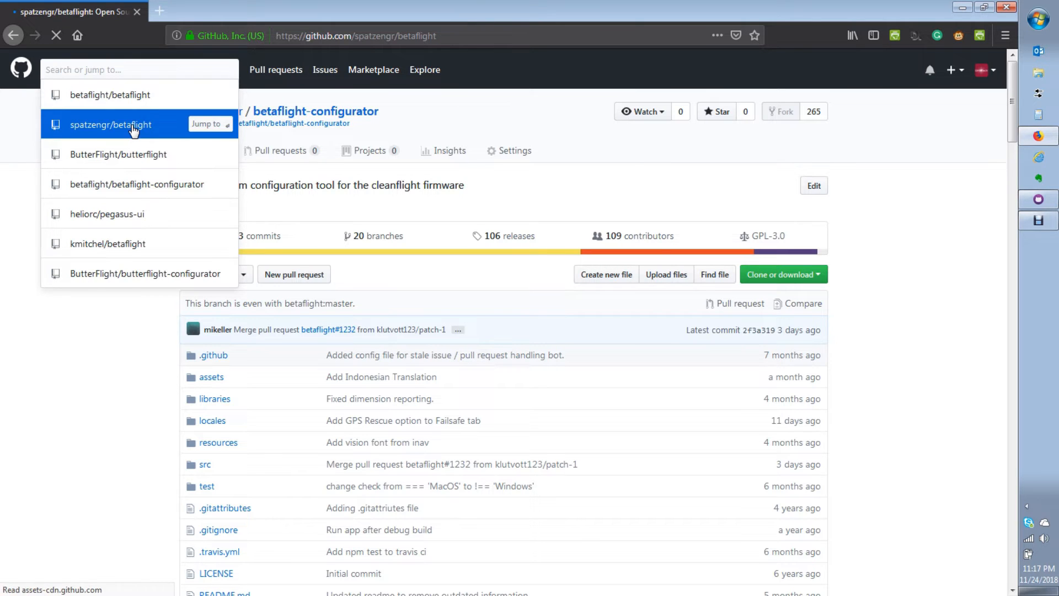
click(110, 124)
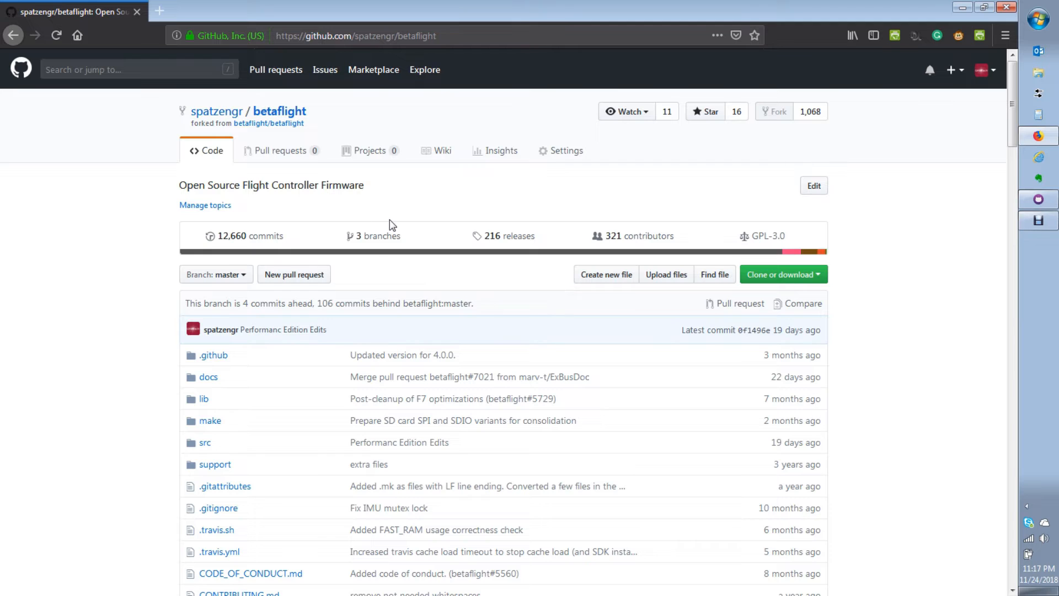
mouse_move(255, 294)
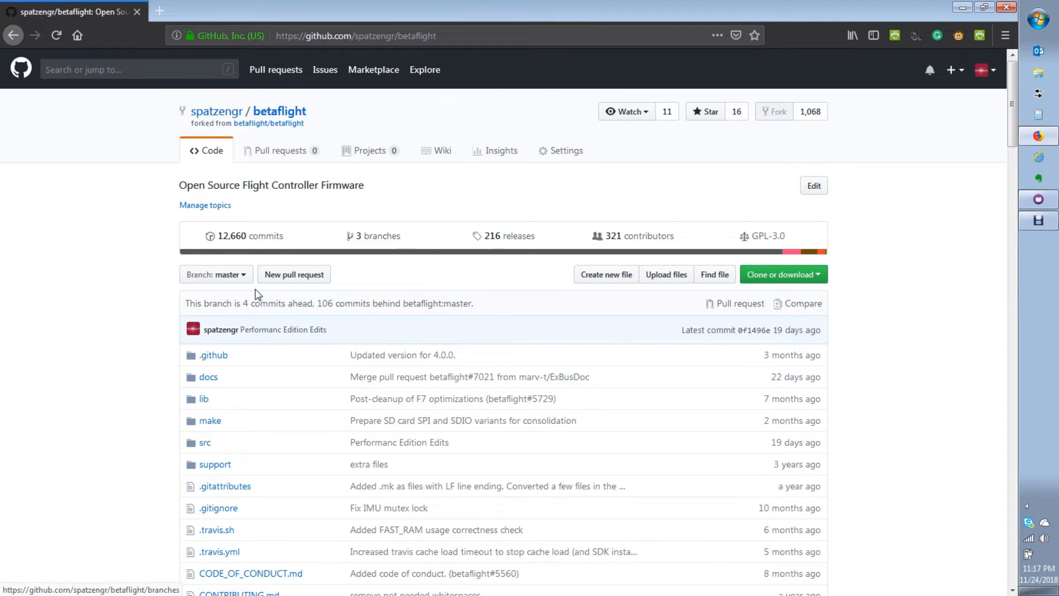
click(215, 274)
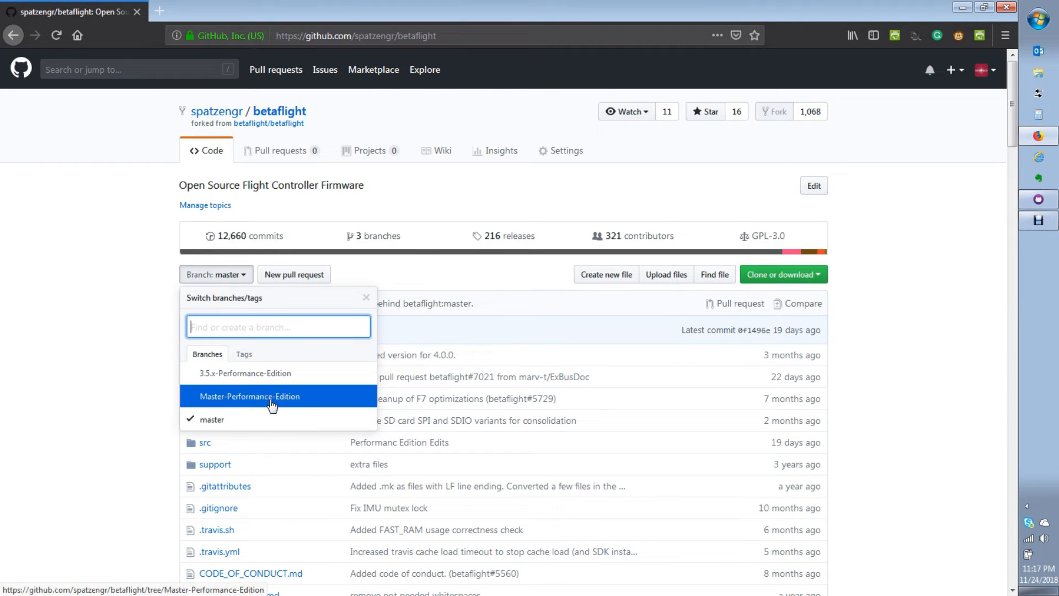
mouse_move(215, 394)
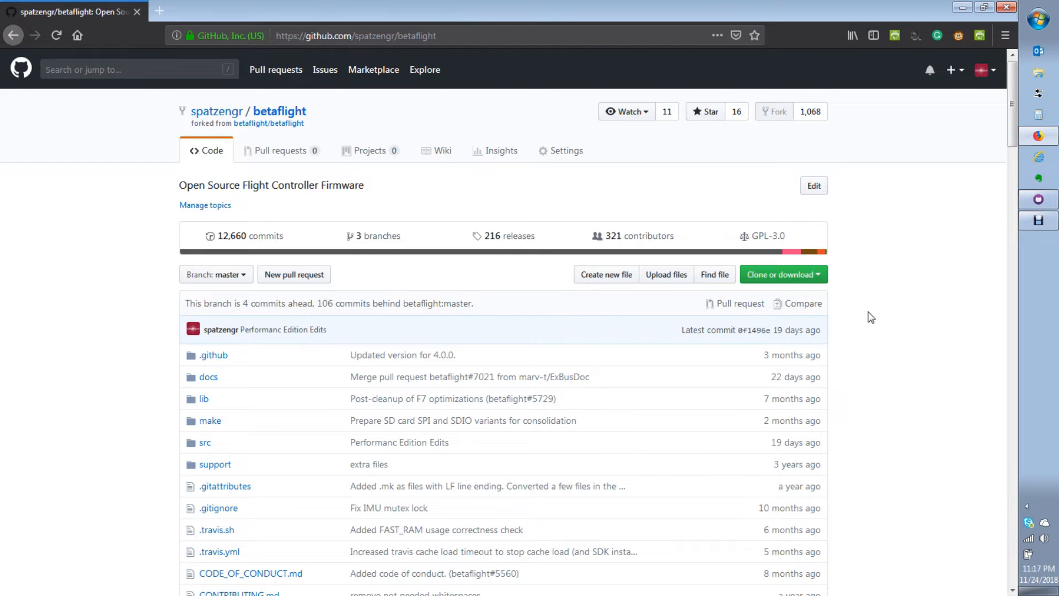
mouse_move(740, 303)
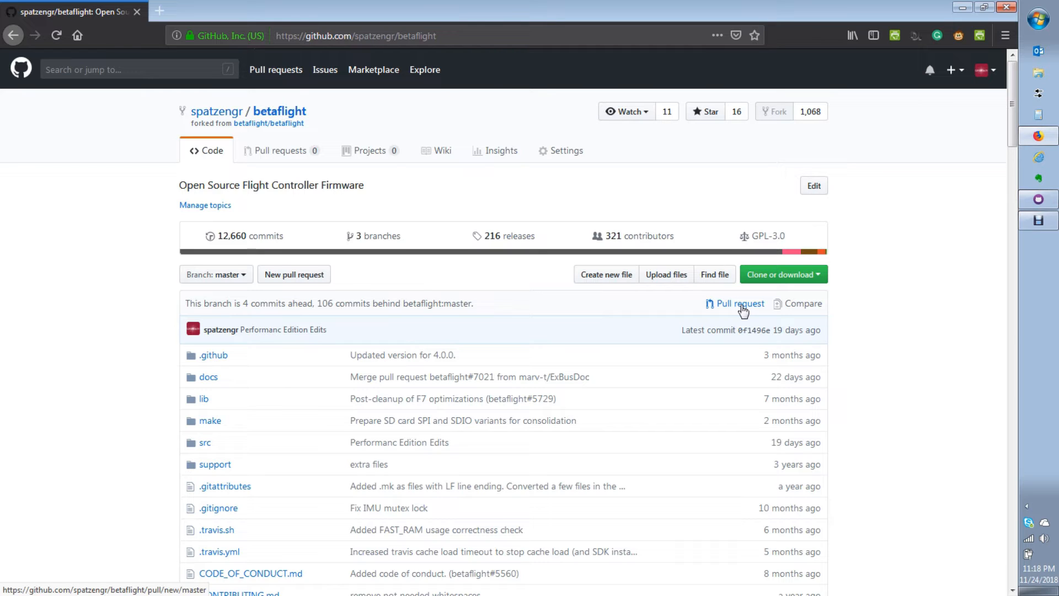
mouse_move(510, 236)
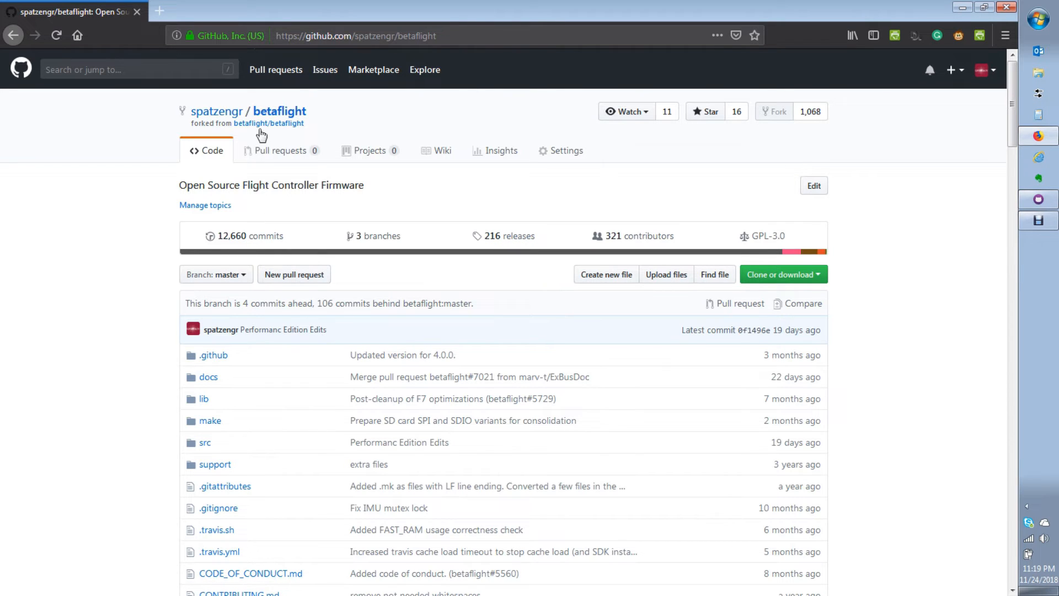
mouse_move(797, 342)
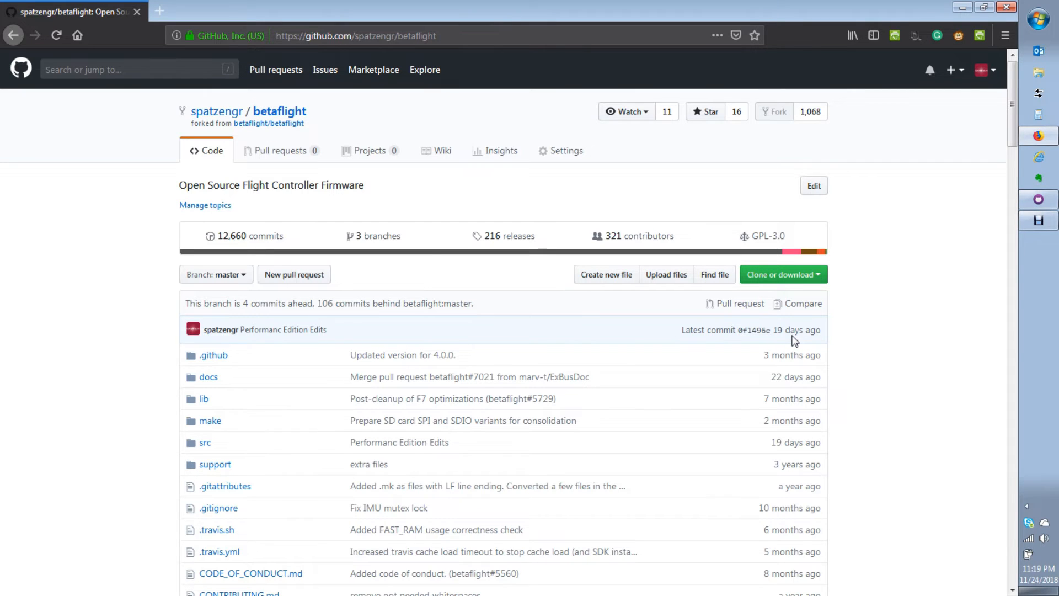
mouse_move(279, 112)
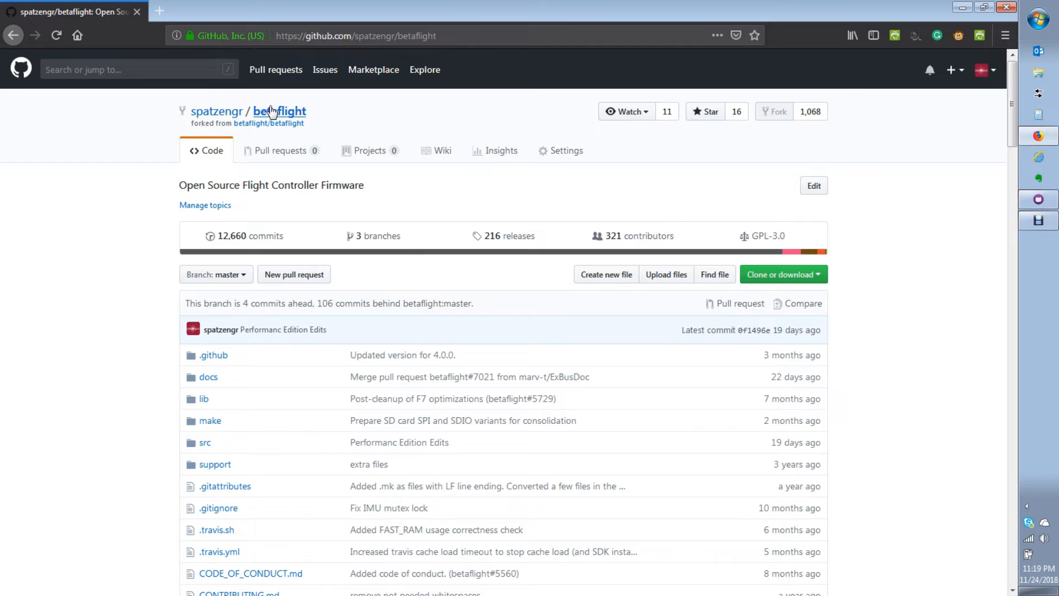
click(268, 123)
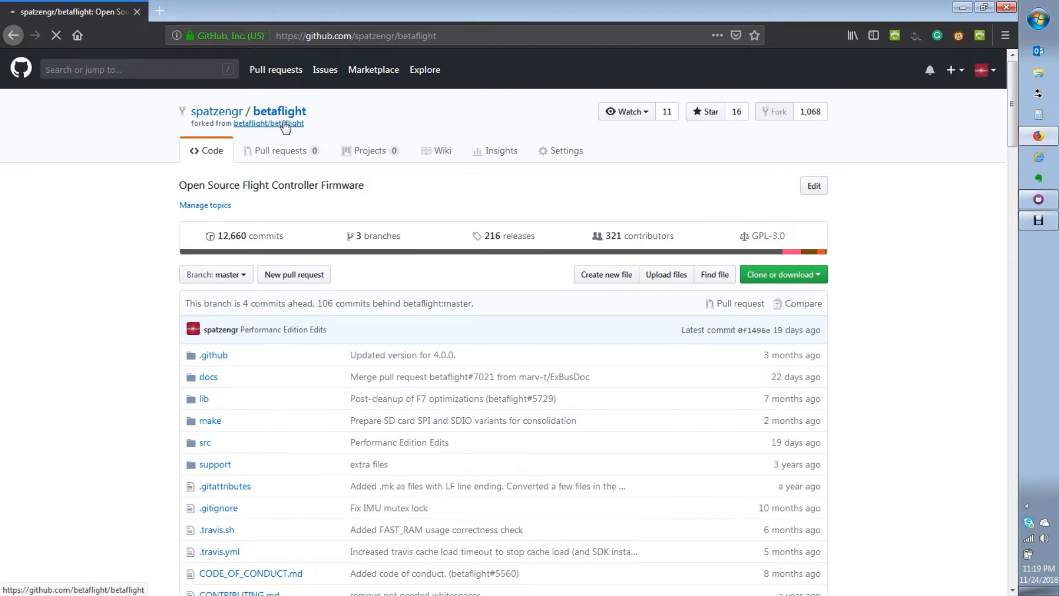
click(268, 123)
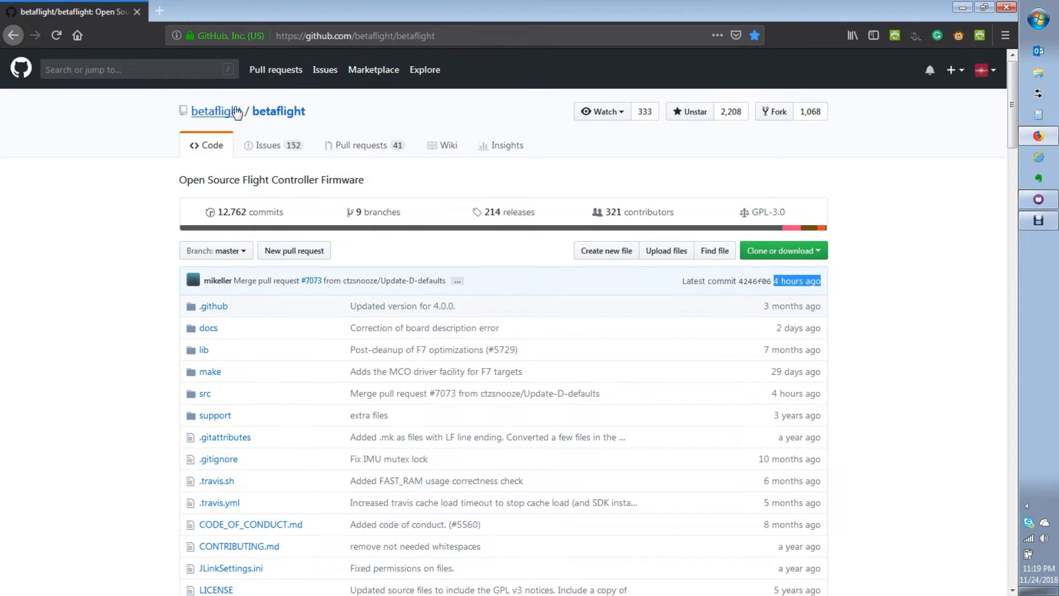
click(214, 110)
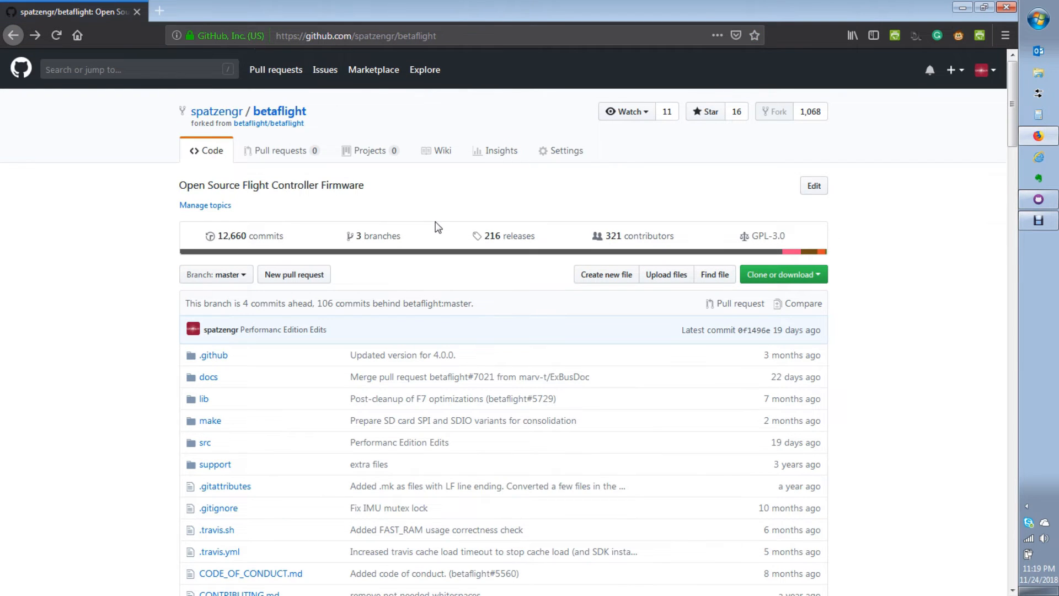
mouse_move(493, 285)
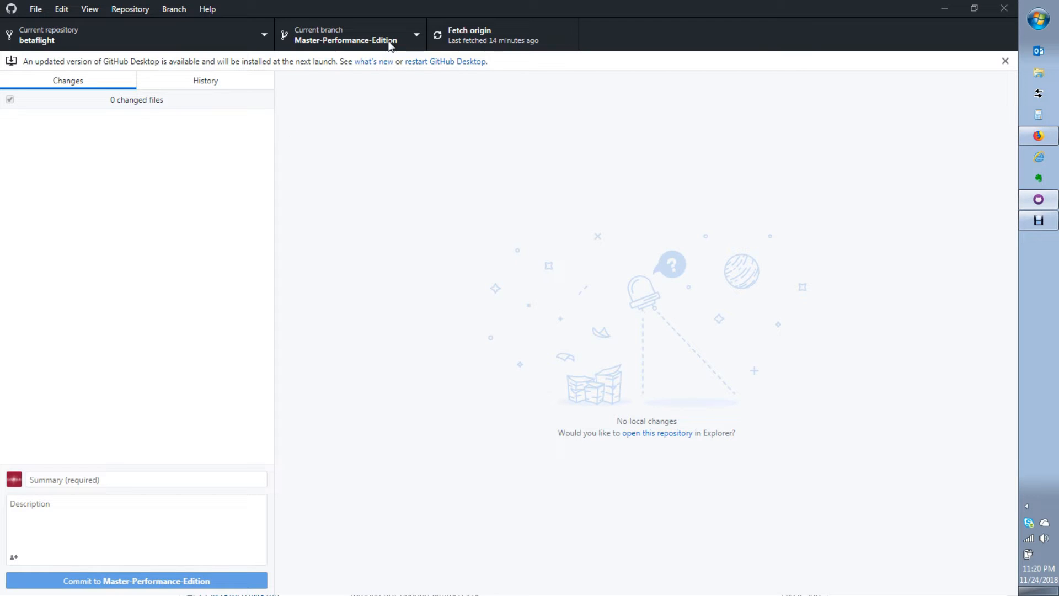
mouse_move(121, 40)
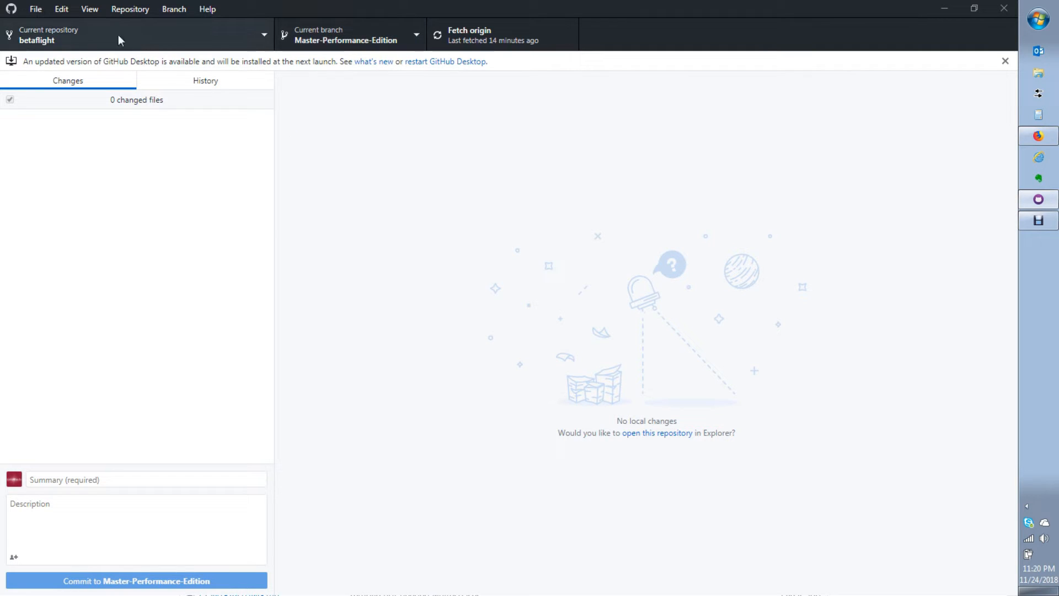
click(135, 34)
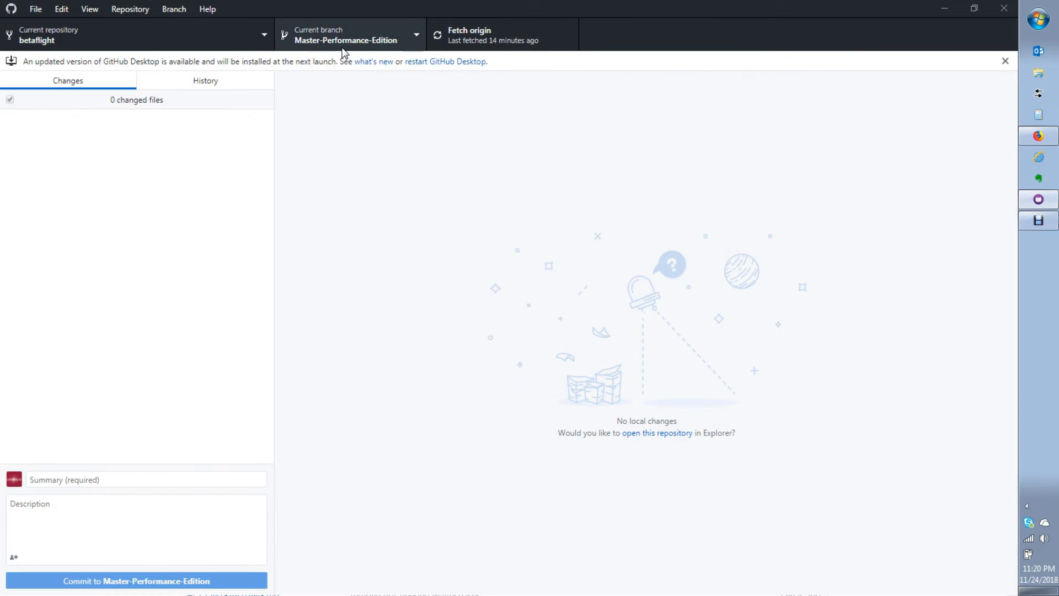
click(346, 34)
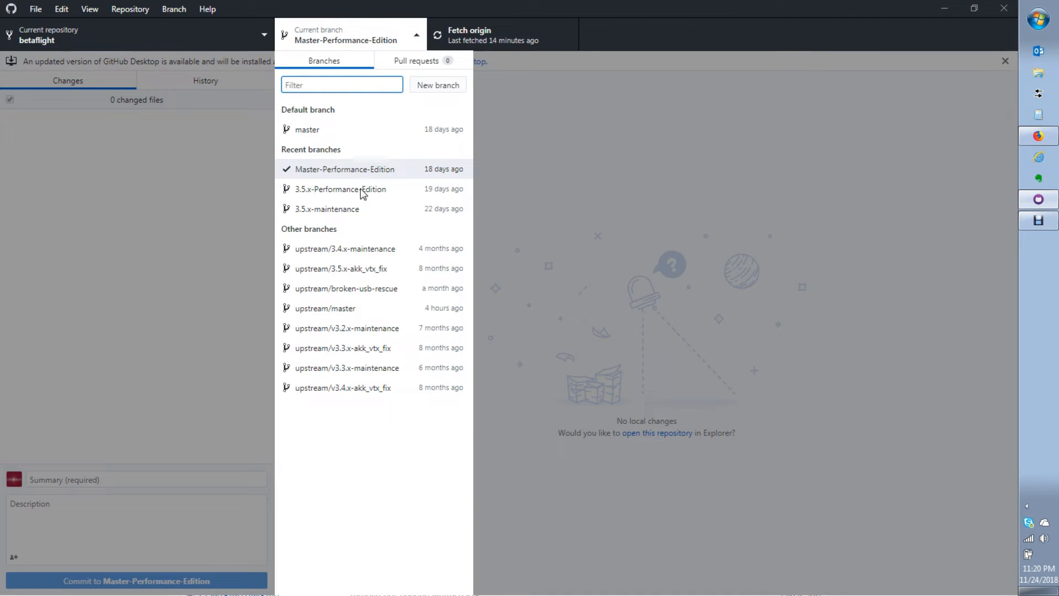
mouse_move(322, 176)
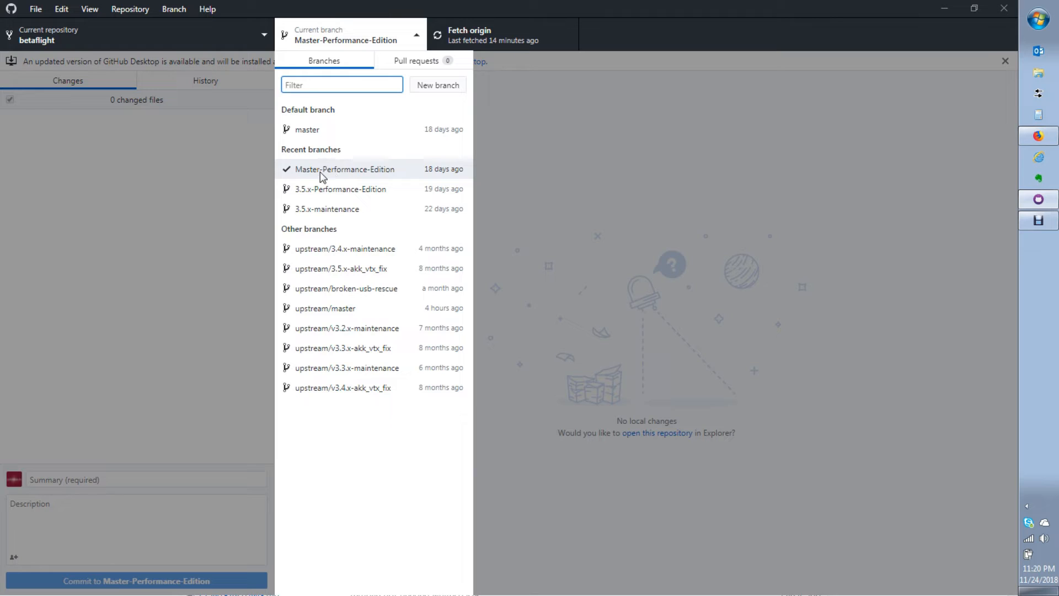
mouse_move(303, 174)
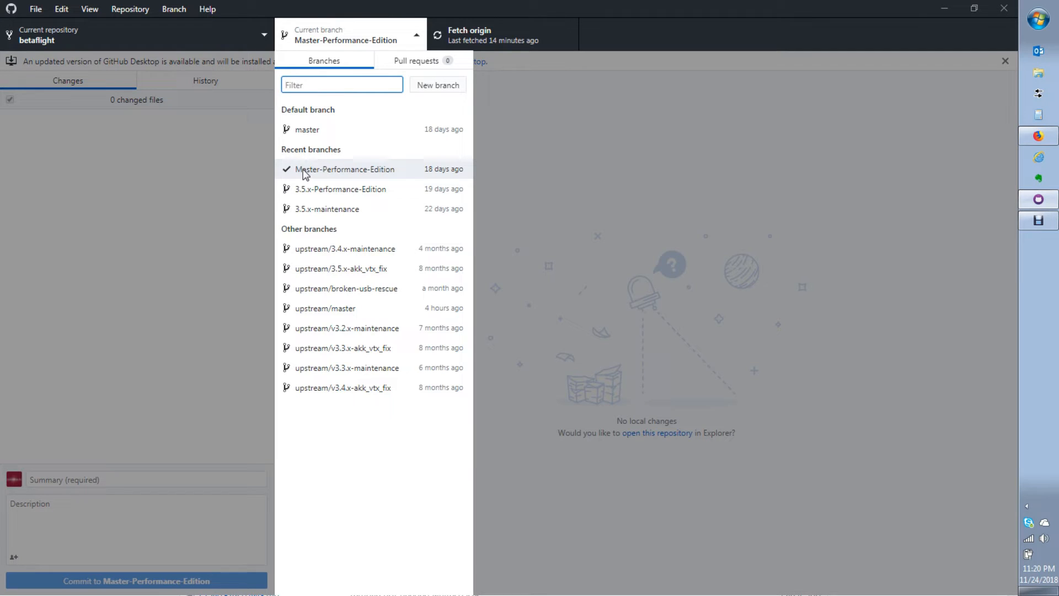
mouse_move(357, 177)
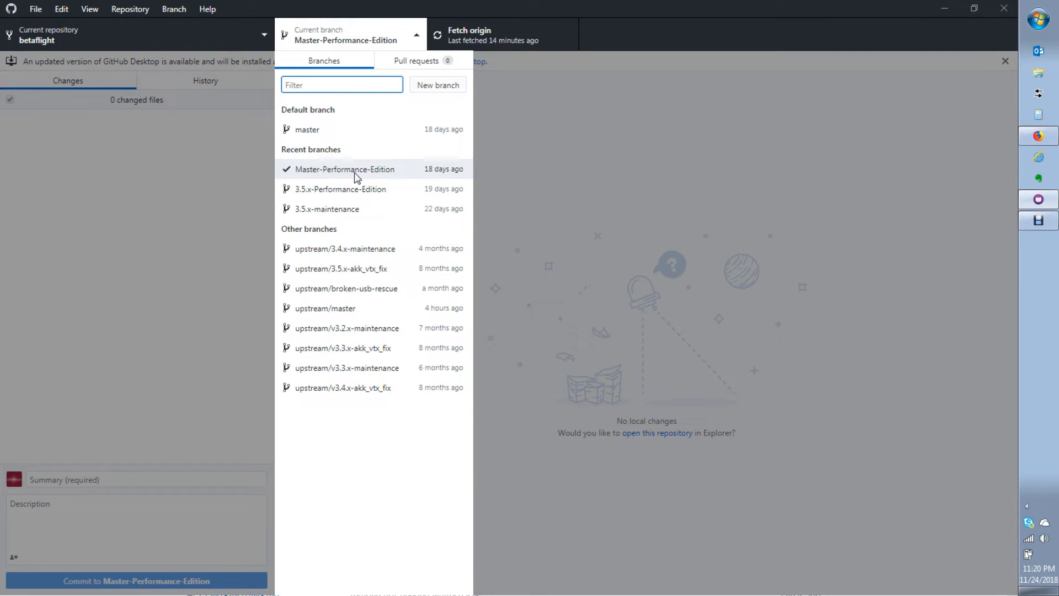
mouse_move(437, 179)
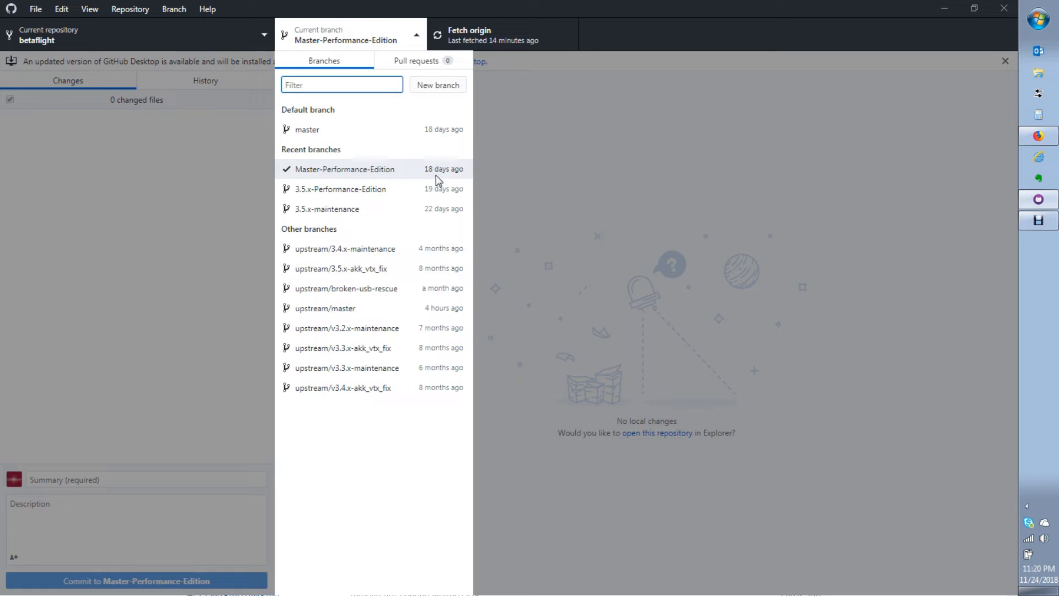
mouse_move(435, 177)
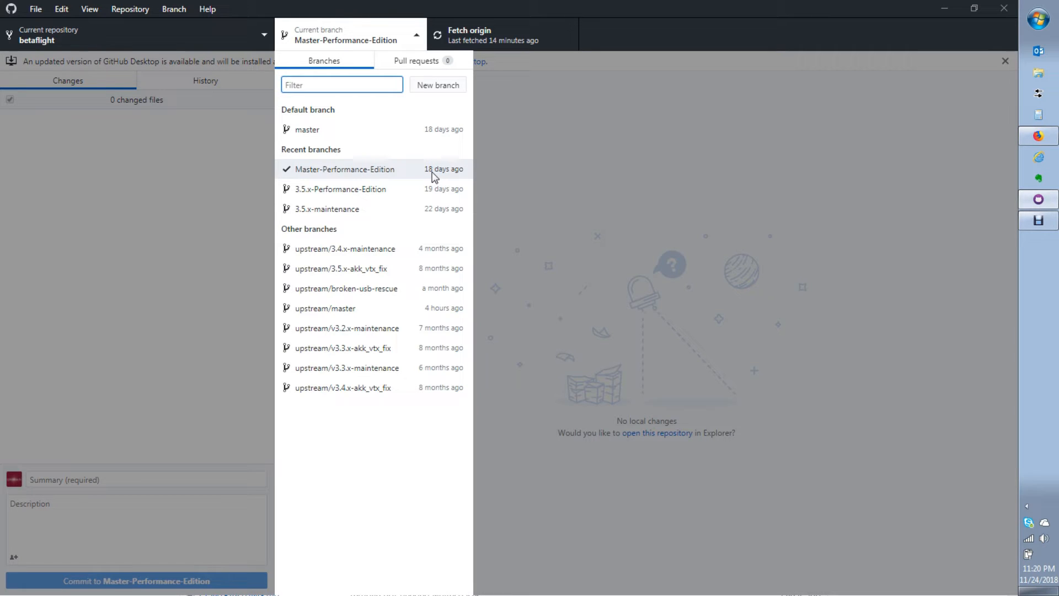
click(345, 34)
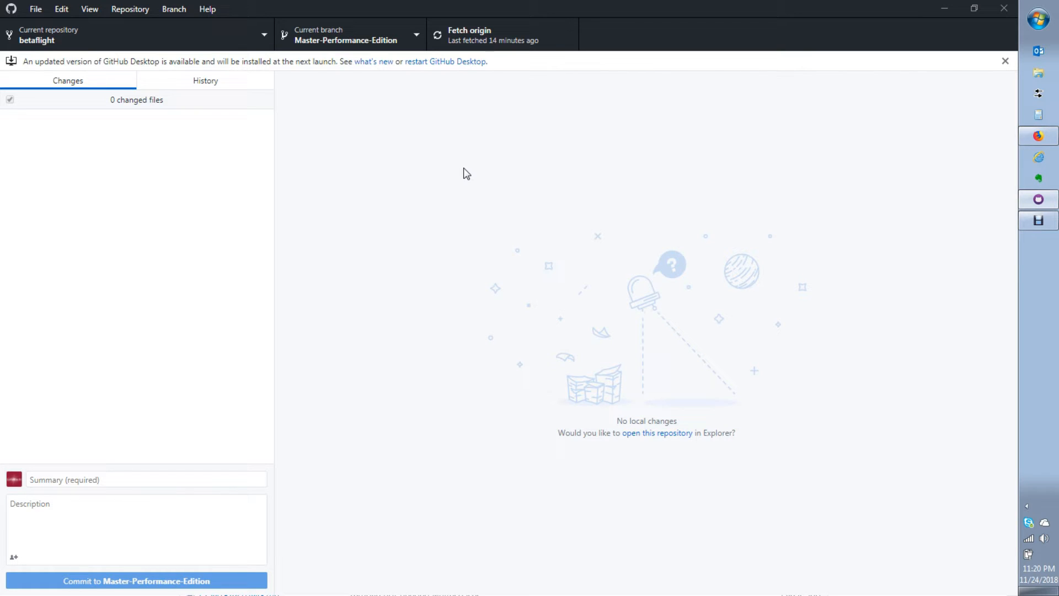
mouse_move(230, 89)
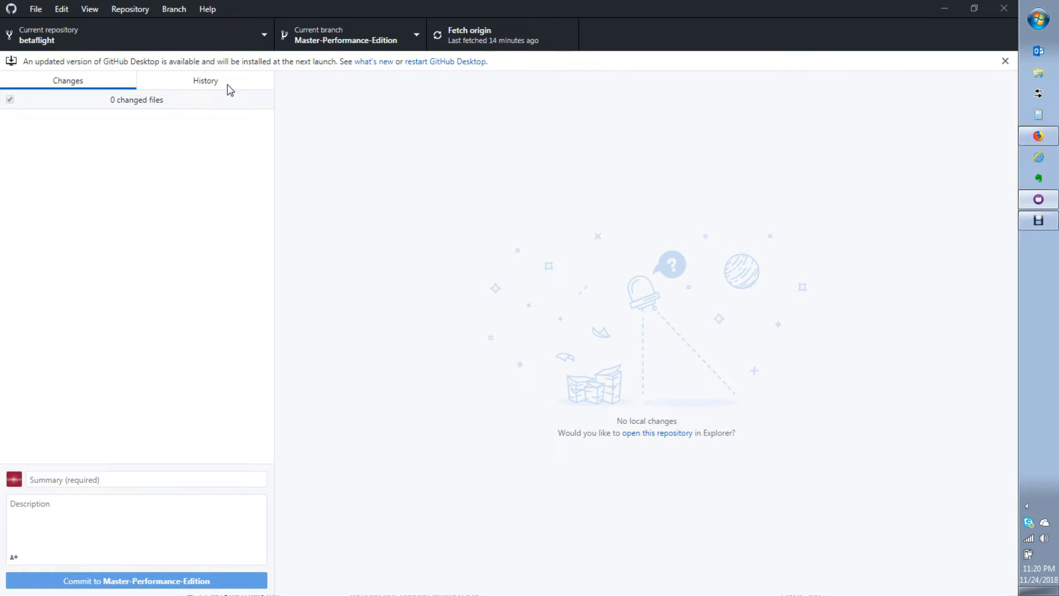
click(205, 81)
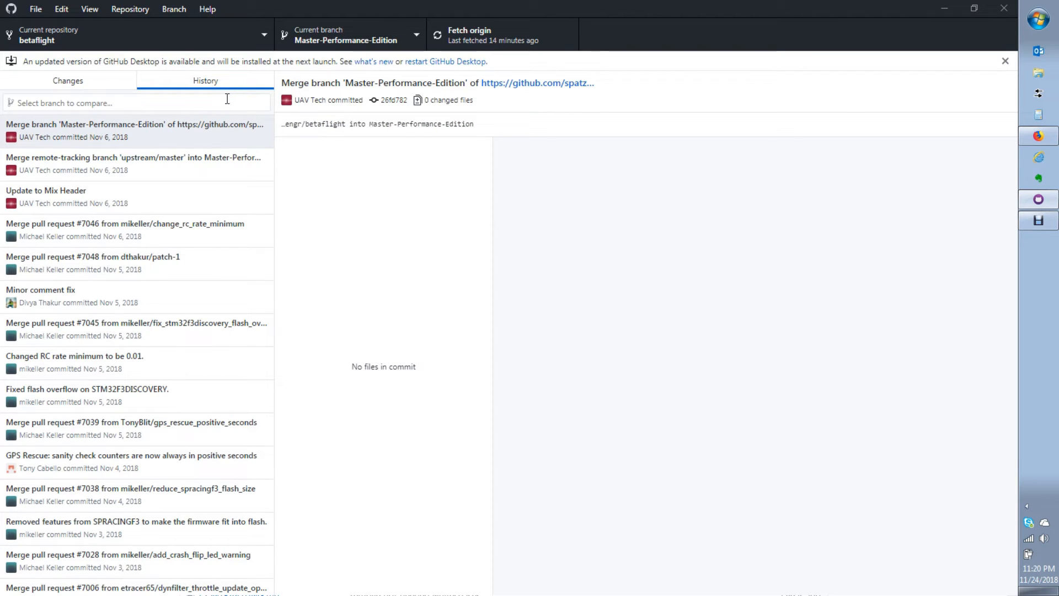
click(135, 102)
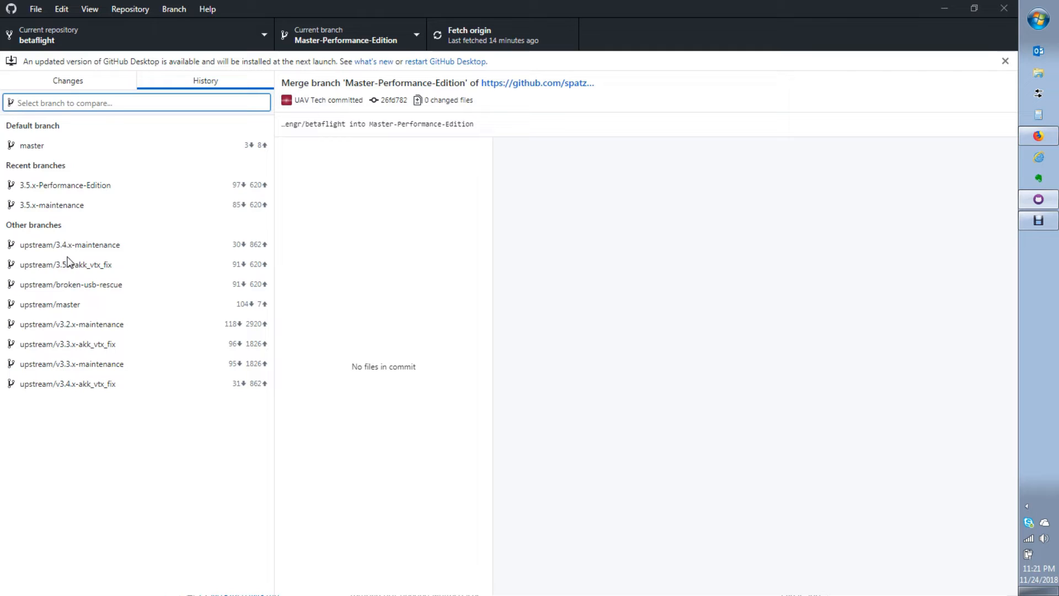
mouse_move(80, 337)
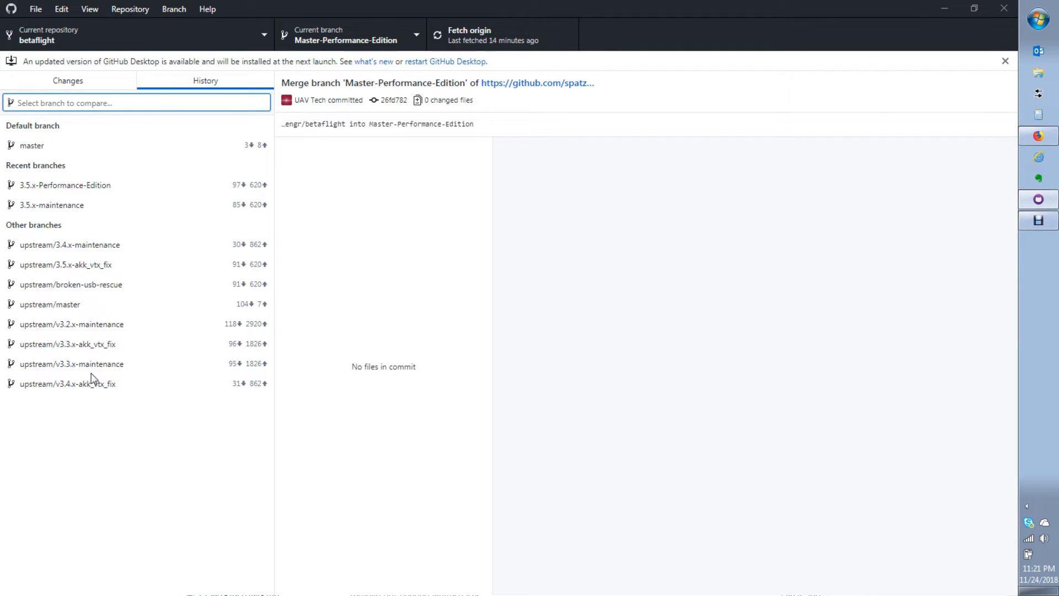
mouse_move(96, 371)
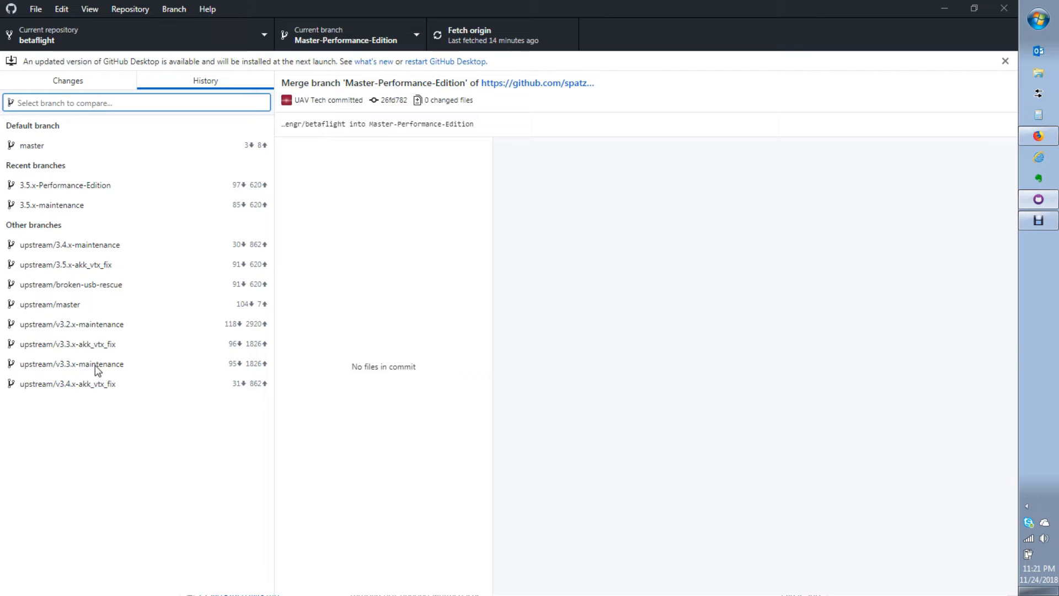
mouse_move(105, 370)
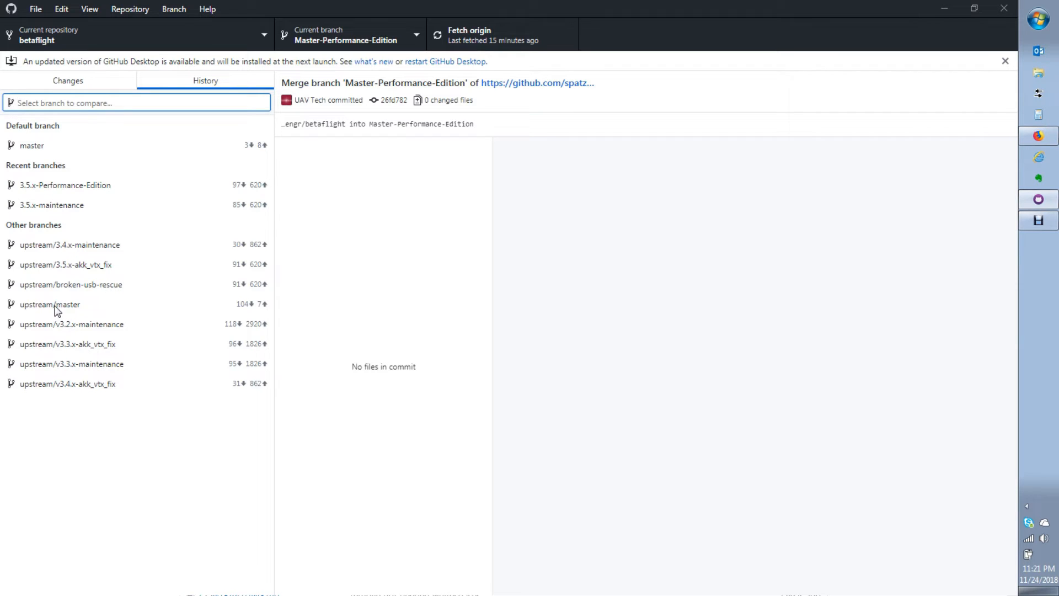
mouse_move(76, 311)
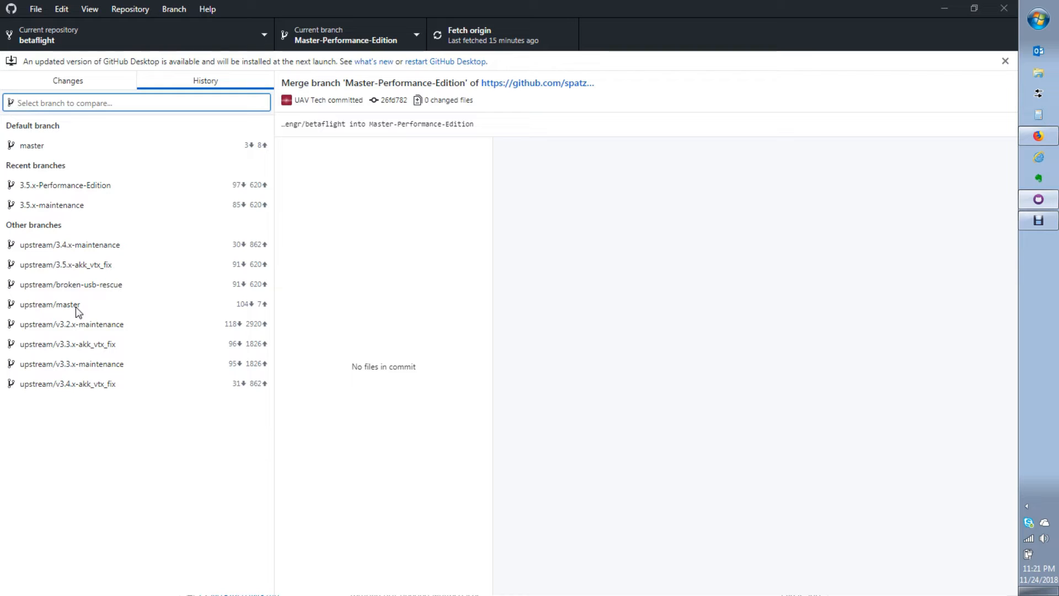
mouse_move(243, 310)
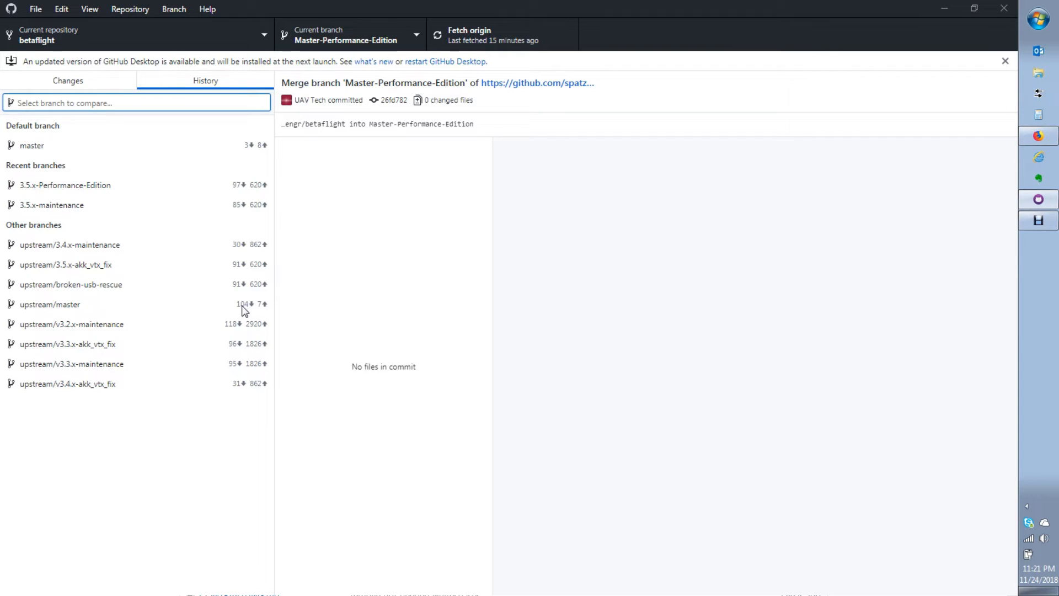
mouse_move(266, 311)
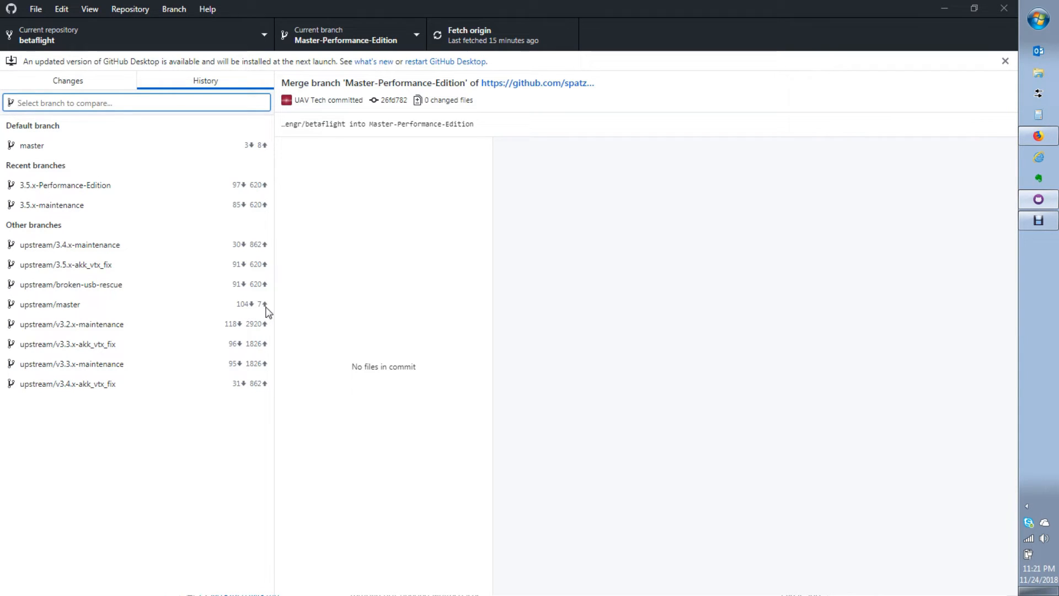
mouse_move(256, 308)
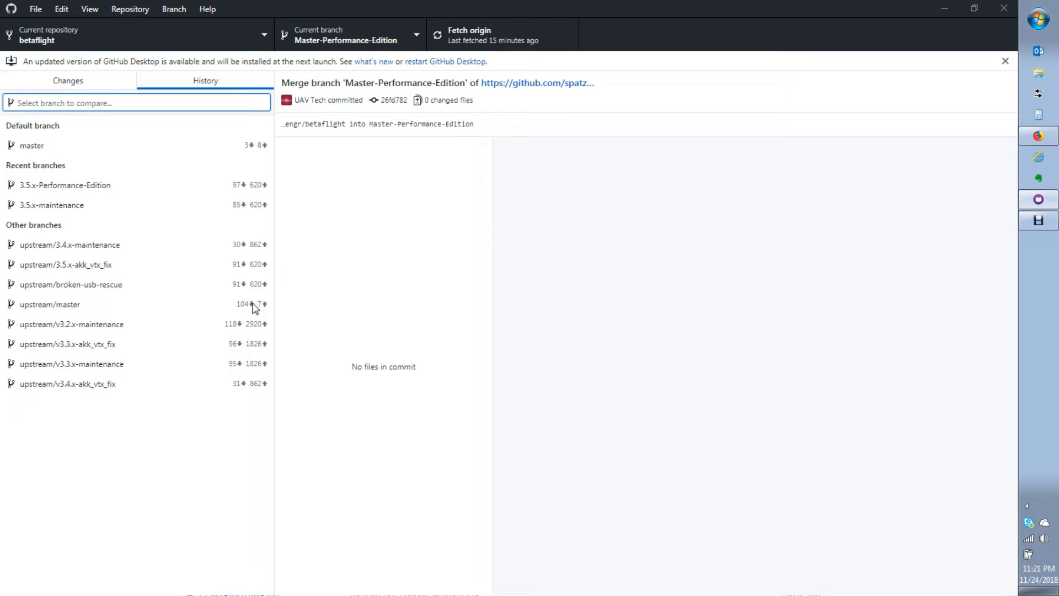
mouse_move(75, 311)
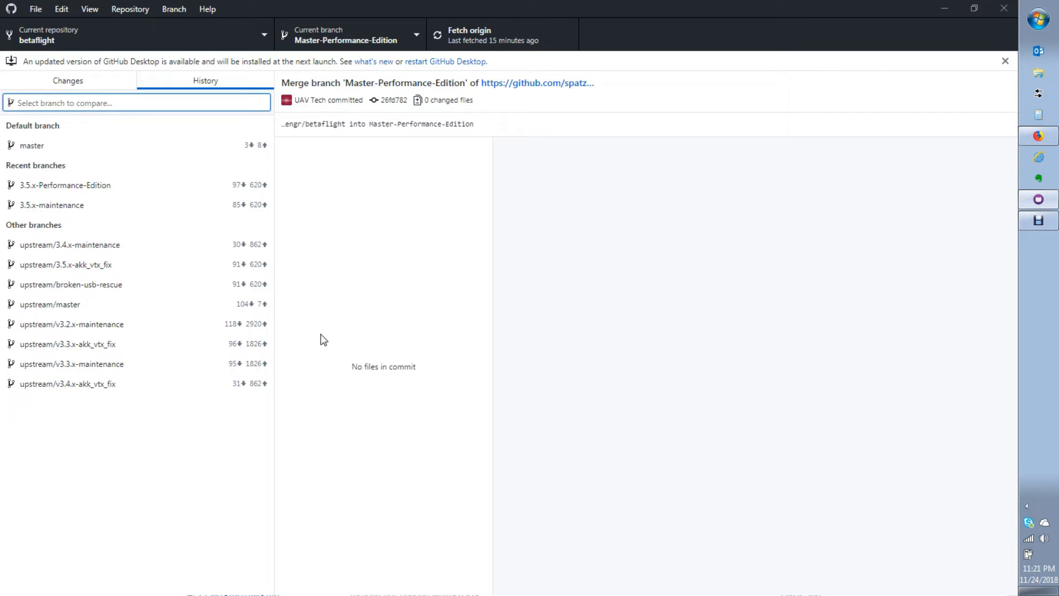
mouse_move(67, 310)
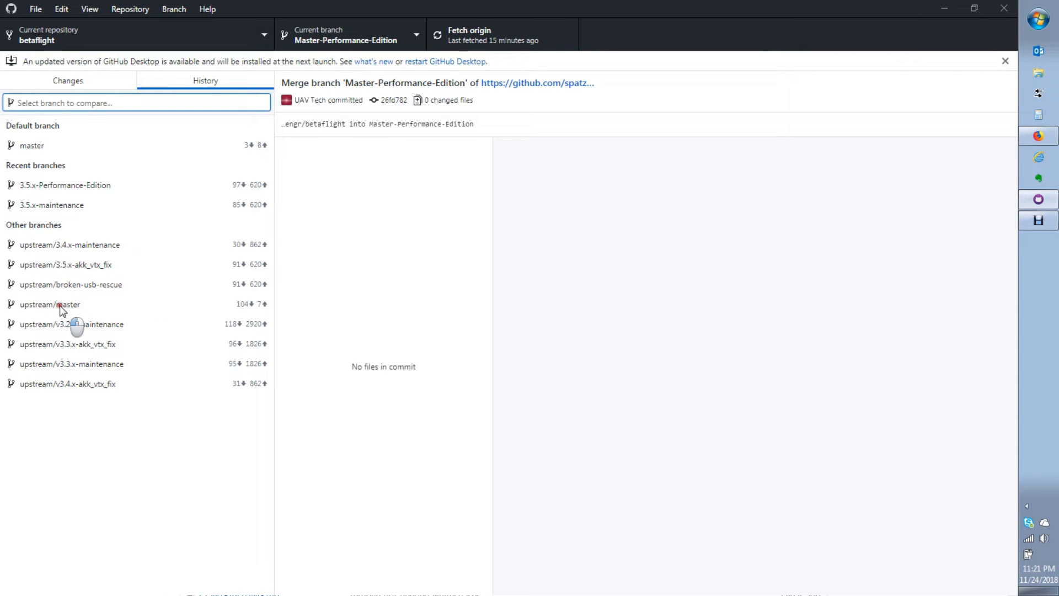
Compare against upstream/master and merge its 104 commits into Master-Performance-Edition
click(49, 304)
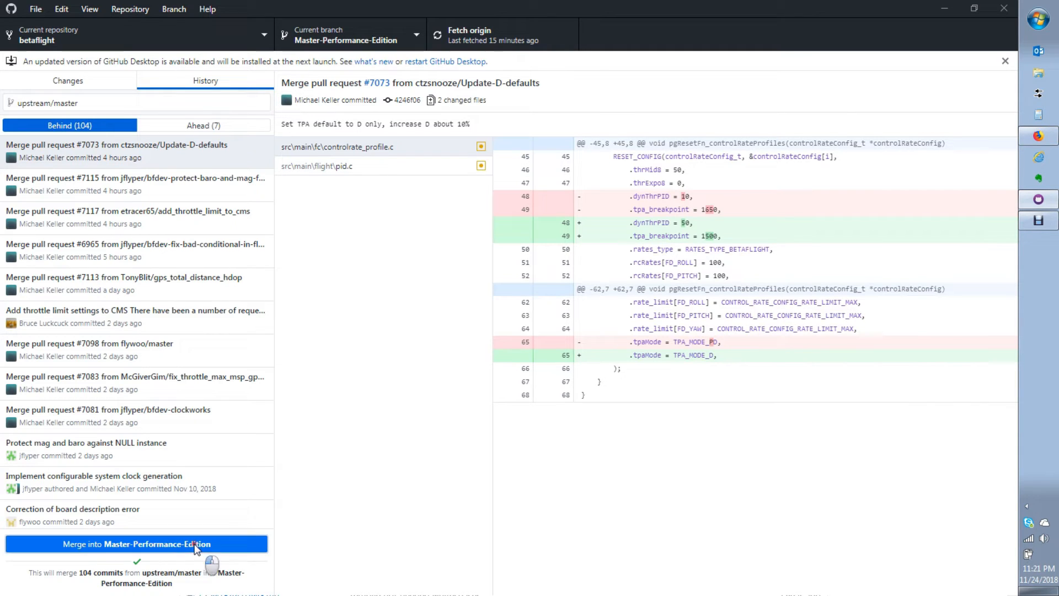
mouse_move(174, 553)
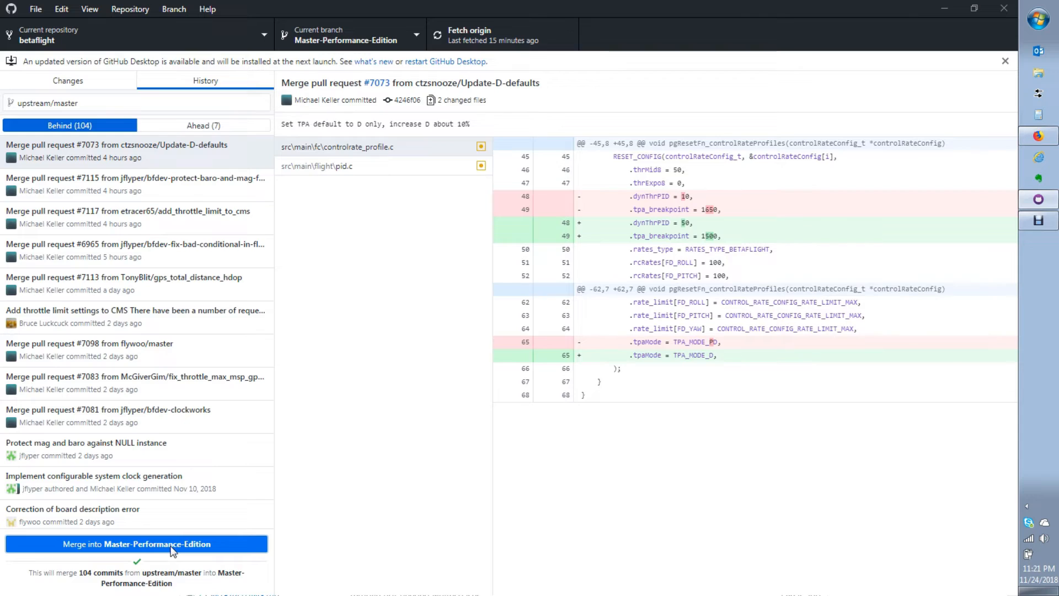
click(136, 543)
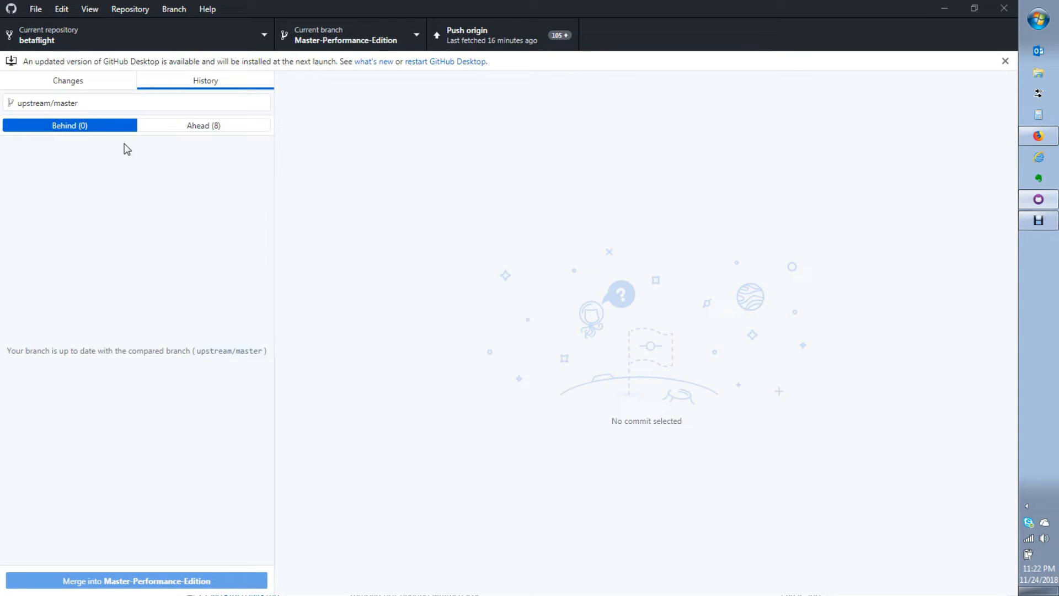
mouse_move(249, 141)
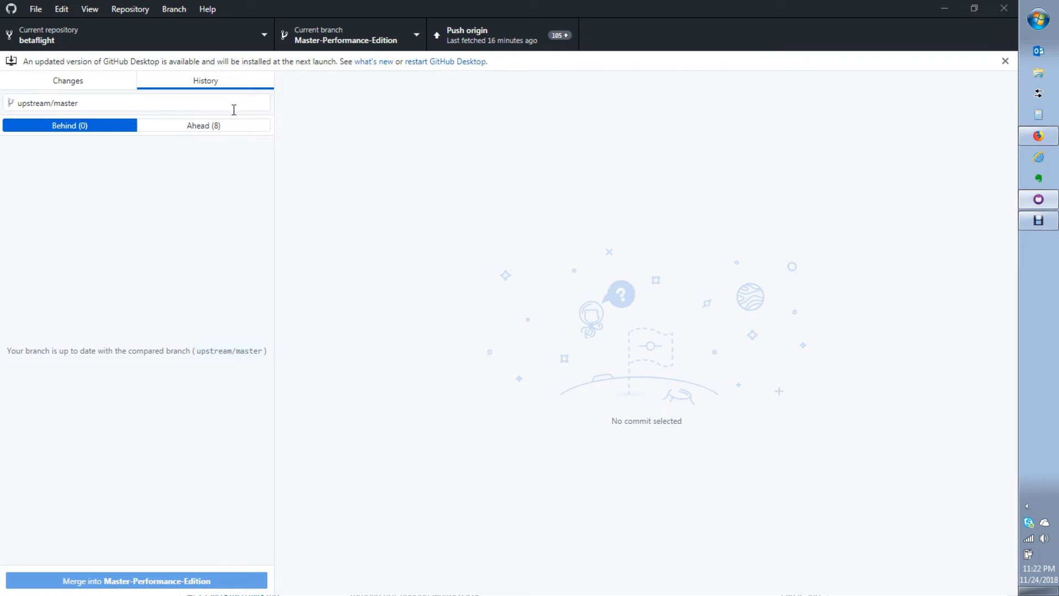
mouse_move(160, 150)
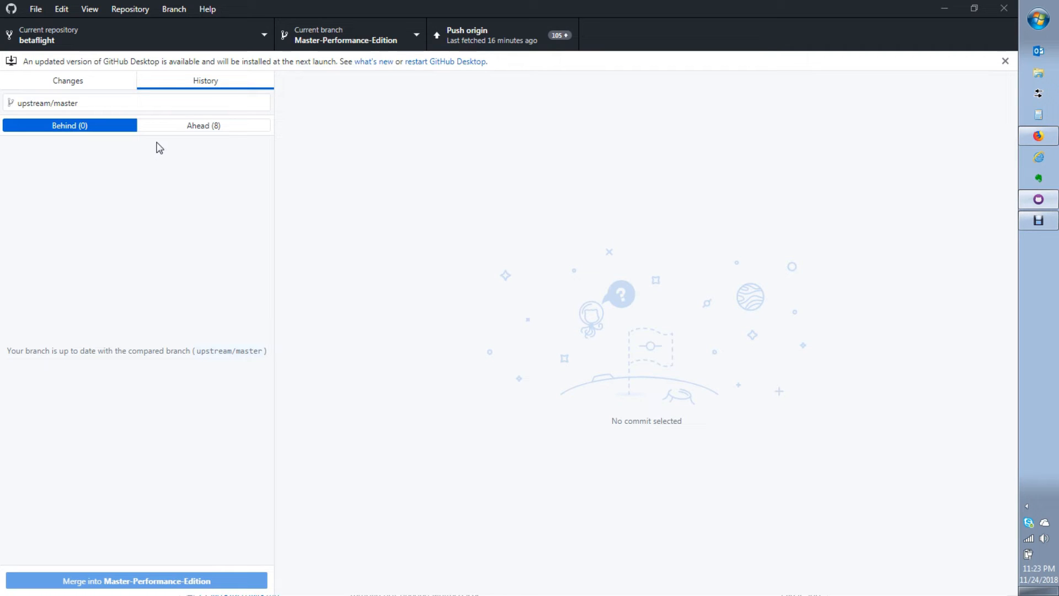
mouse_move(304, 211)
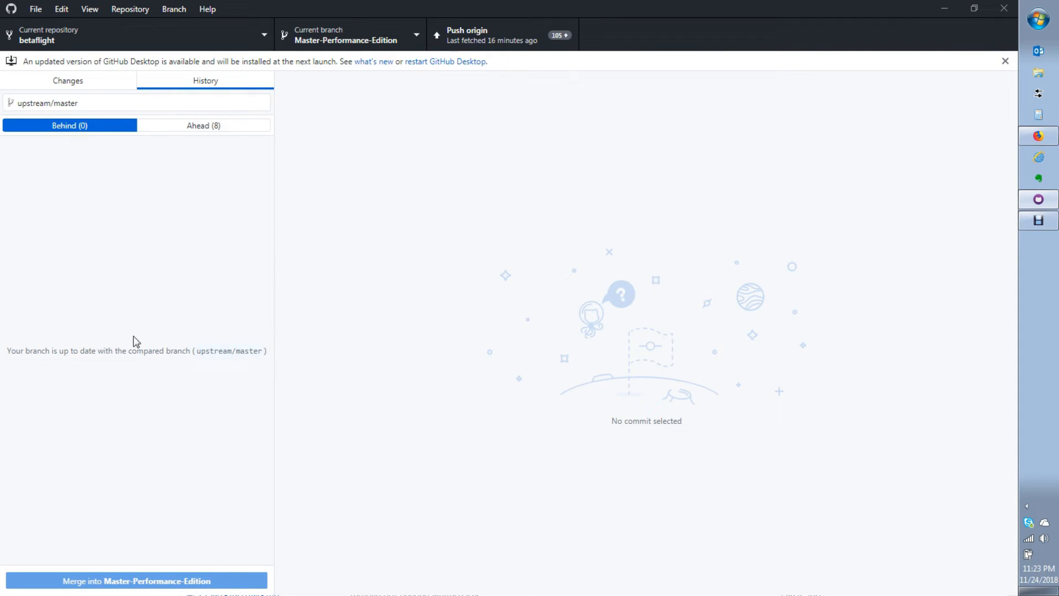
mouse_move(300, 55)
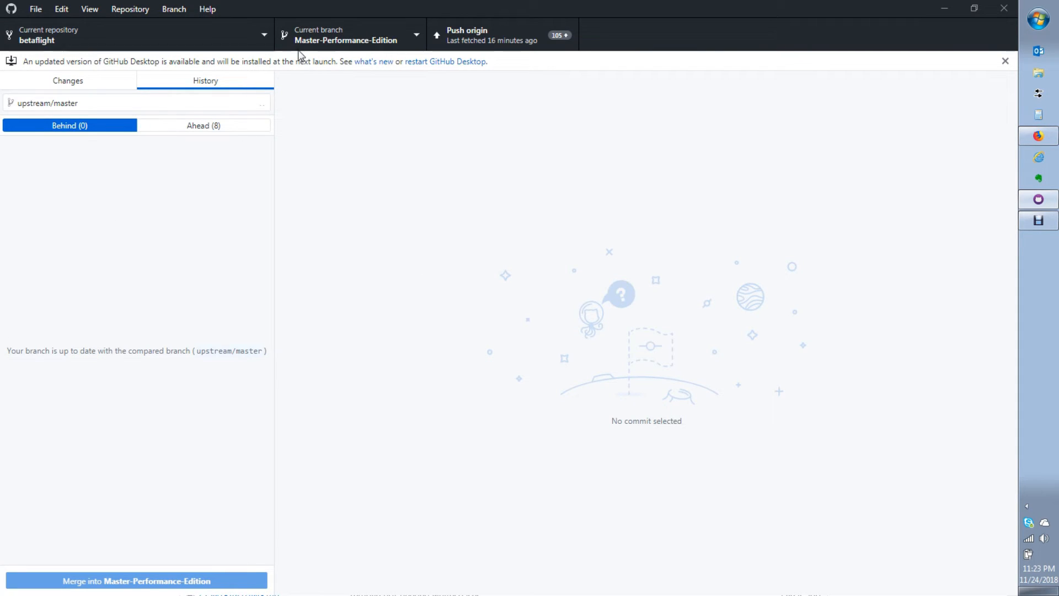
mouse_move(398, 47)
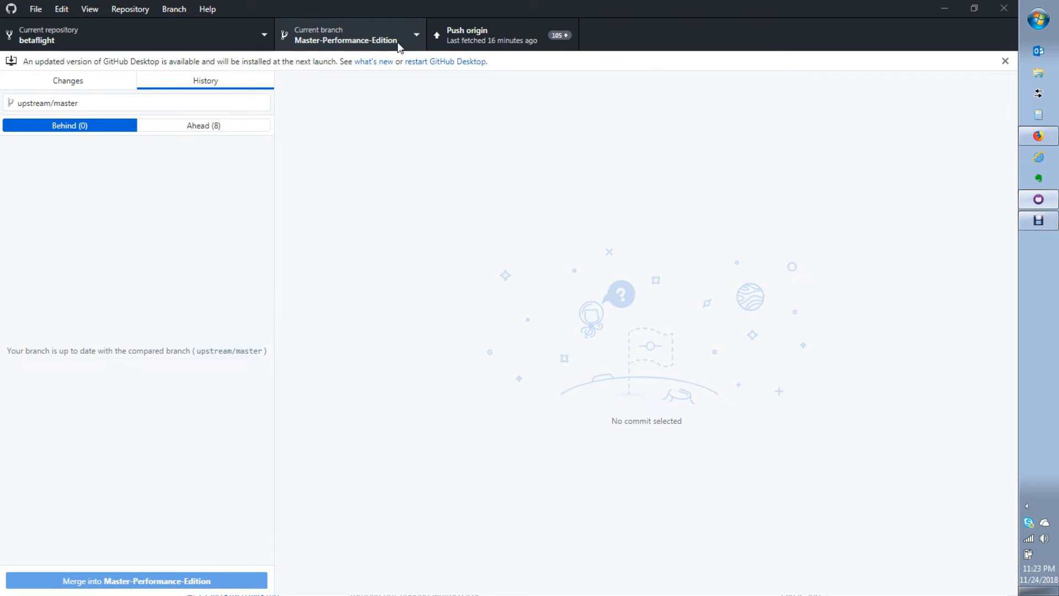
Open and close the Current branch list, keeping Master-Performance-Edition current
click(349, 34)
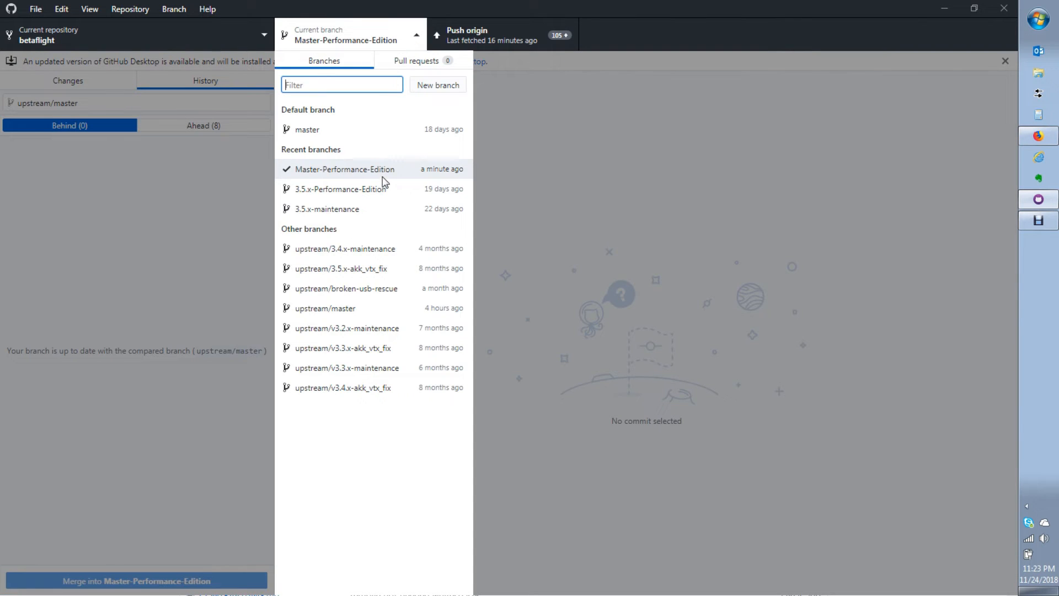
click(344, 34)
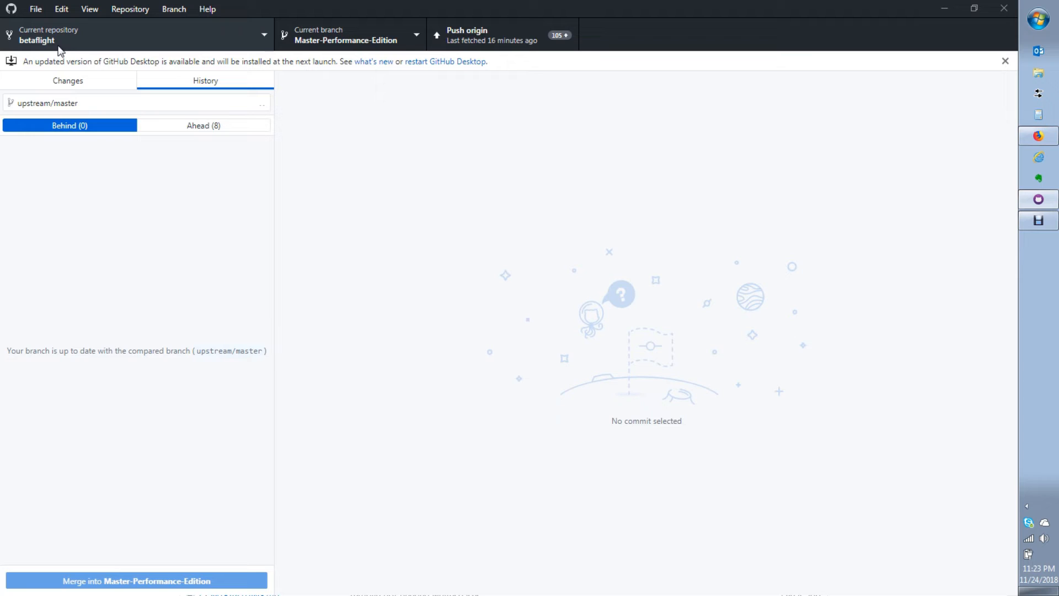
mouse_move(554, 60)
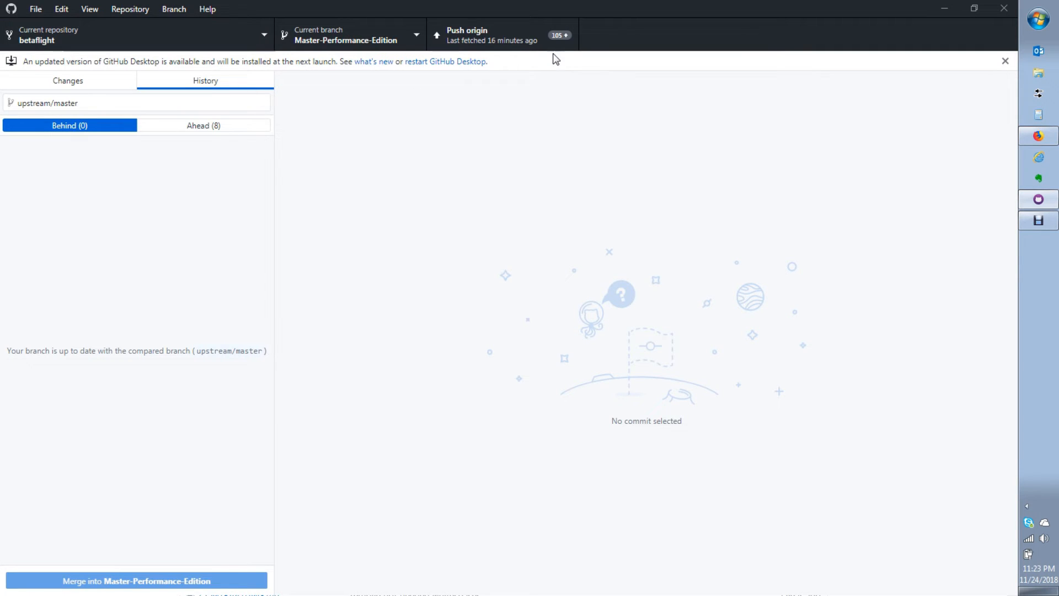
mouse_move(552, 48)
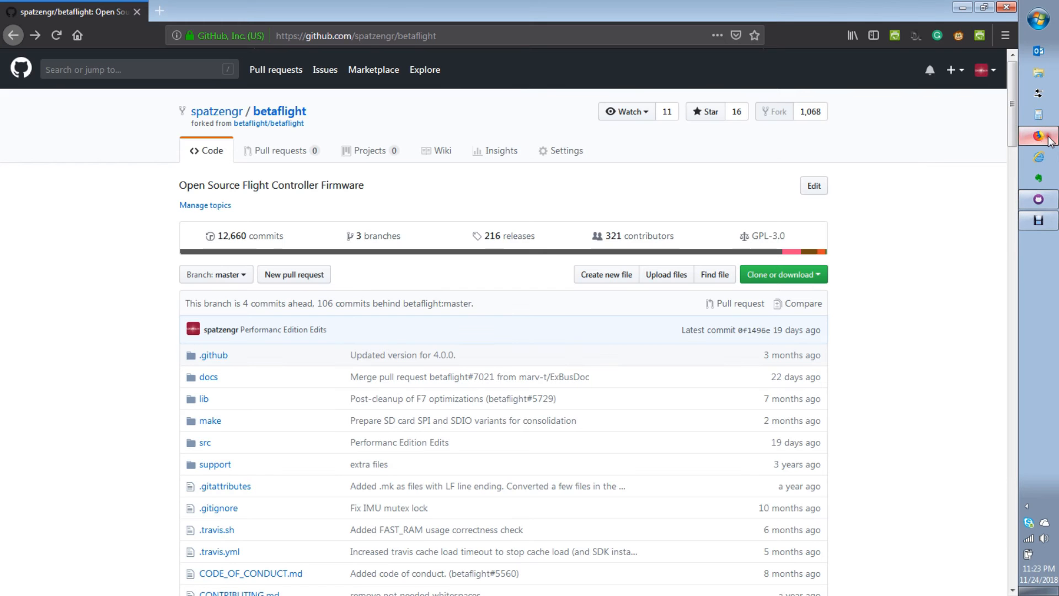
mouse_move(620, 328)
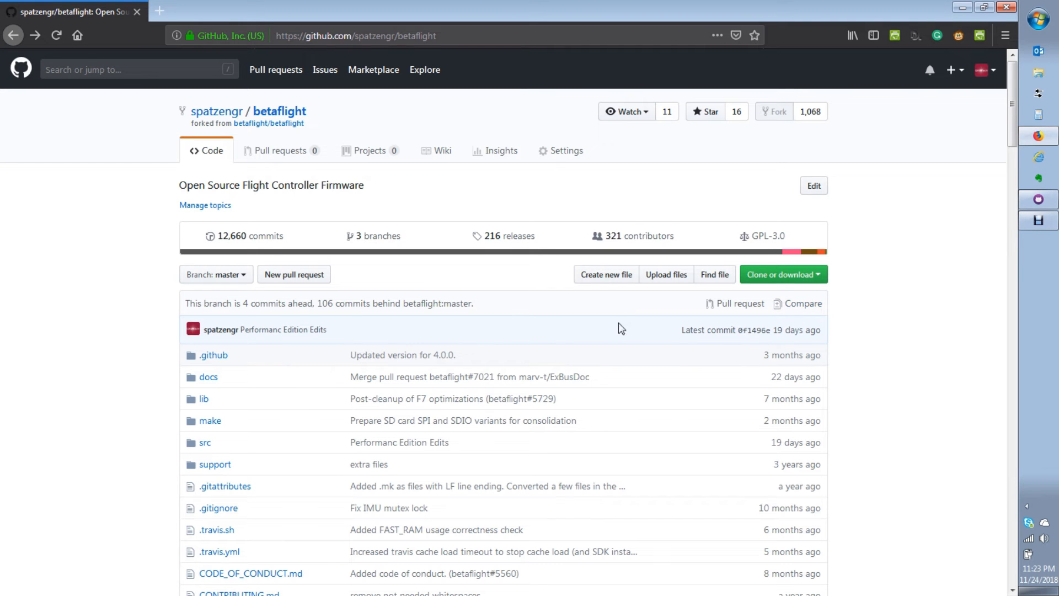
Show the fork's Master-Performance-Edition branch on GitHub, 7 commits ahead and 104 behind
click(216, 274)
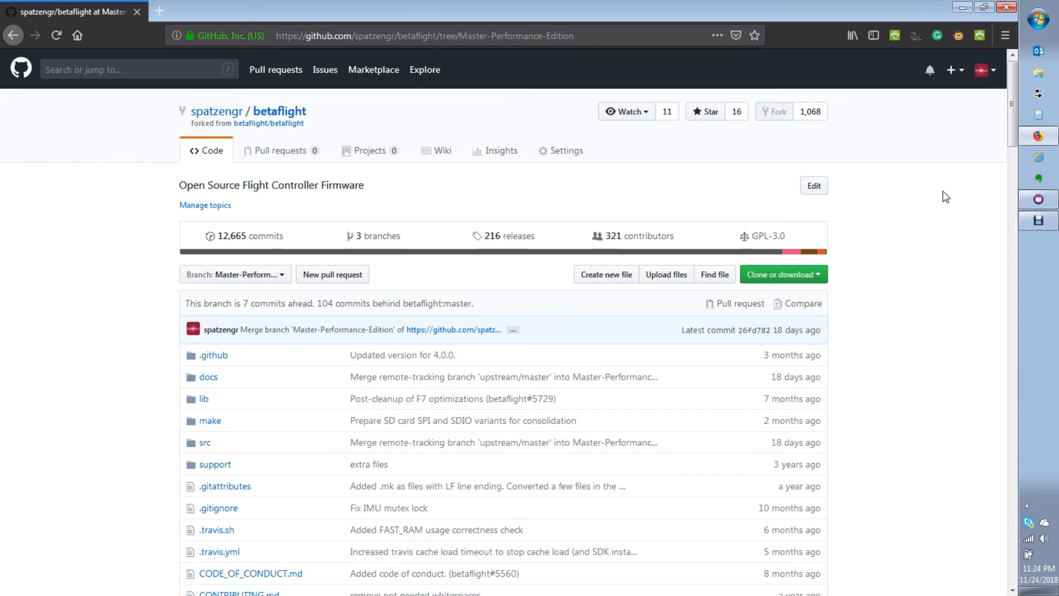
mouse_move(893, 175)
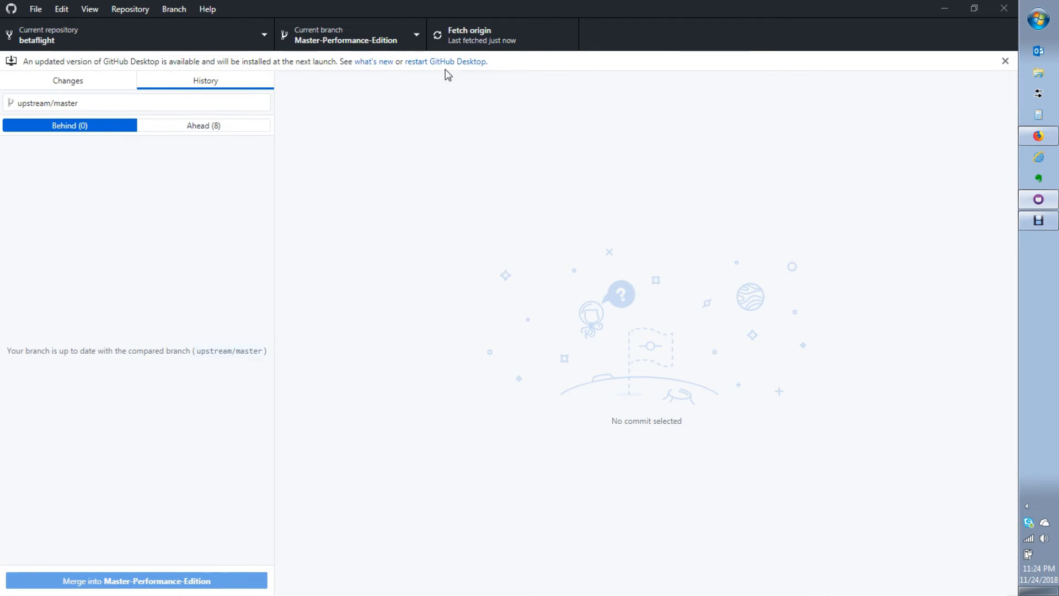
mouse_move(657, 141)
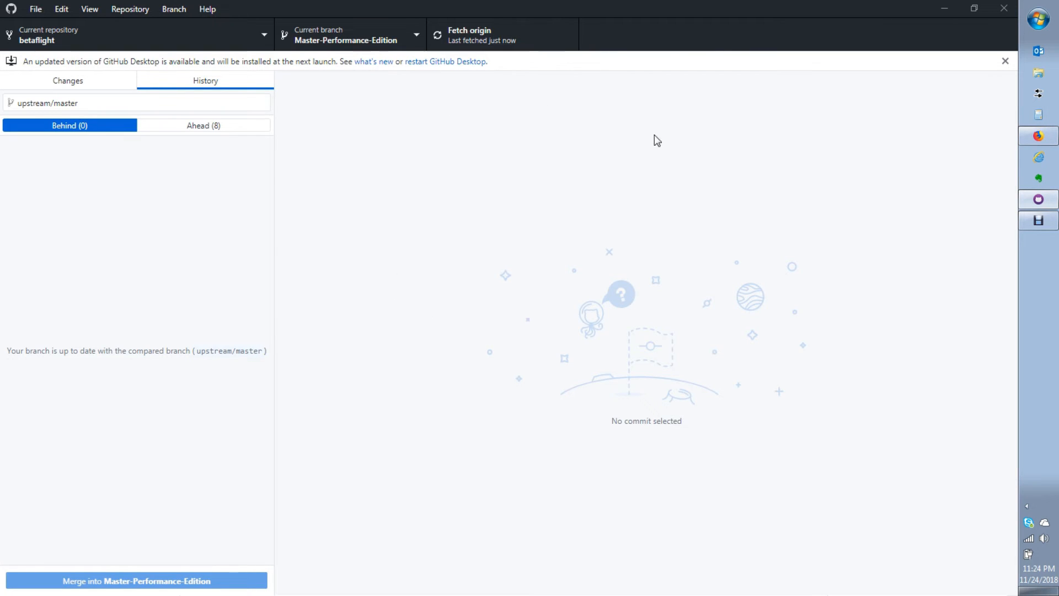
mouse_move(965, 155)
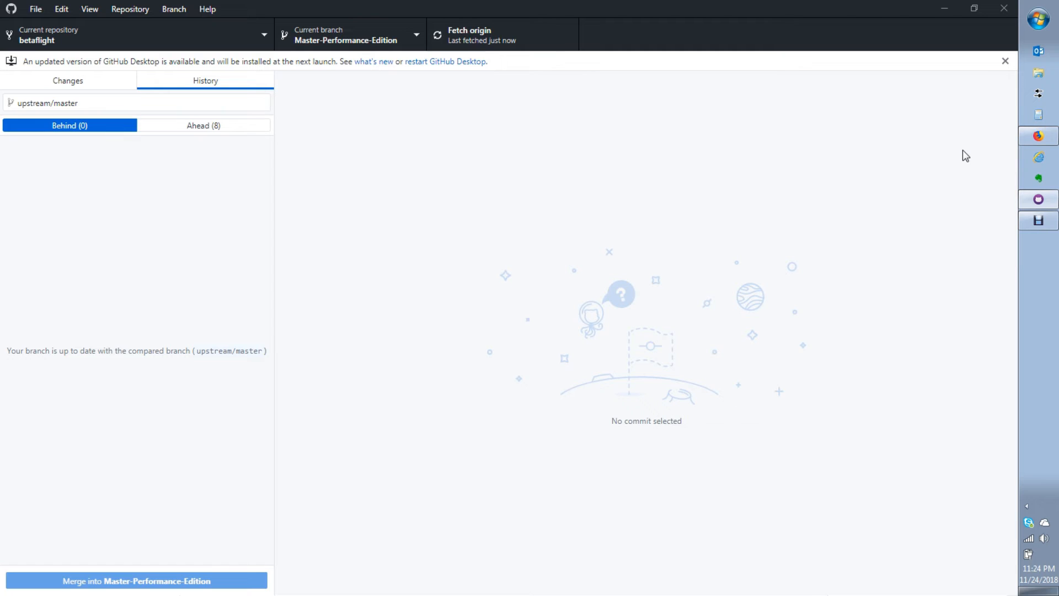
mouse_move(533, 310)
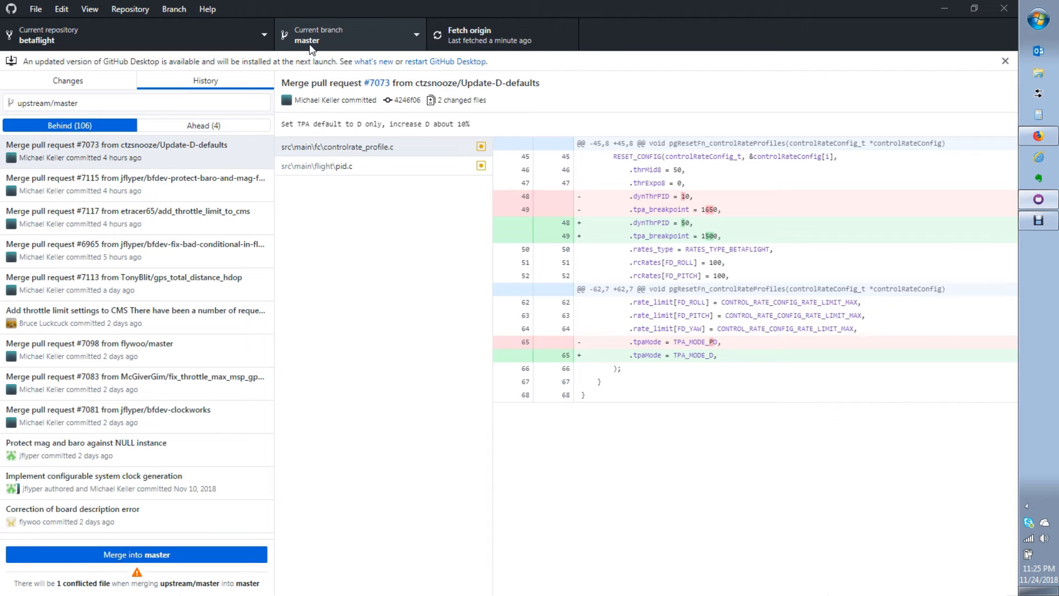
Keep master as the current branch, 106 behind and 4 ahead of upstream/master
click(350, 34)
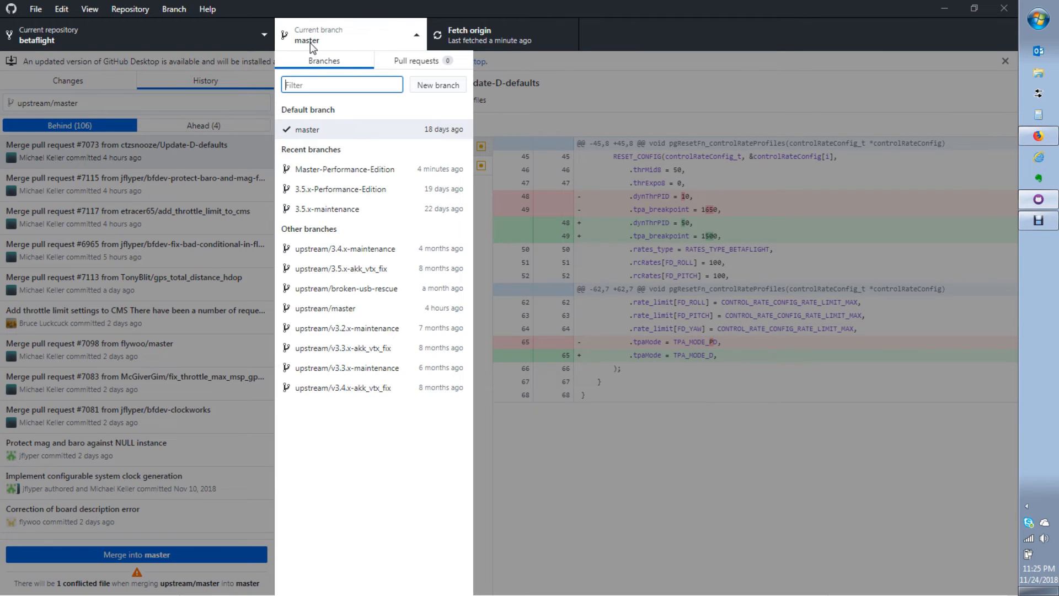
mouse_move(322, 201)
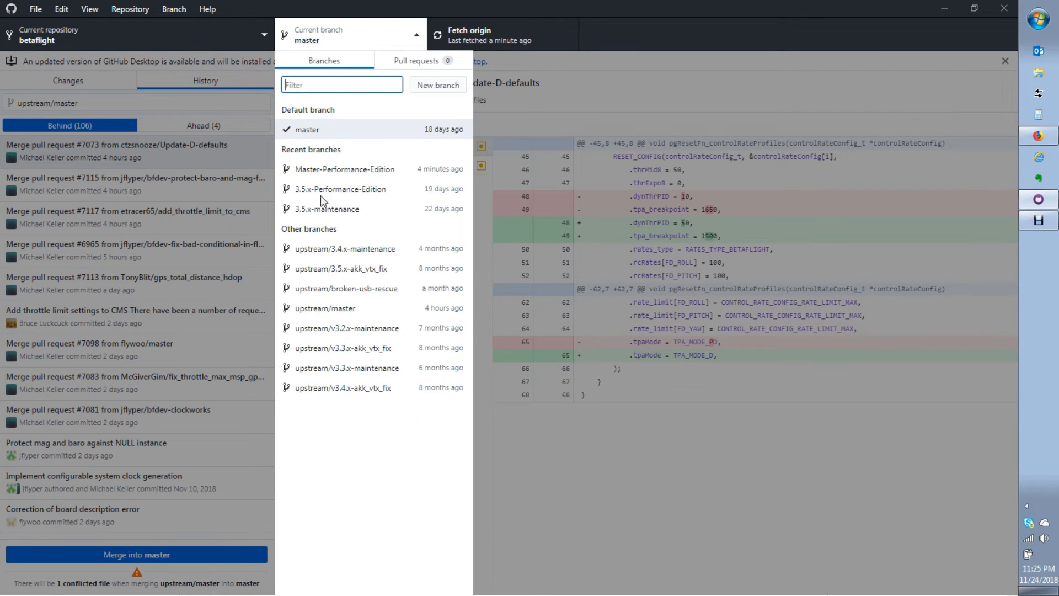
mouse_move(337, 186)
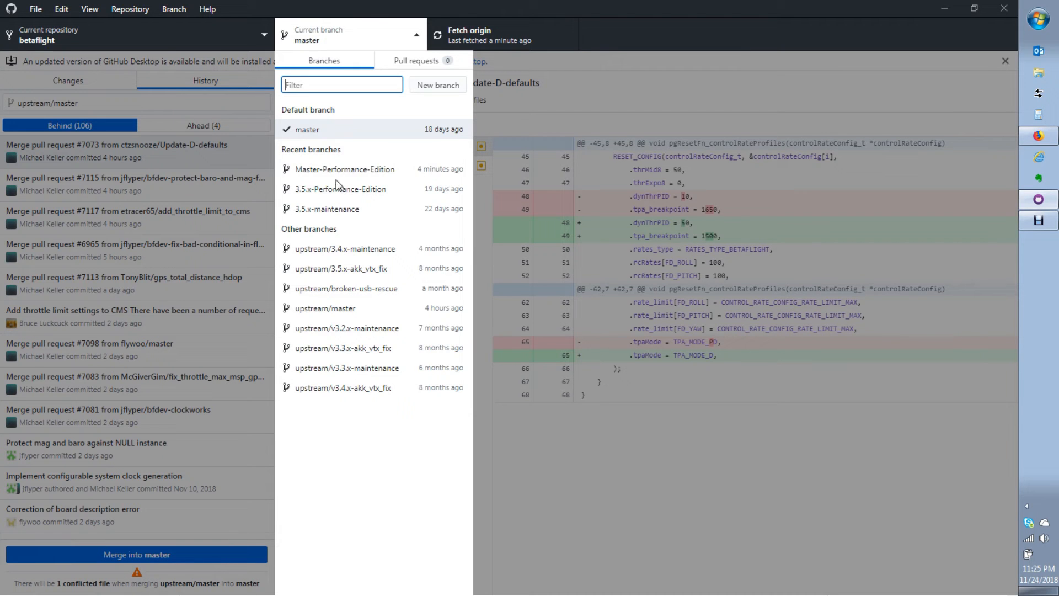
click(350, 34)
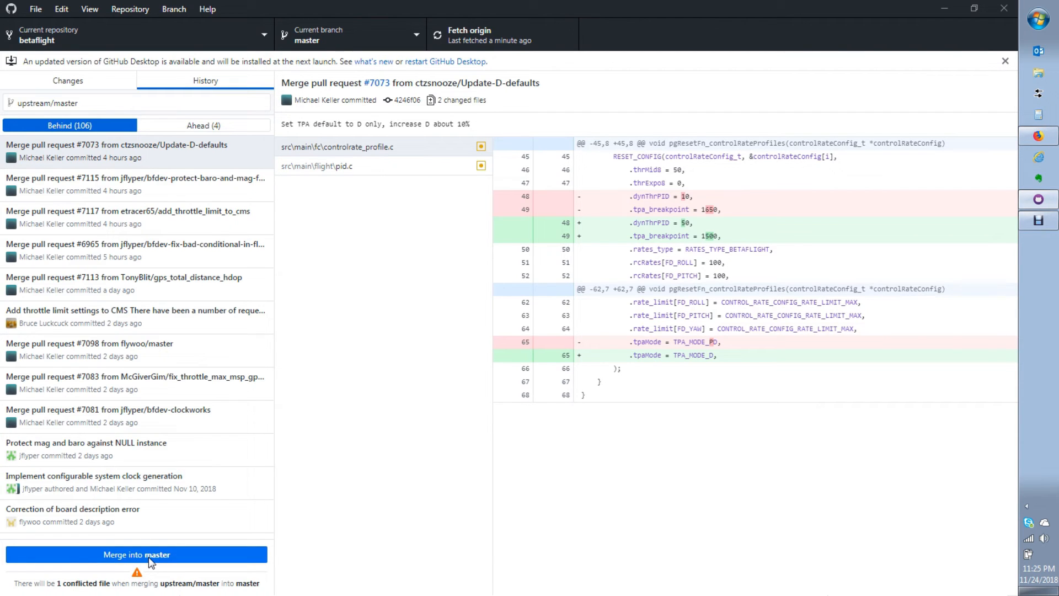
mouse_move(262, 493)
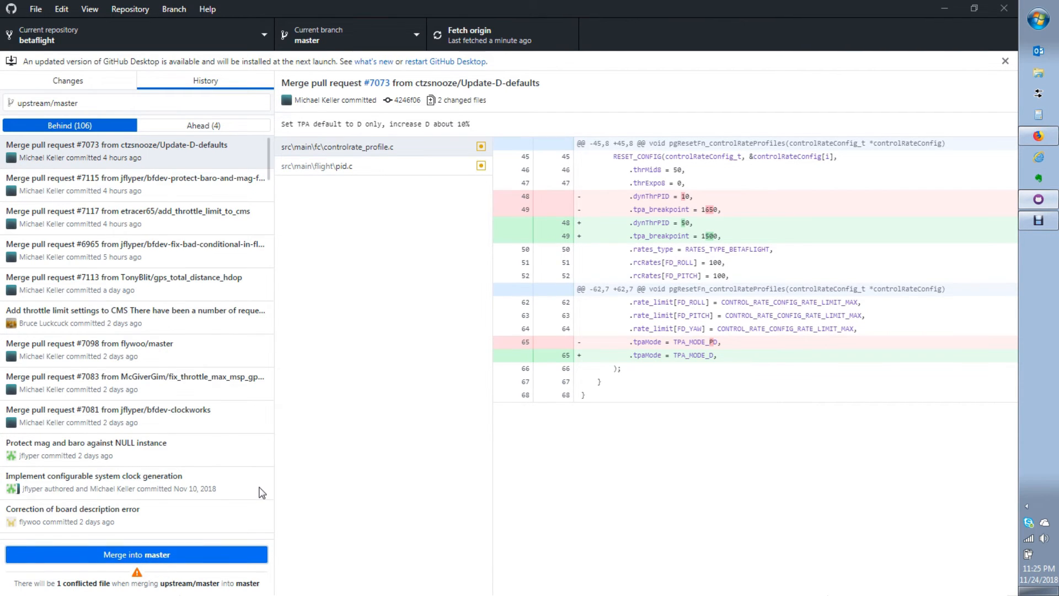
Merge upstream/master into master and view the conflicted SPRACINGF3NEO target.h diff
click(136, 554)
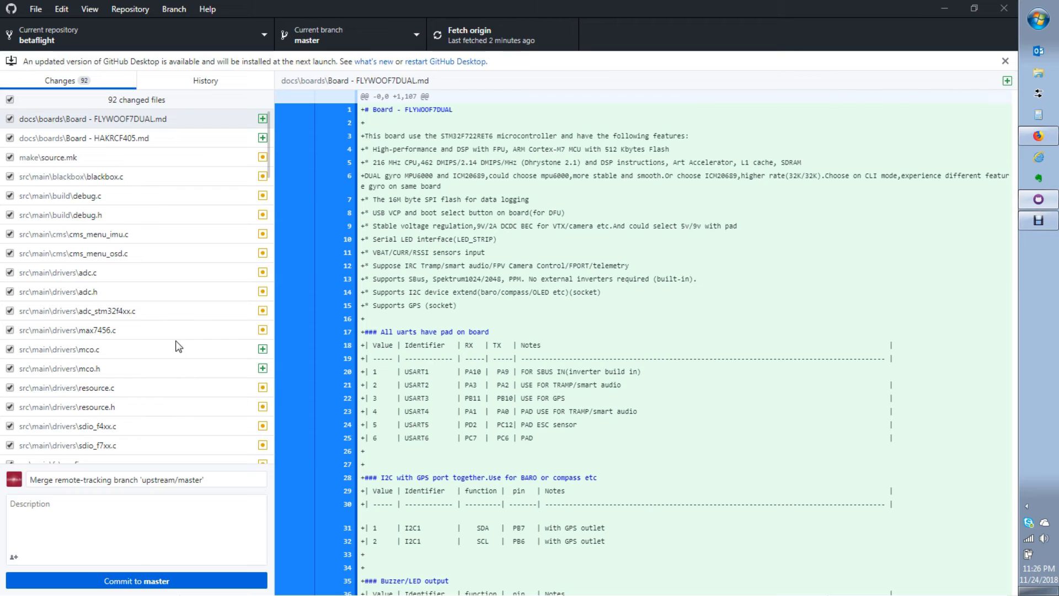
scroll(down, 3)
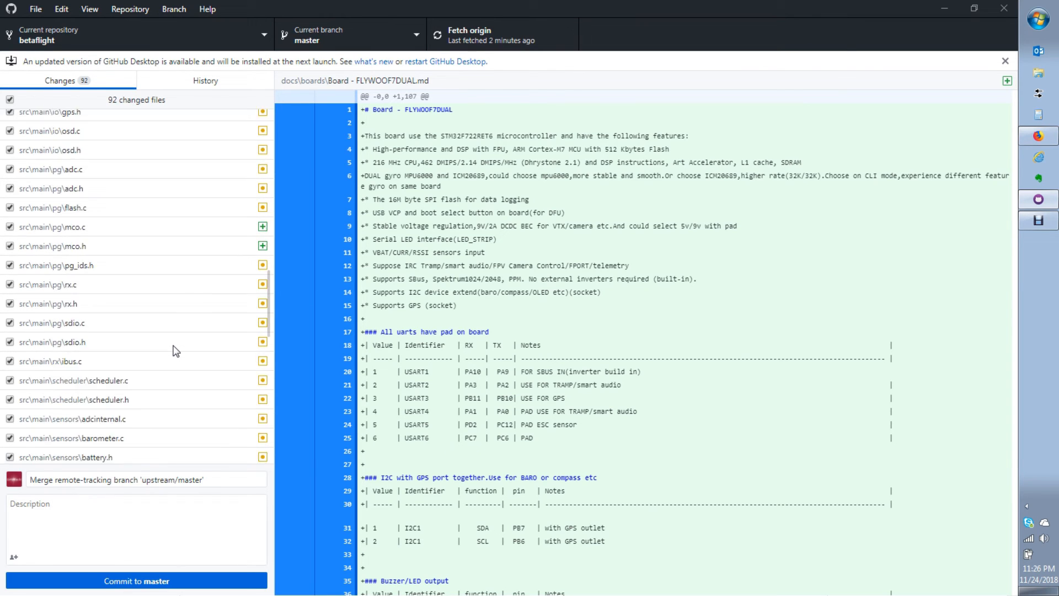
click(93, 403)
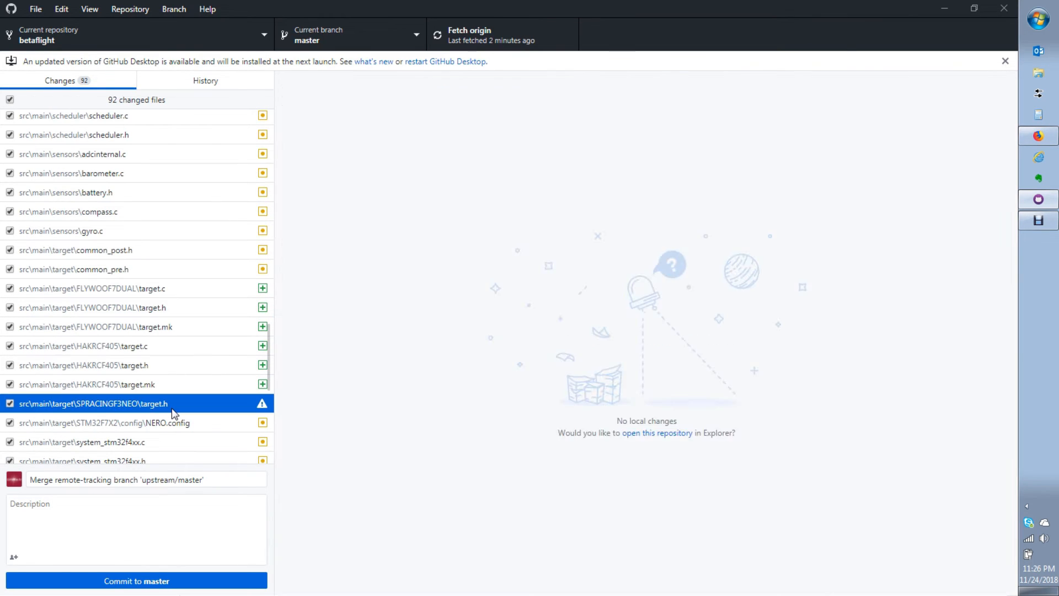
click(92, 403)
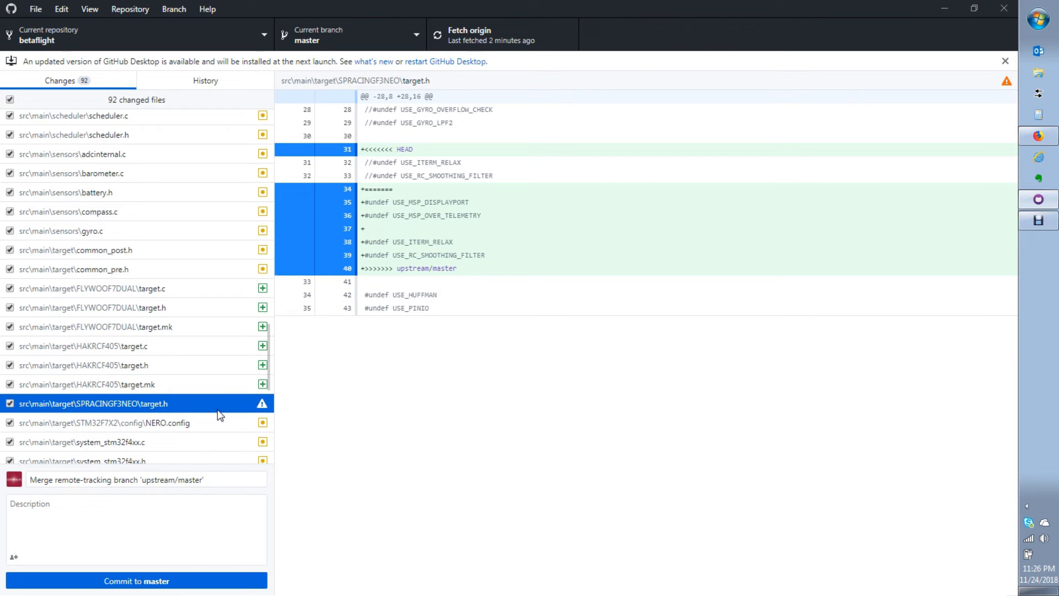
scroll(down, 3)
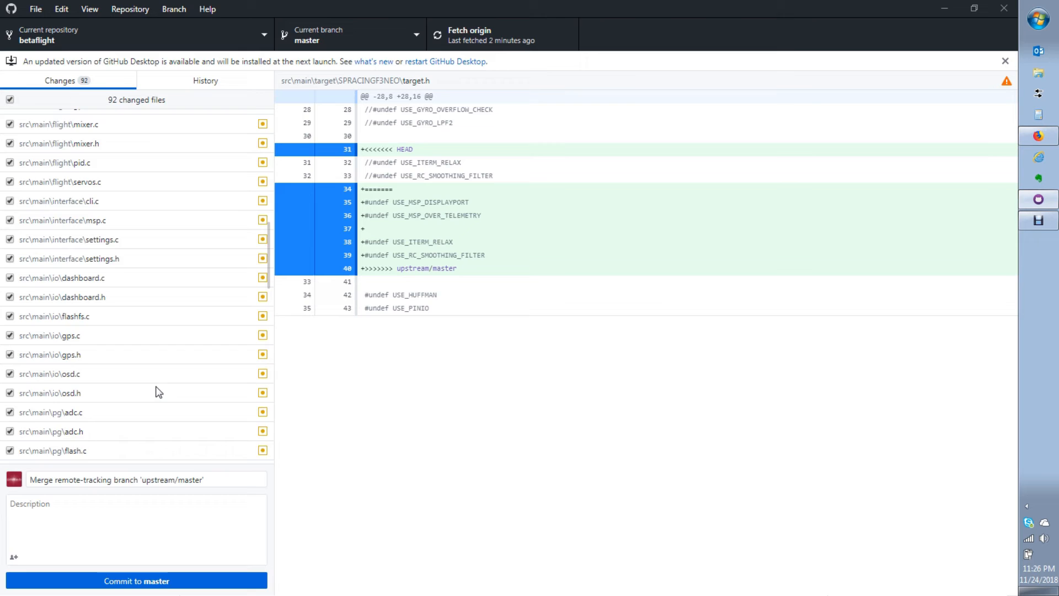
scroll(down, 3)
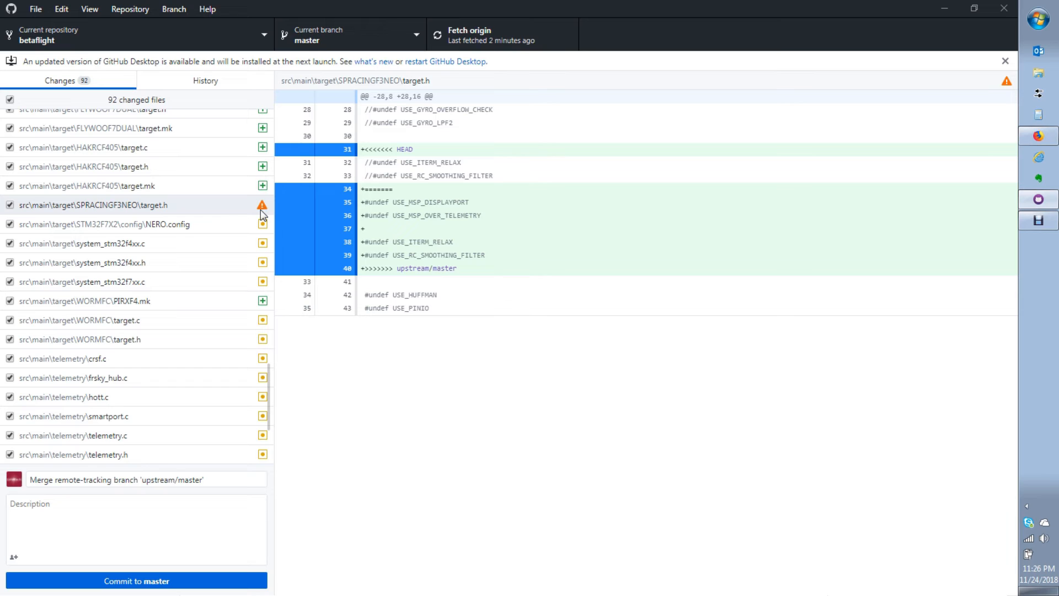
mouse_move(213, 212)
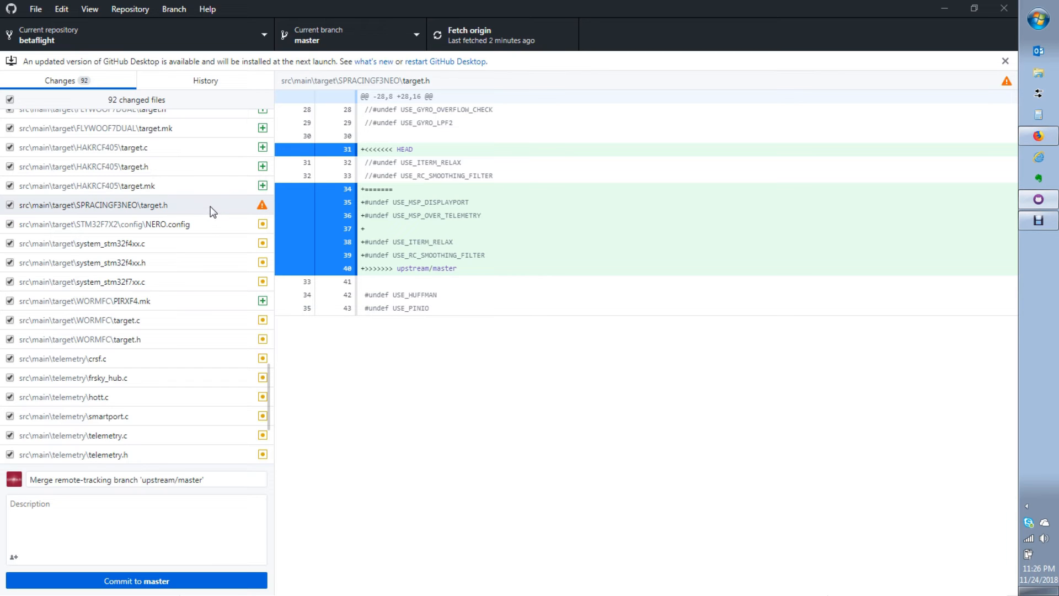
Open the repository in Atom and expand the target folder in the project tree
click(130, 8)
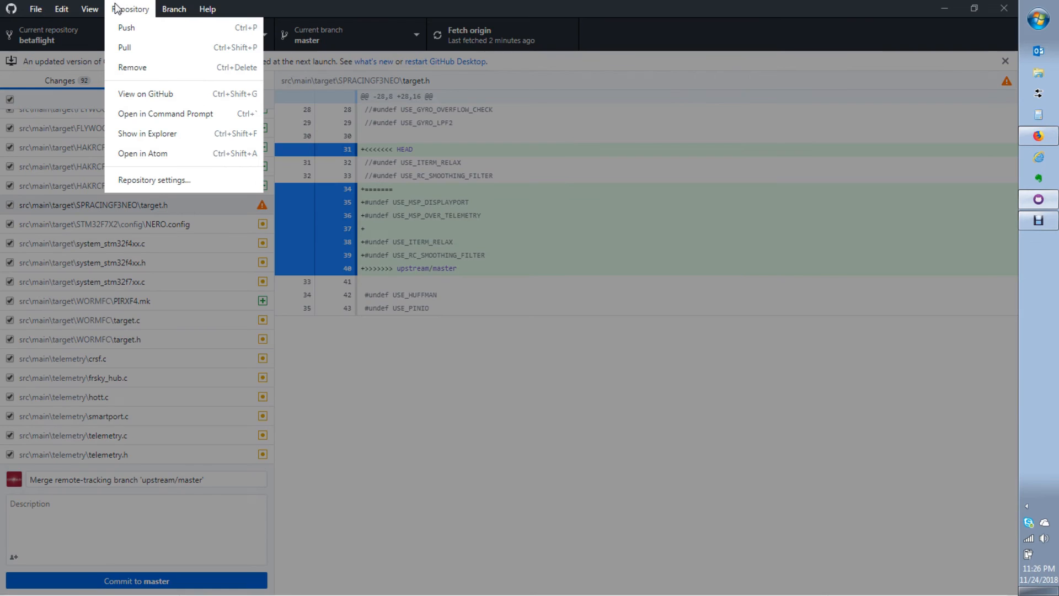
mouse_move(147, 133)
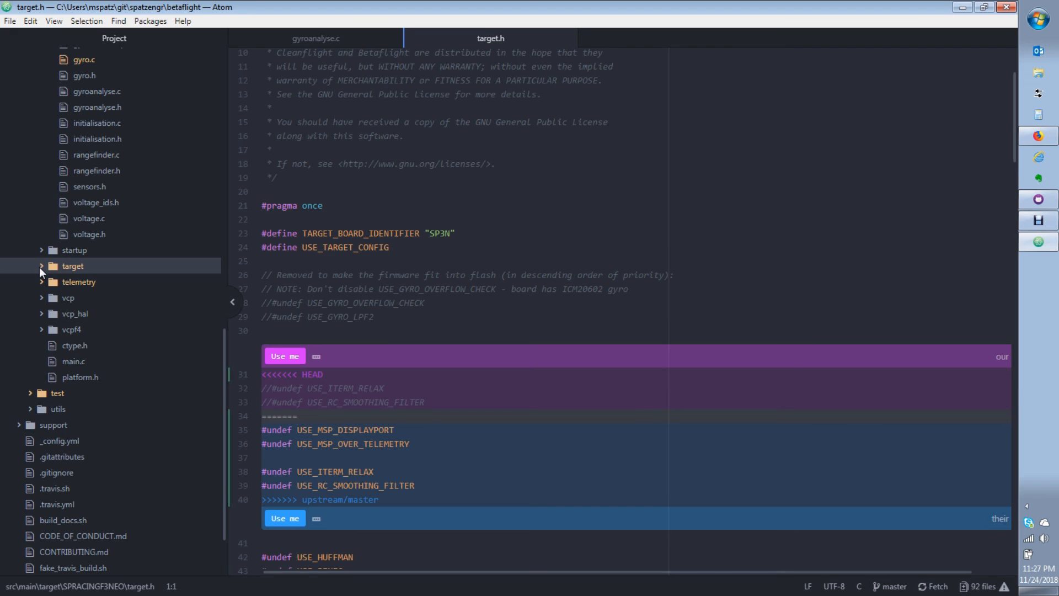
click(41, 265)
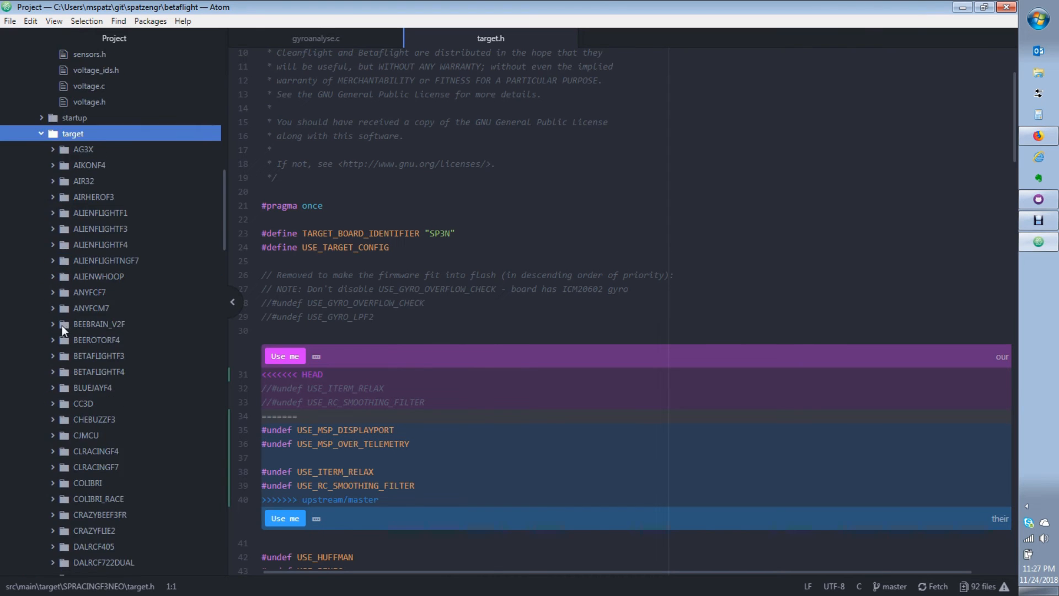
scroll(down, 3)
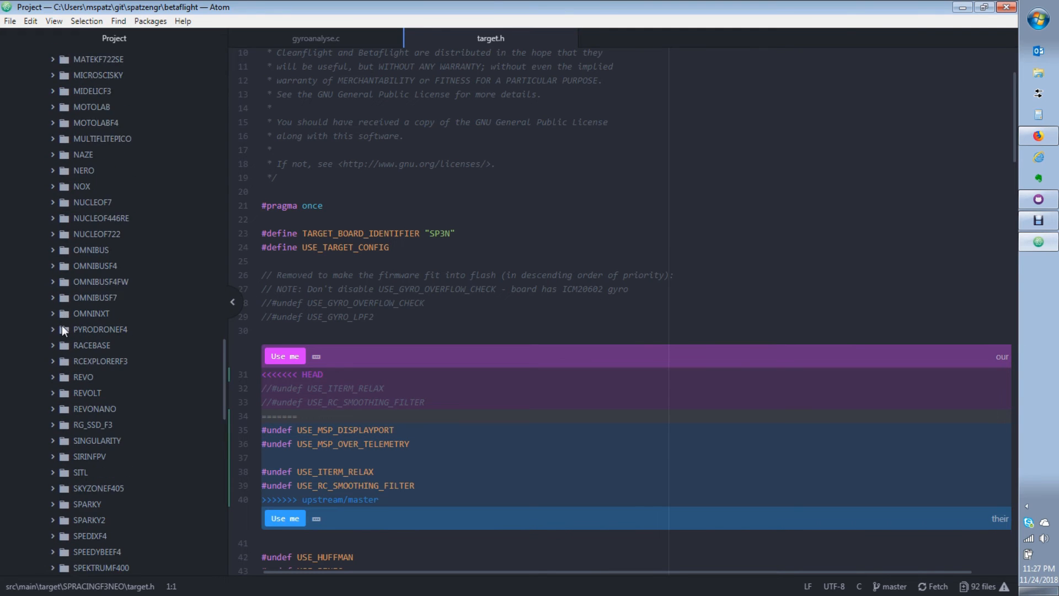
scroll(down, 3)
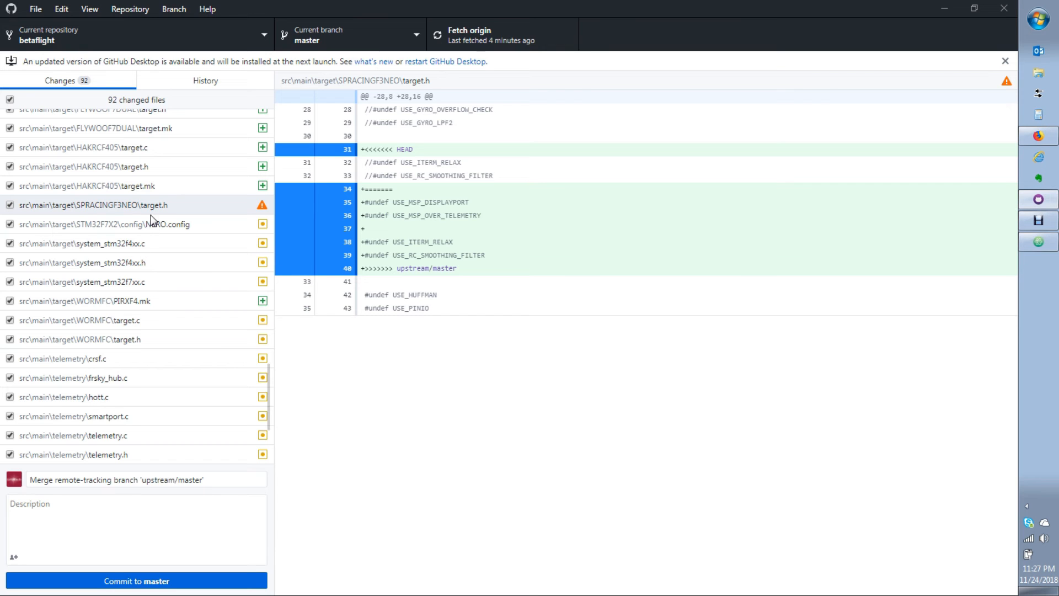
Show the context menu for the conflicted SPRACINGF3NEO target.h in the Changes list
right_click(91, 204)
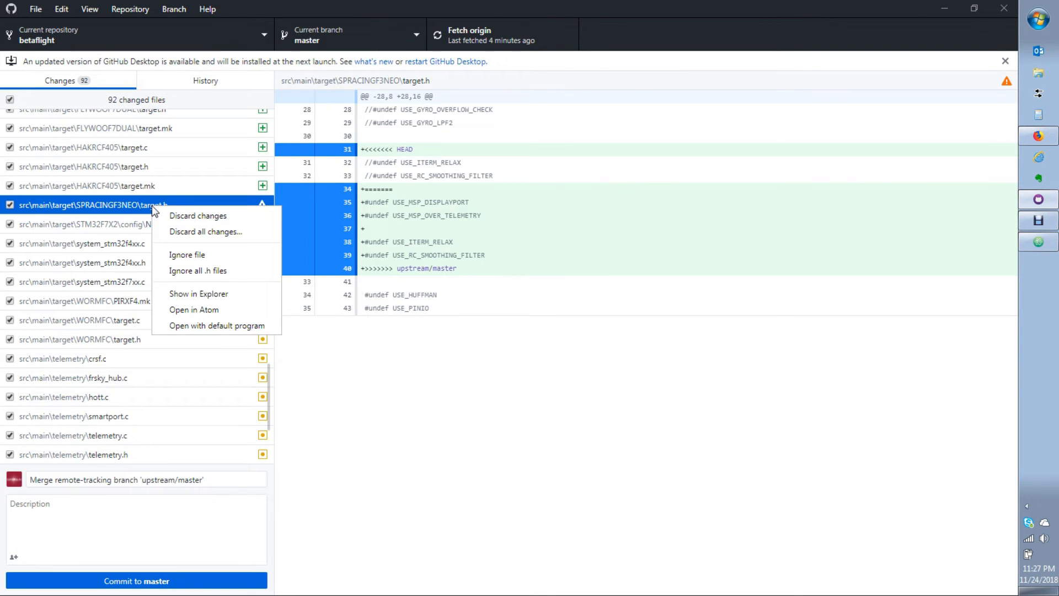
mouse_move(194, 309)
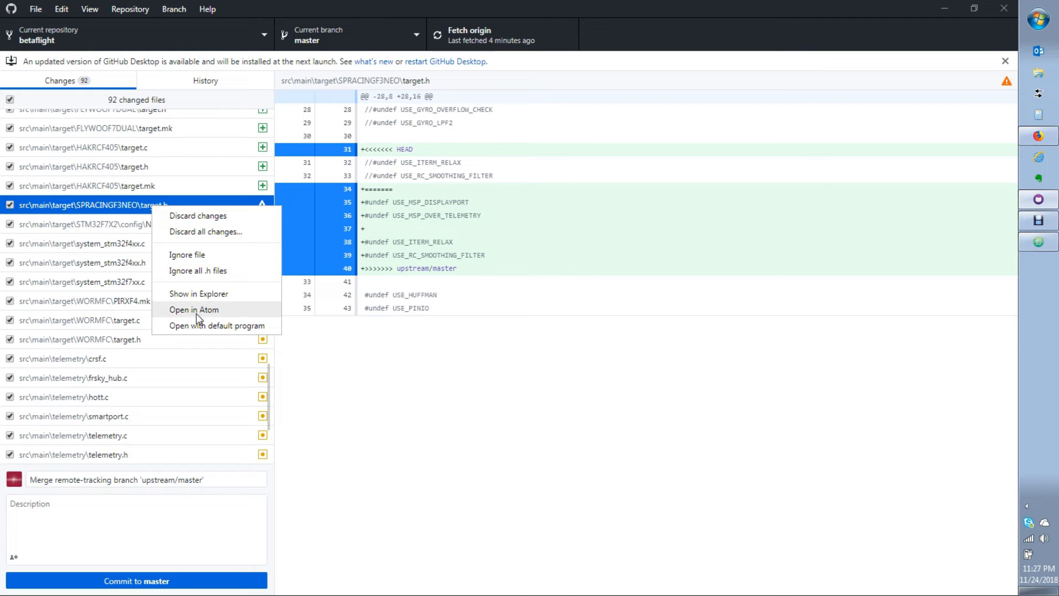
Open SPRACINGF3NEO target.h in Atom and scroll to the HEAD versus upstream/master conflict
click(194, 310)
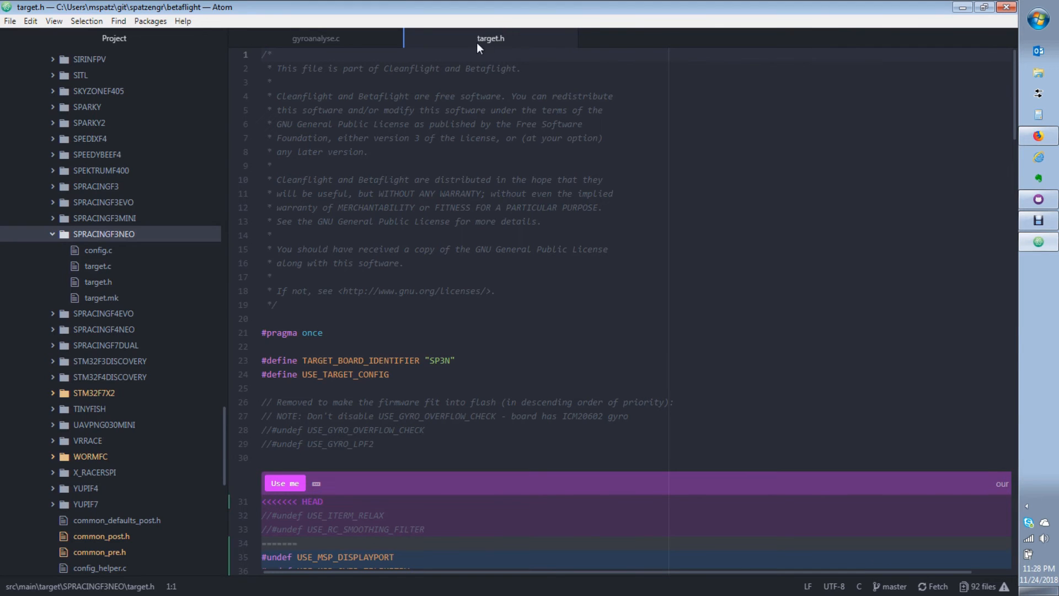
mouse_move(490, 38)
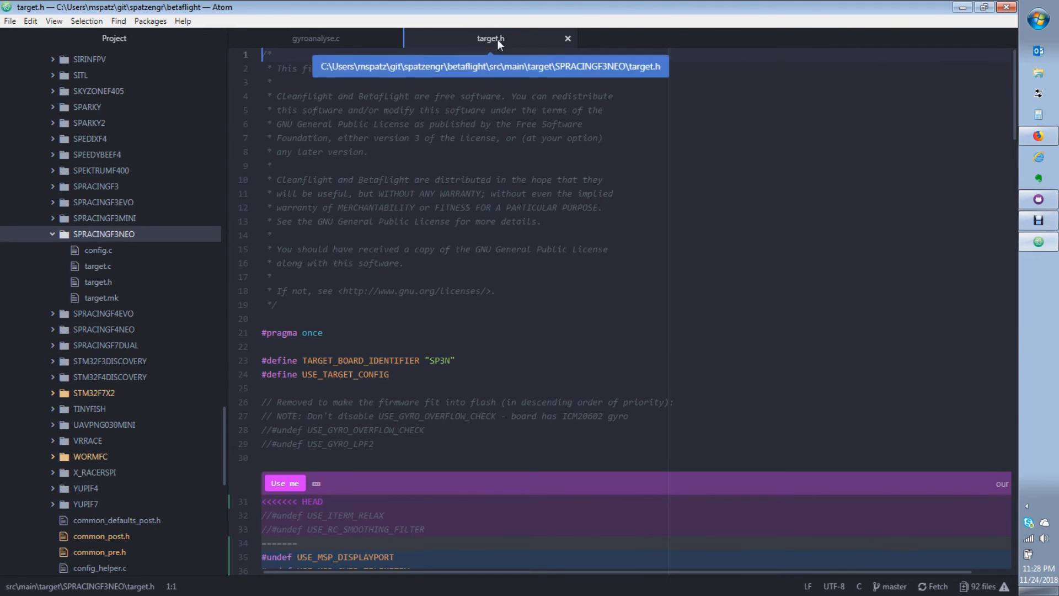
scroll(down, 3)
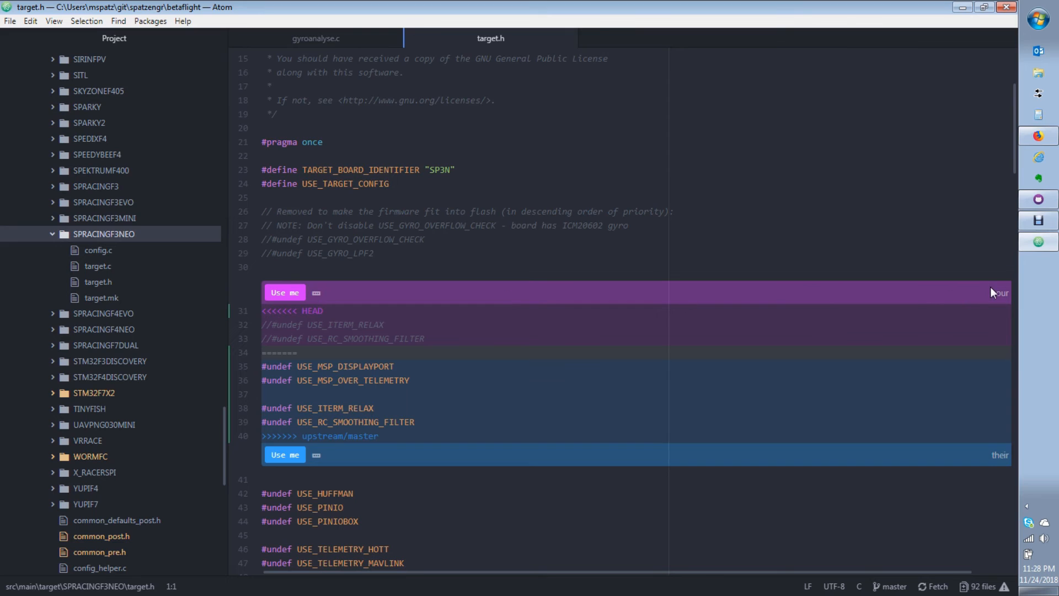
mouse_move(1001, 299)
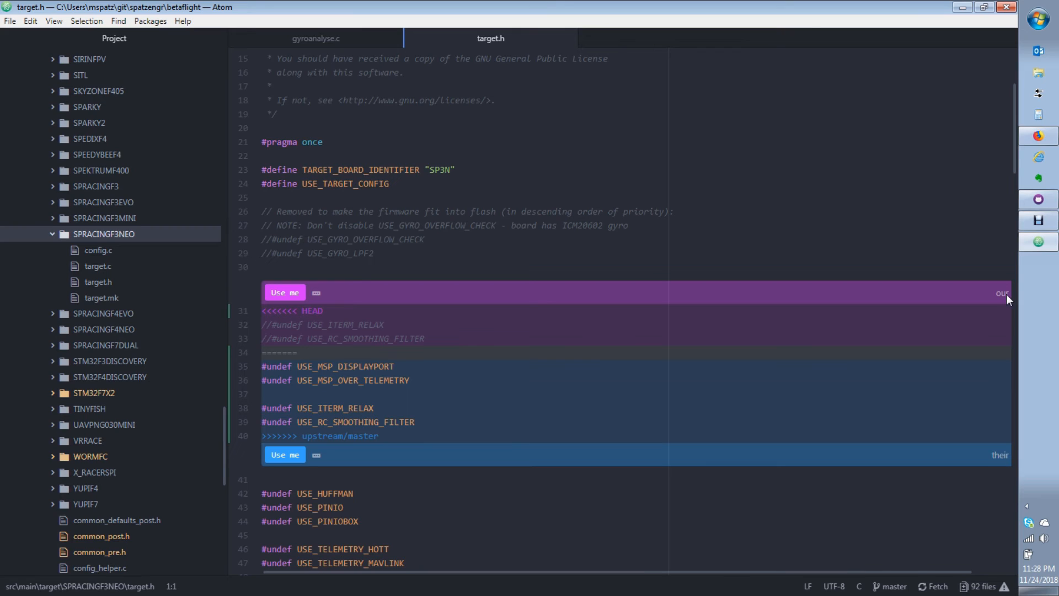
mouse_move(1018, 473)
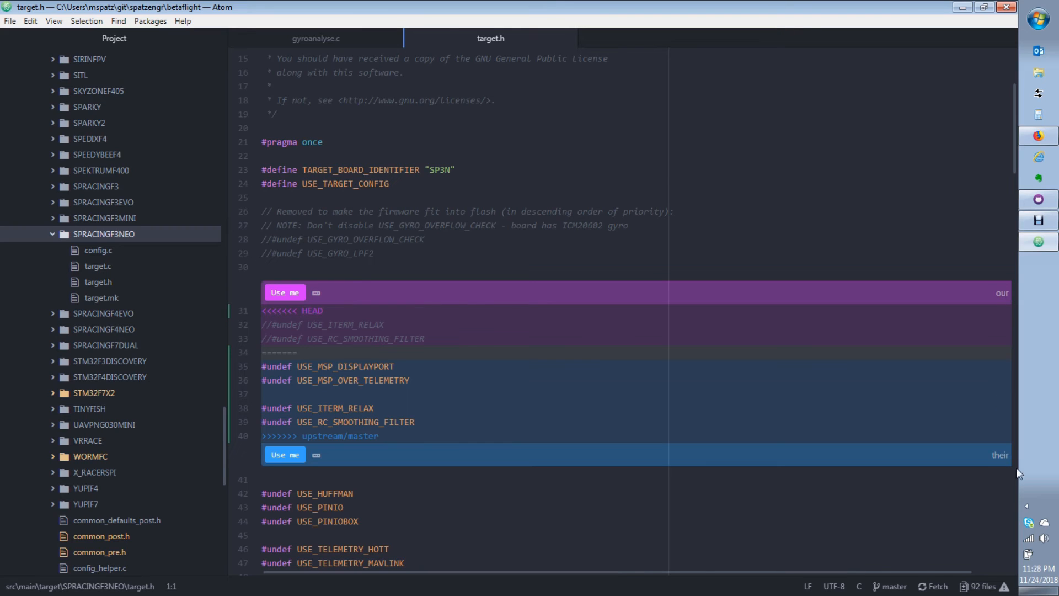
mouse_move(999, 466)
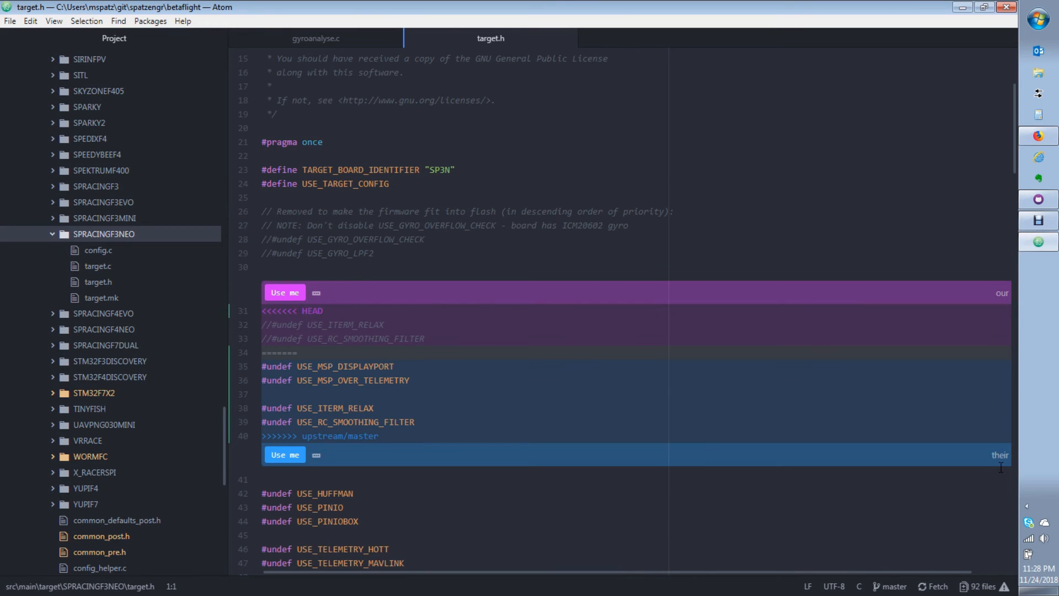
scroll(down, 3)
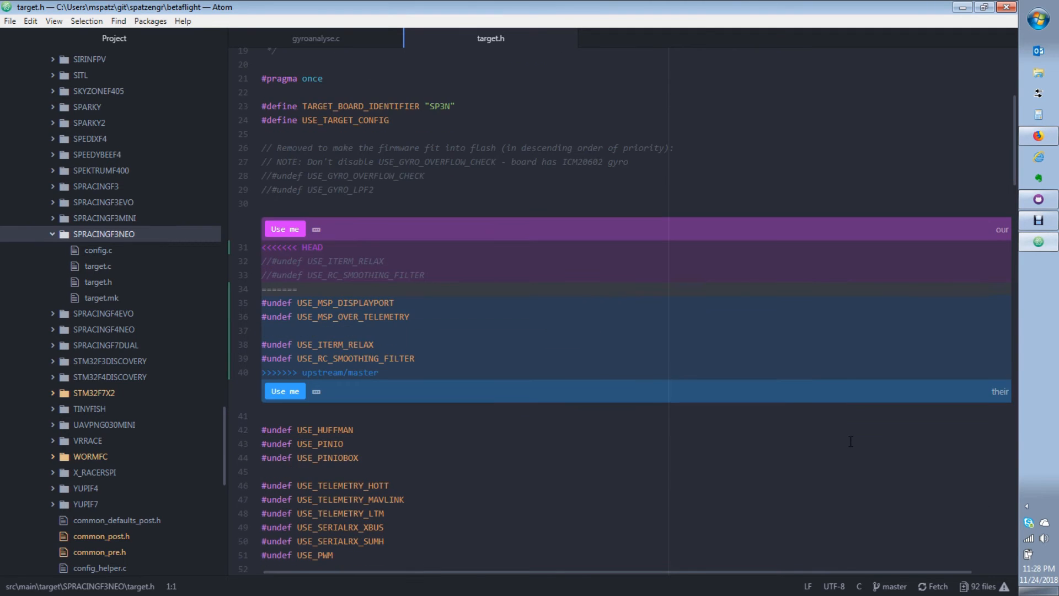
mouse_move(285, 391)
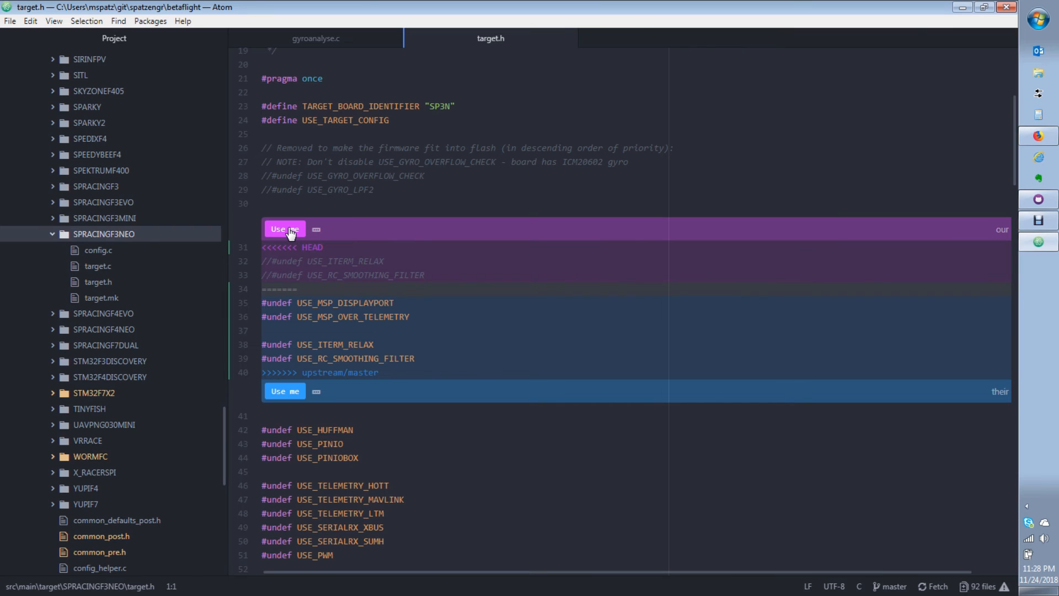
mouse_move(285, 391)
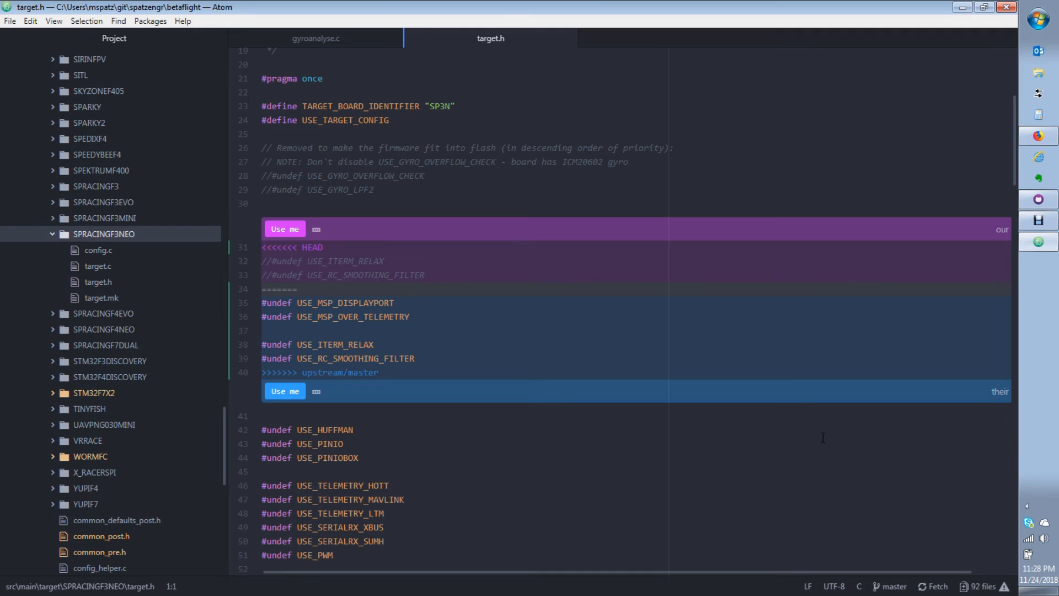
mouse_move(287, 262)
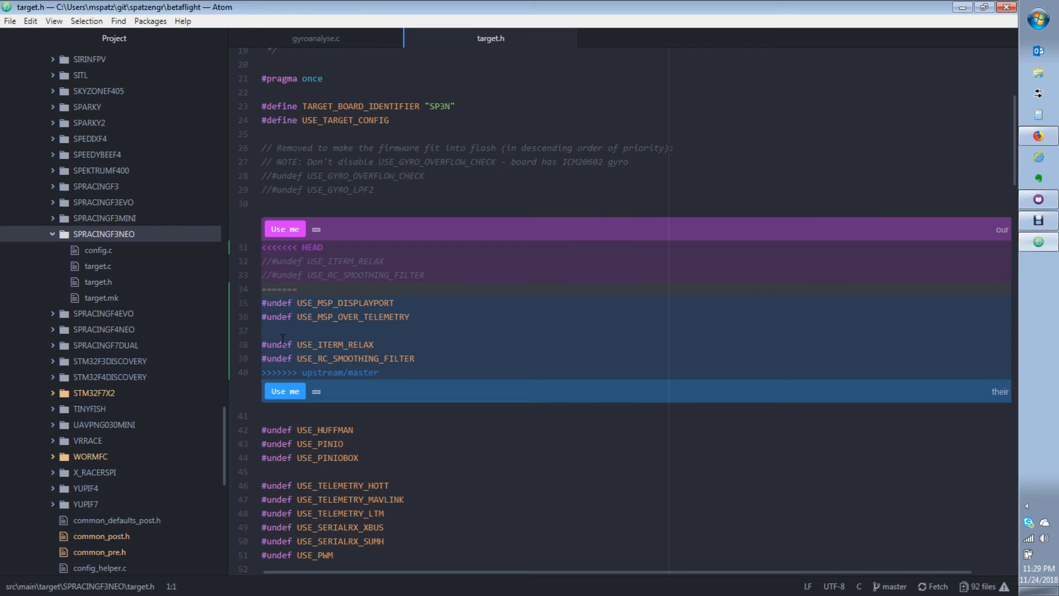
mouse_move(328, 257)
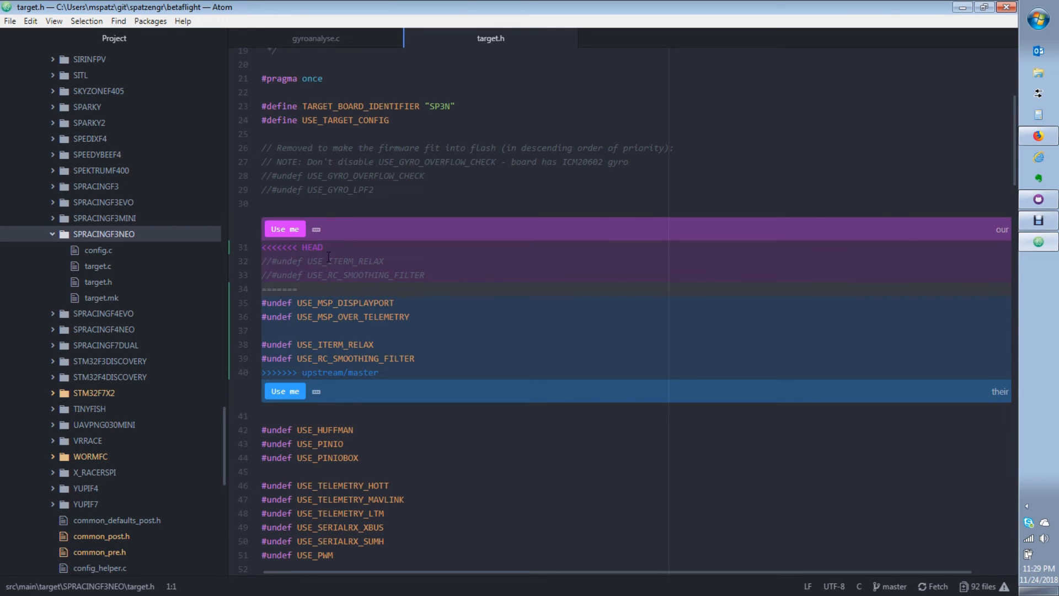
mouse_move(322, 302)
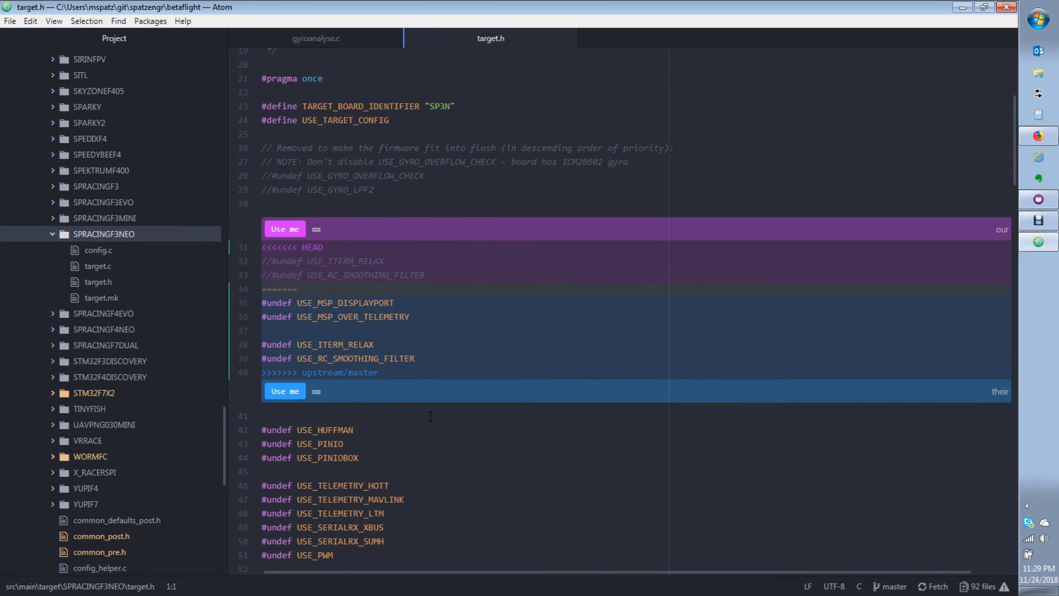
Keep upstream's block in target.h and begin commenting out the USE_ITERM_RELAX line
click(285, 228)
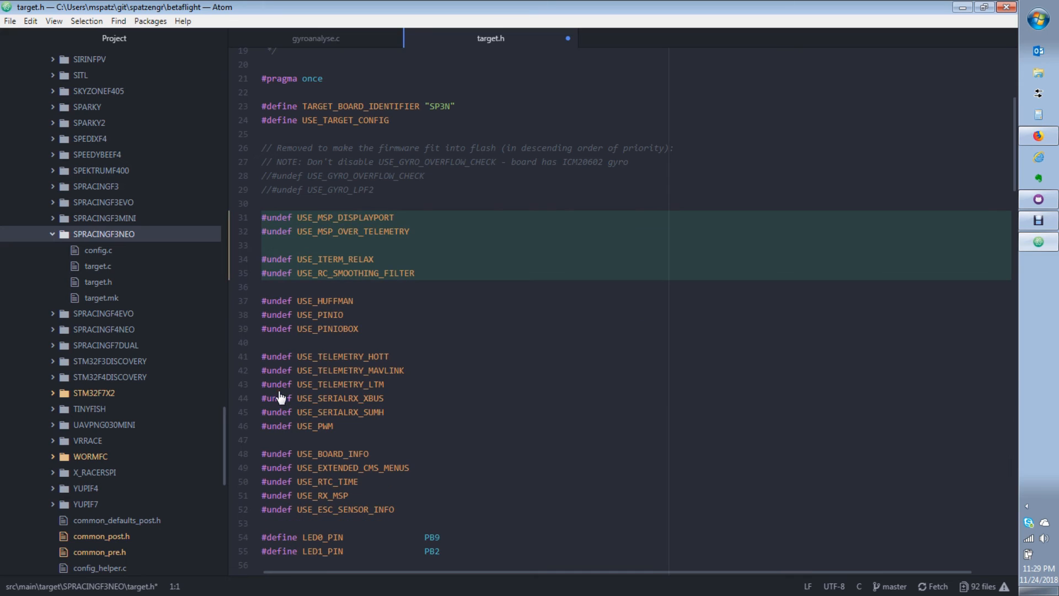
click(262, 259)
text(//)
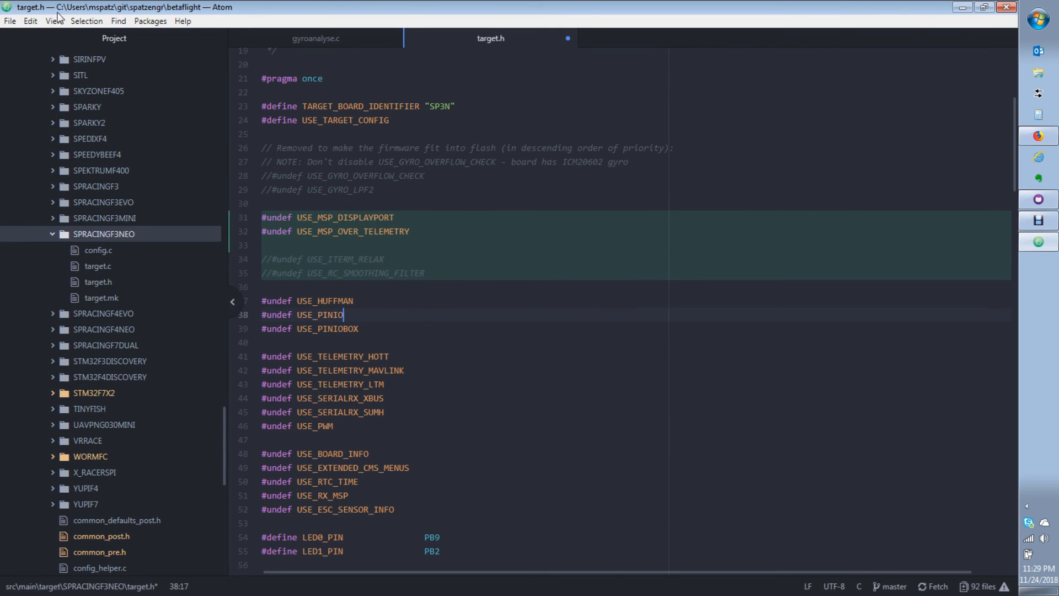
Commit the merge to master with message "Merge remote-tracking branch 'upstream/master'"
click(53, 21)
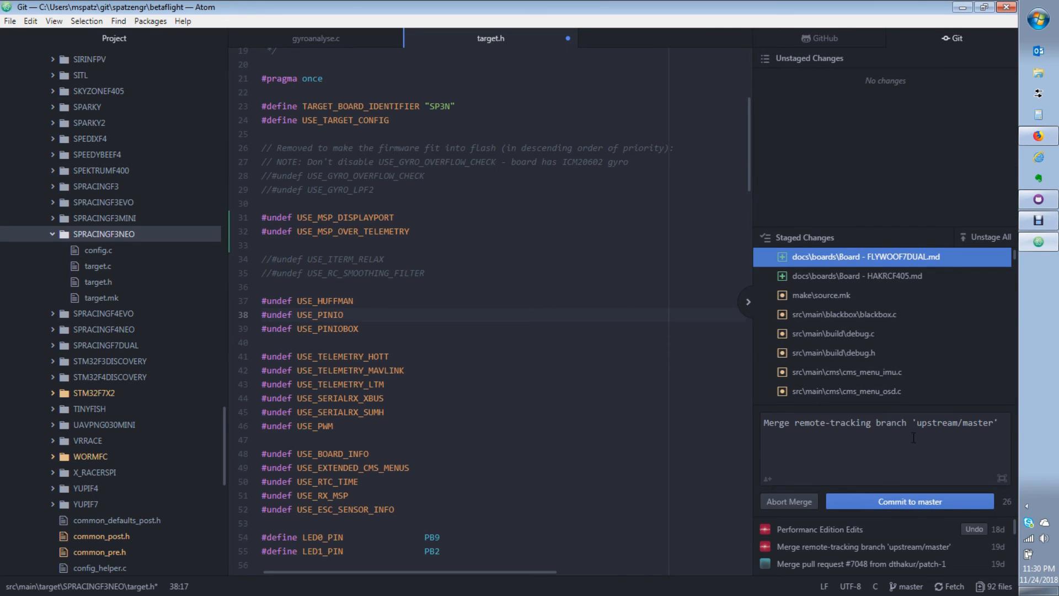
click(877, 424)
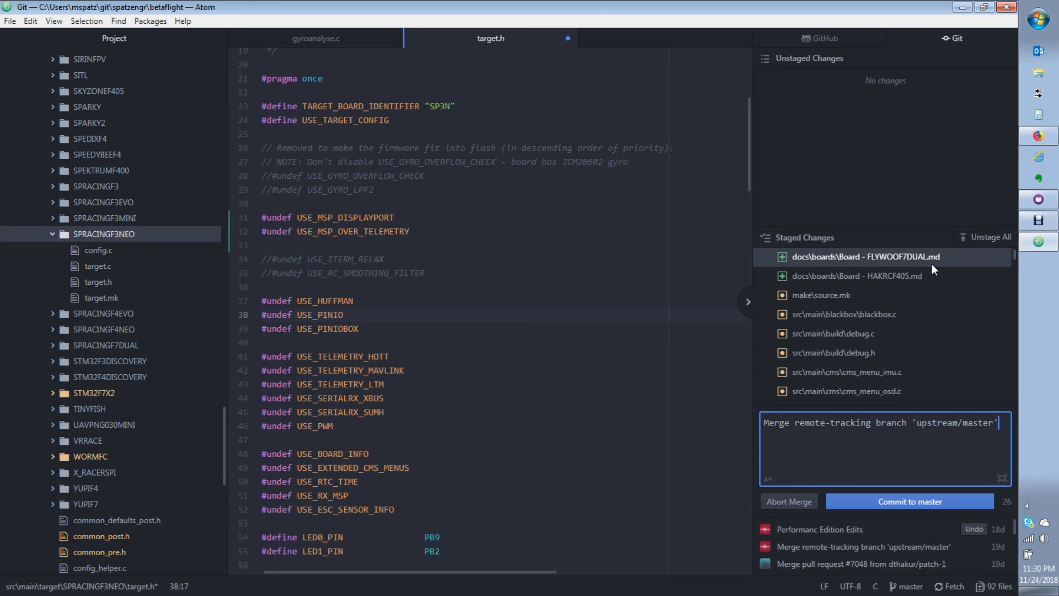
mouse_move(916, 184)
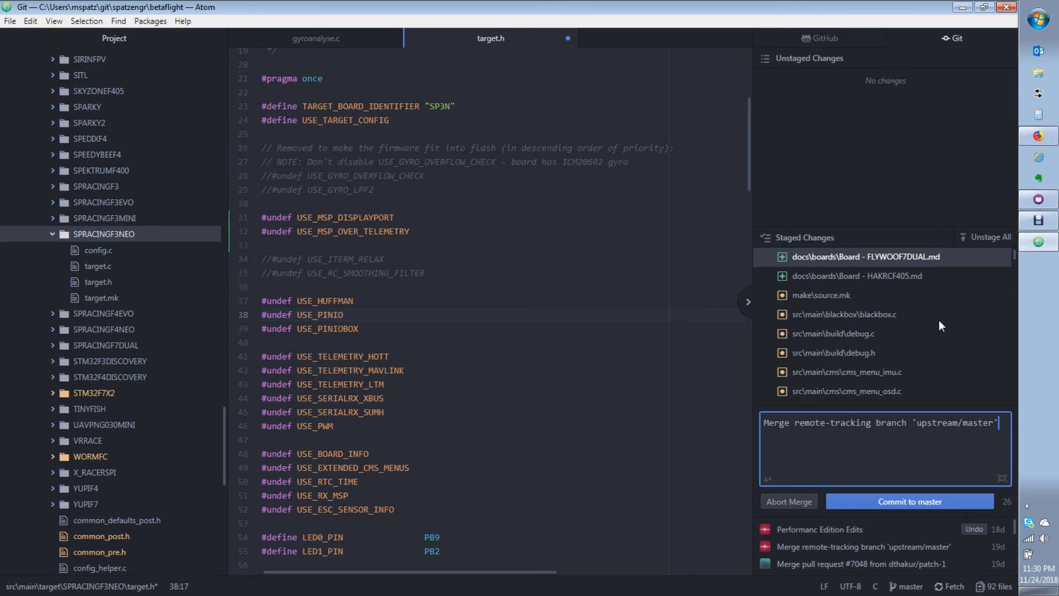
mouse_move(850, 299)
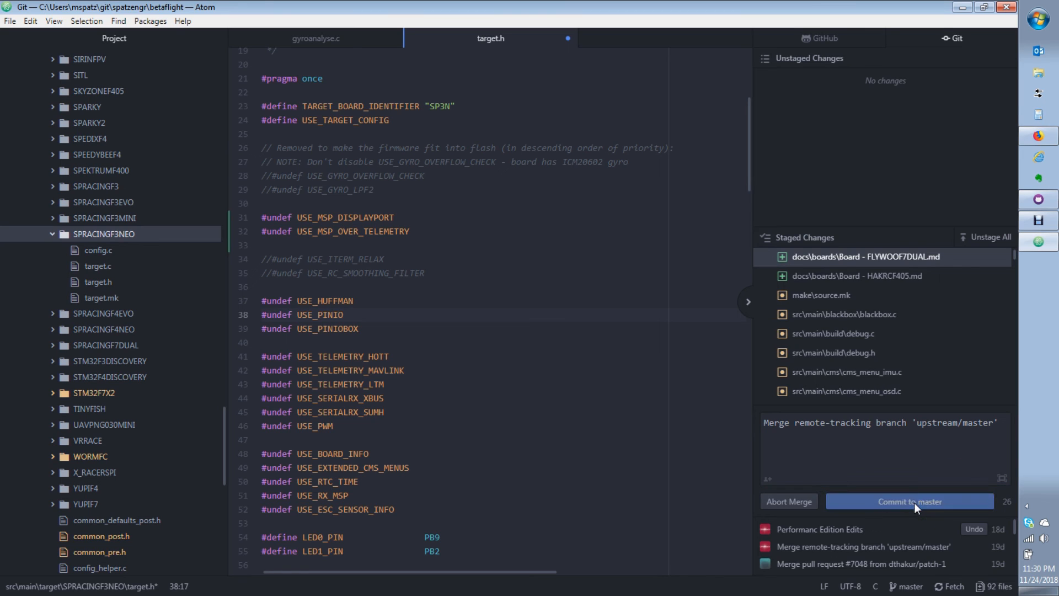
click(908, 501)
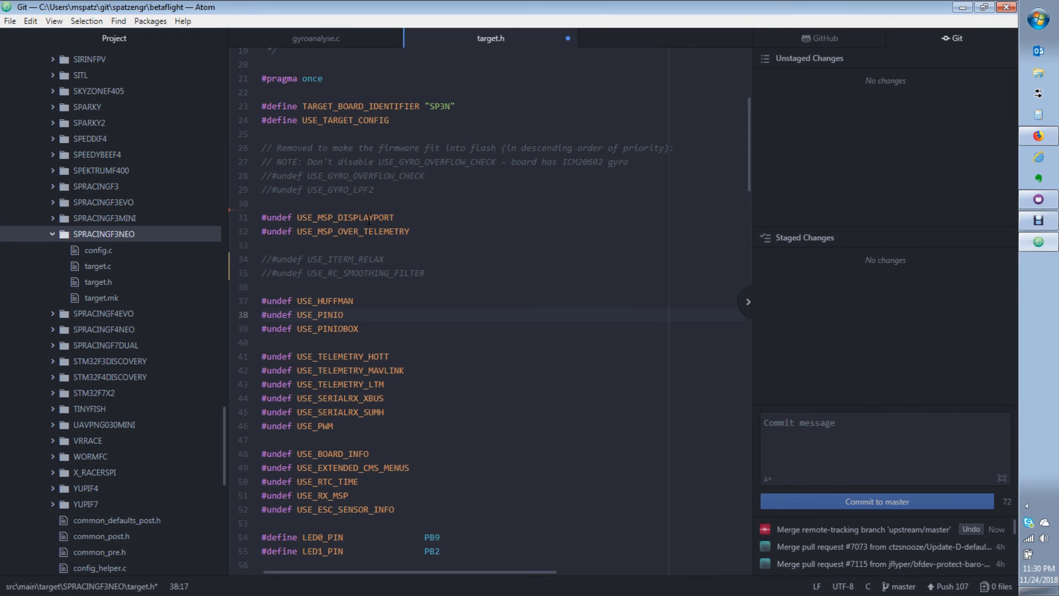
mouse_move(608, 313)
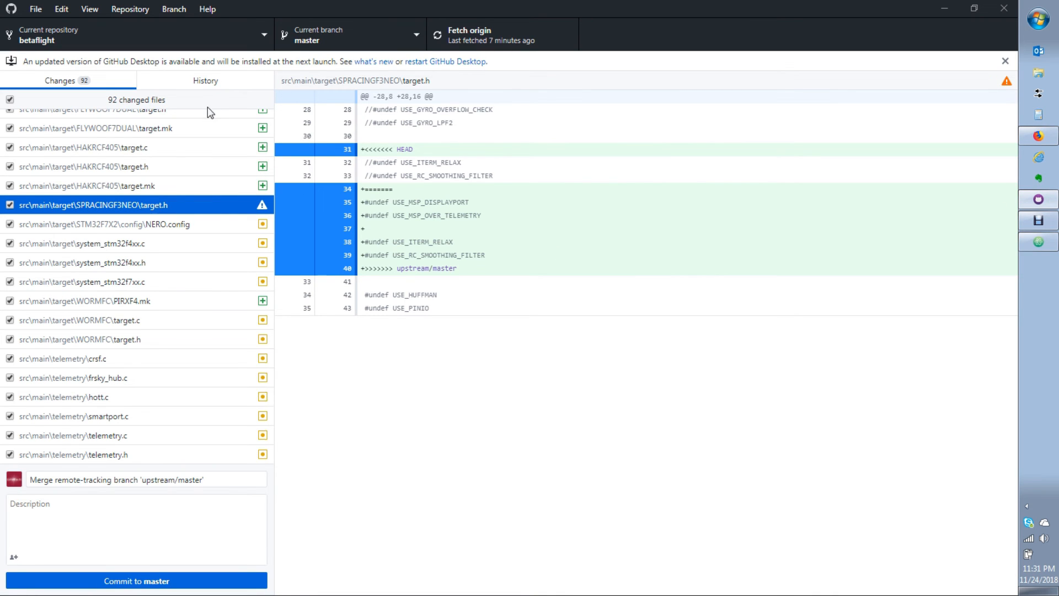
Refresh GitHub Desktop to show 0 changed files and 107 commits ready to push
click(135, 580)
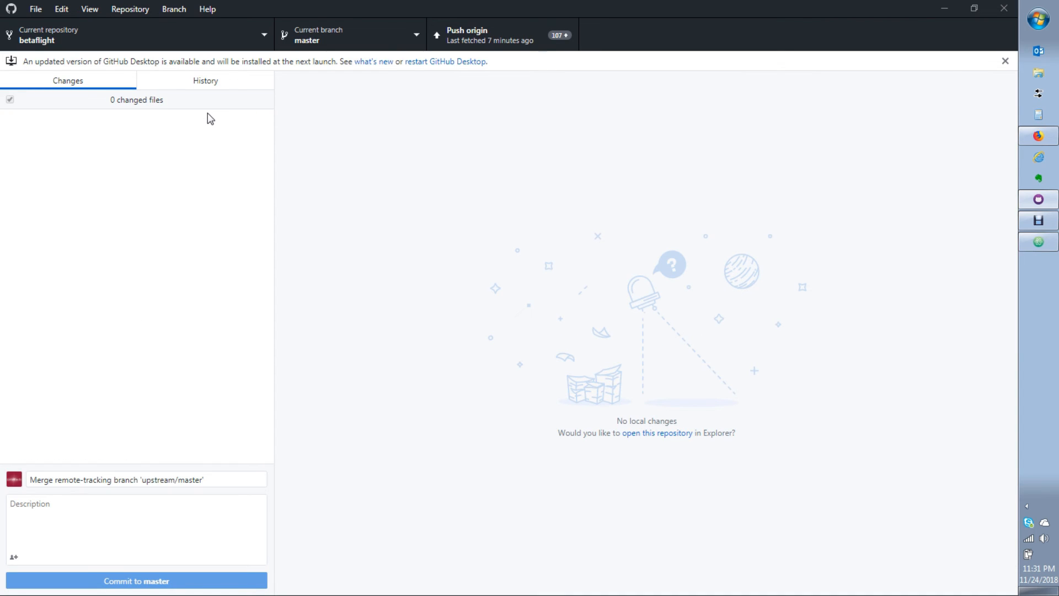
click(135, 580)
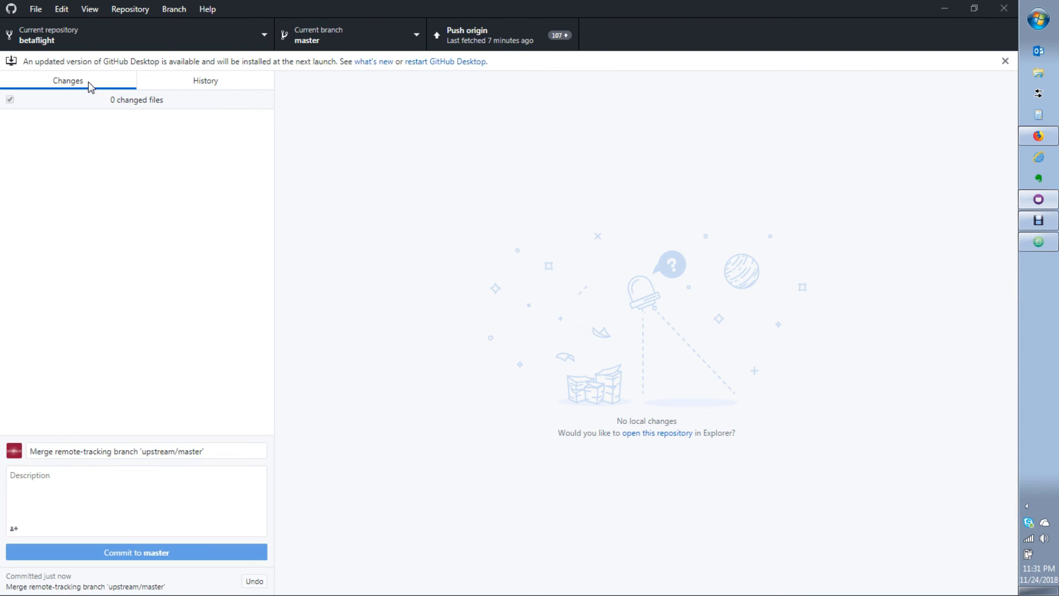
mouse_move(88, 422)
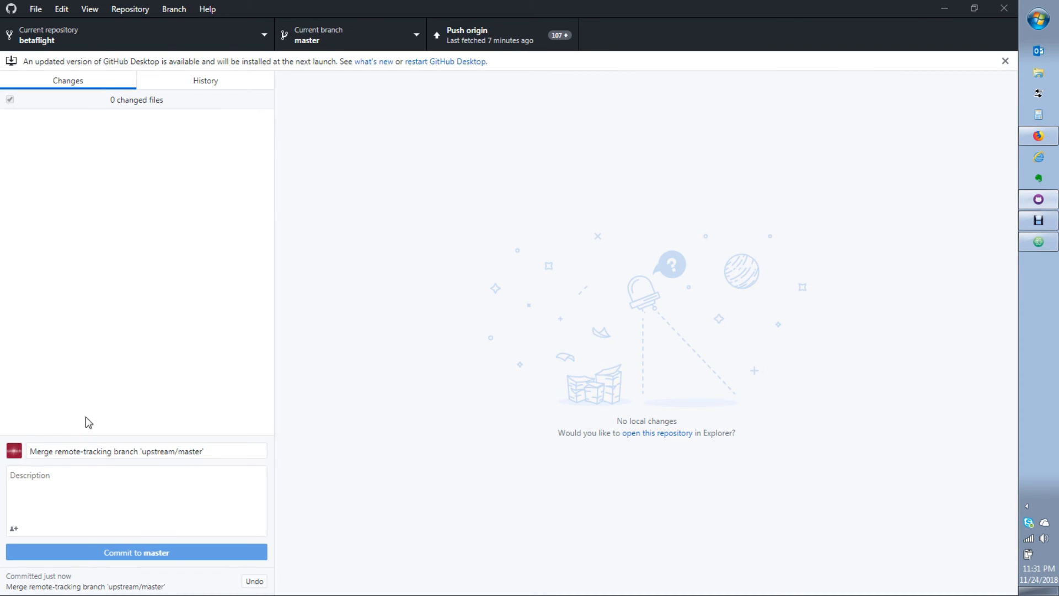
mouse_move(228, 399)
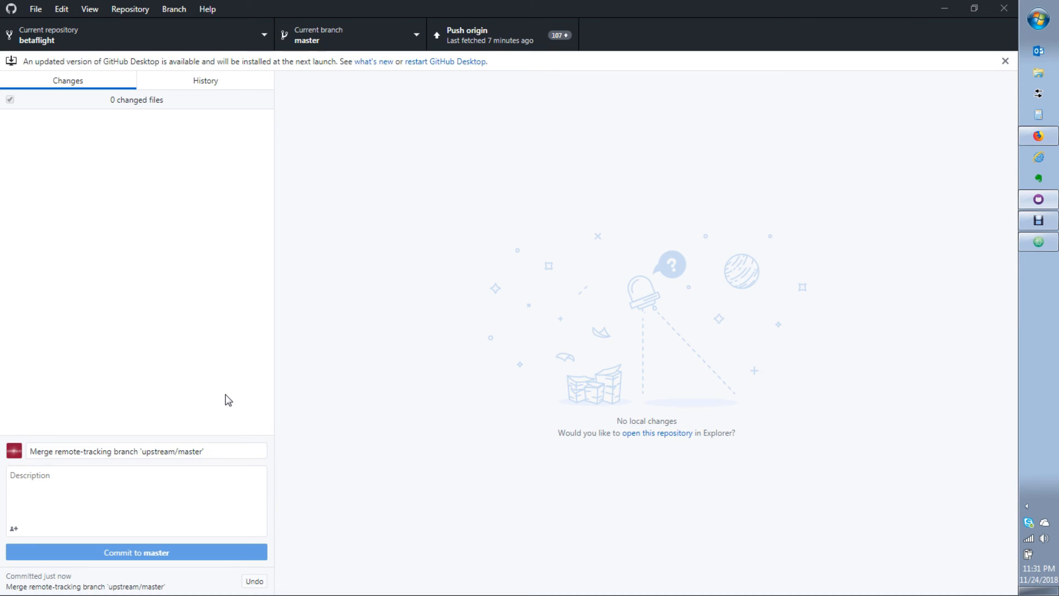
mouse_move(198, 392)
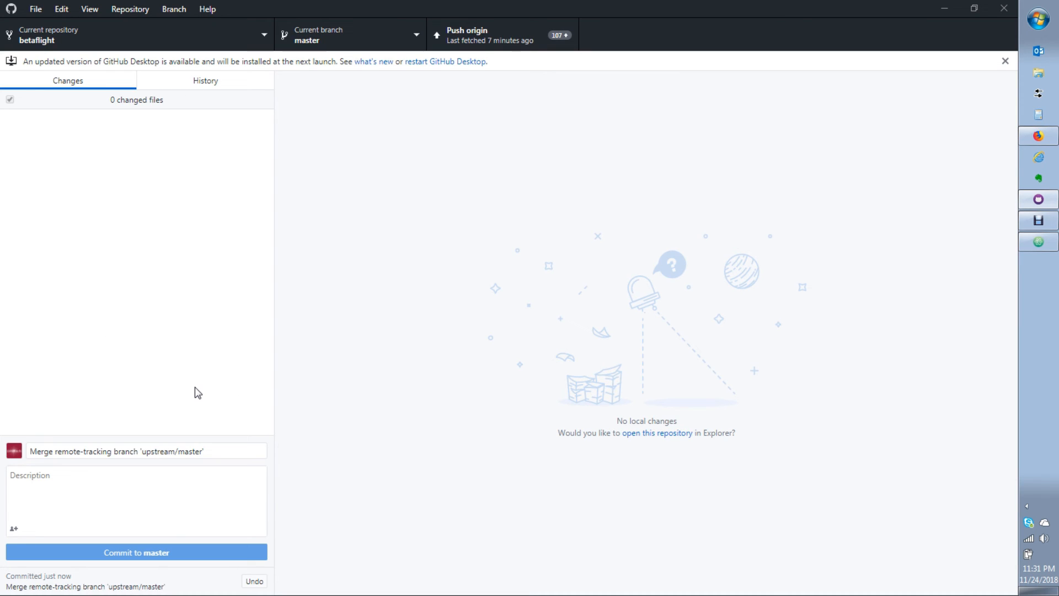
mouse_move(232, 85)
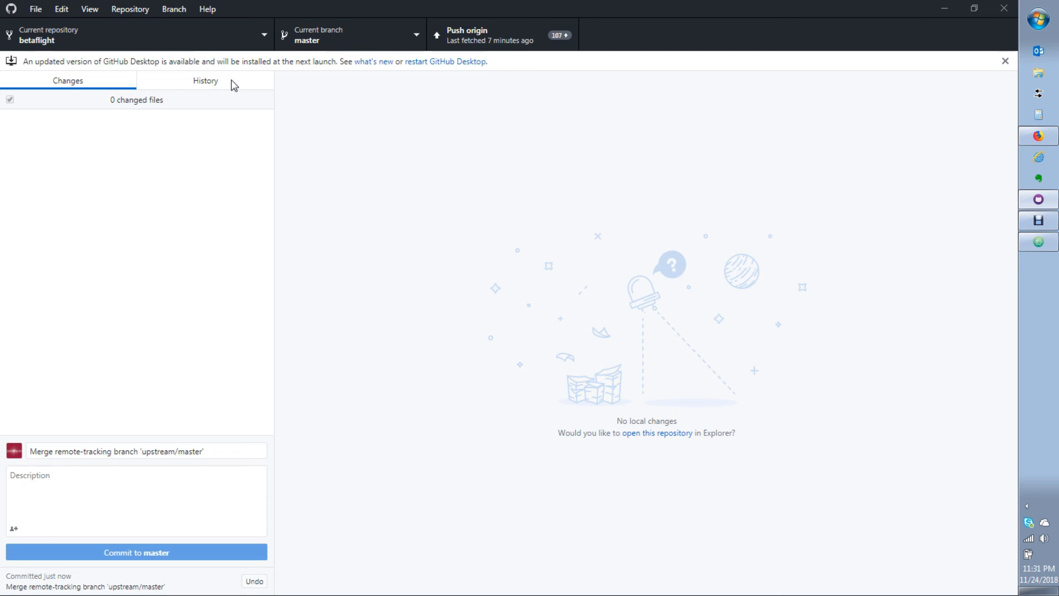
Select the "Merge remote-tracking branch upstream/master" commit in History to see its files
click(204, 80)
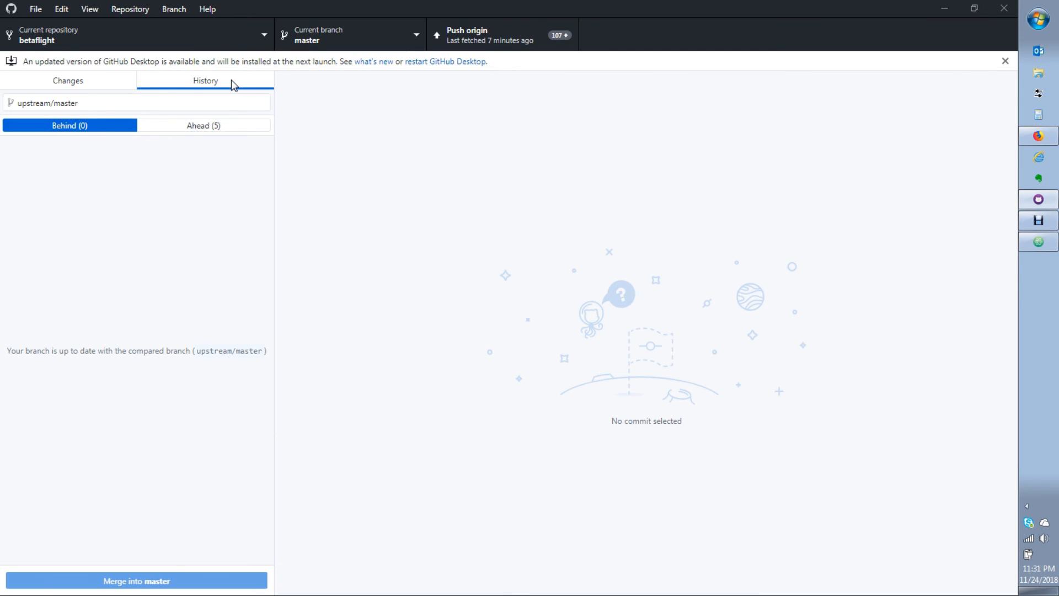
mouse_move(262, 108)
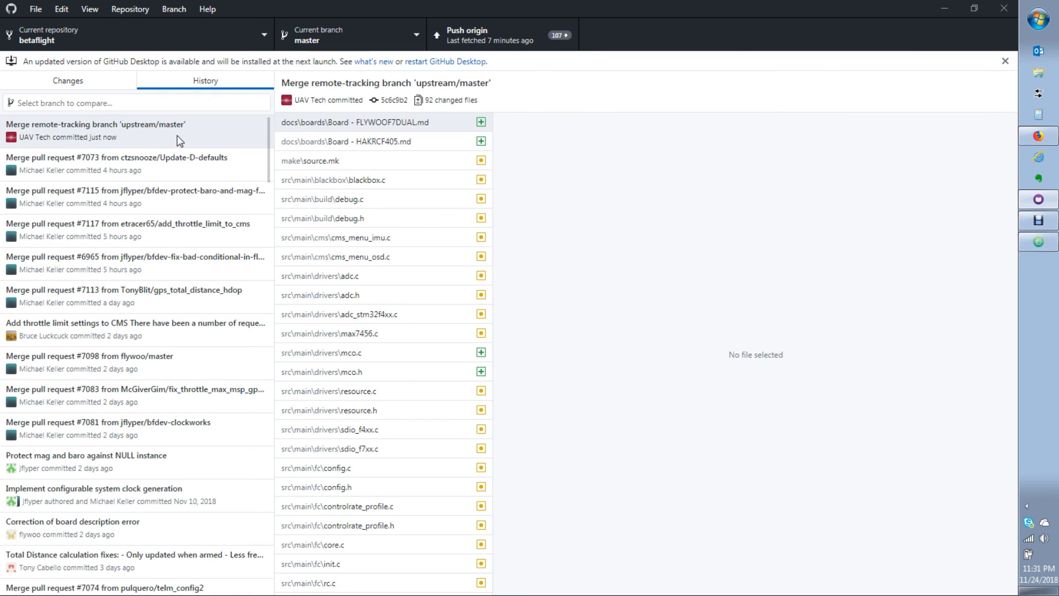
click(371, 123)
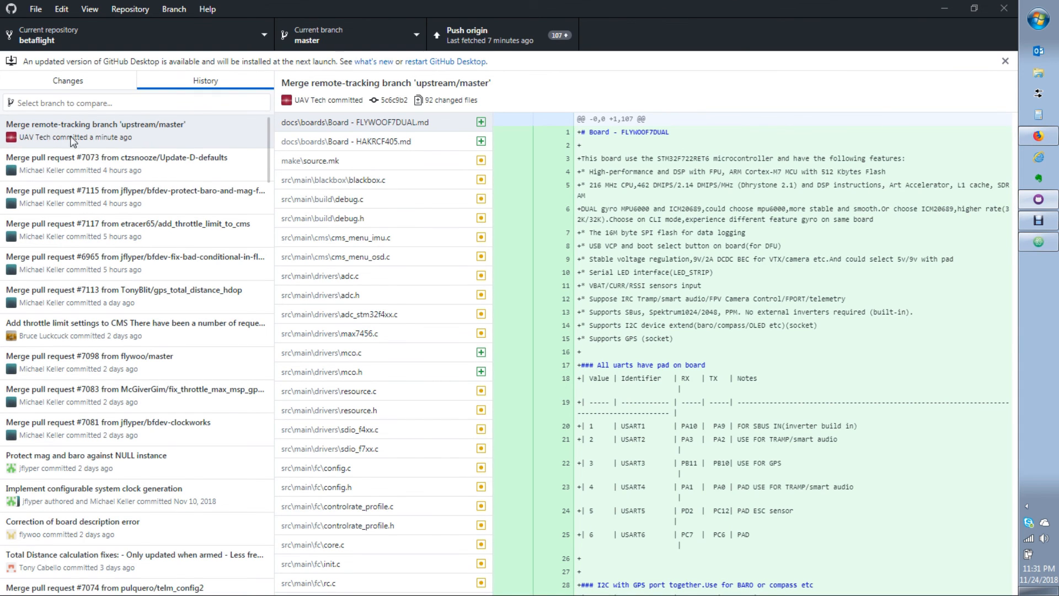
click(94, 130)
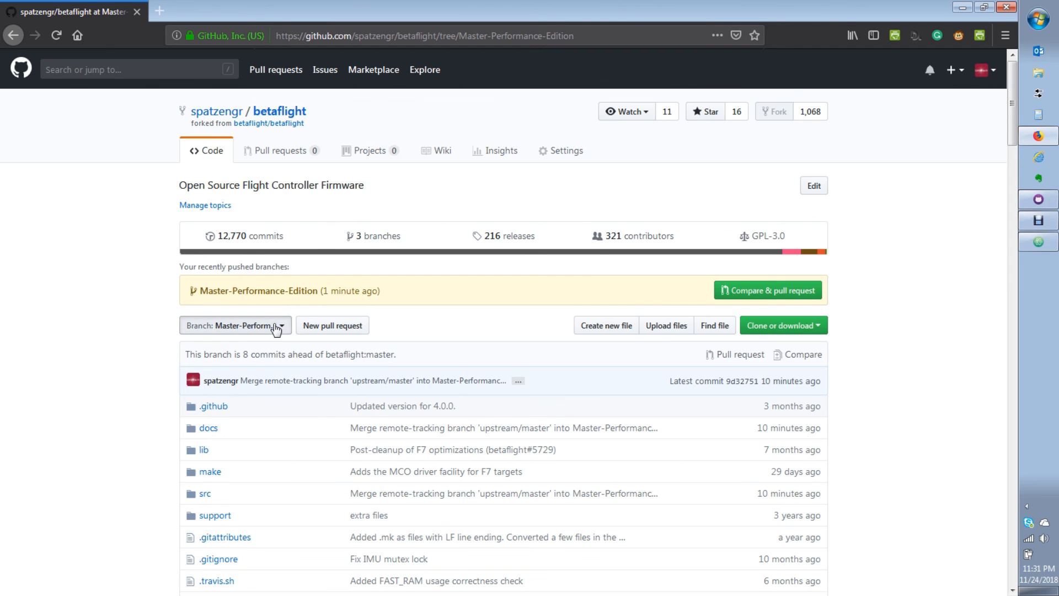
View the fork's master branch on GitHub, then push master's merge commits to origin
click(234, 325)
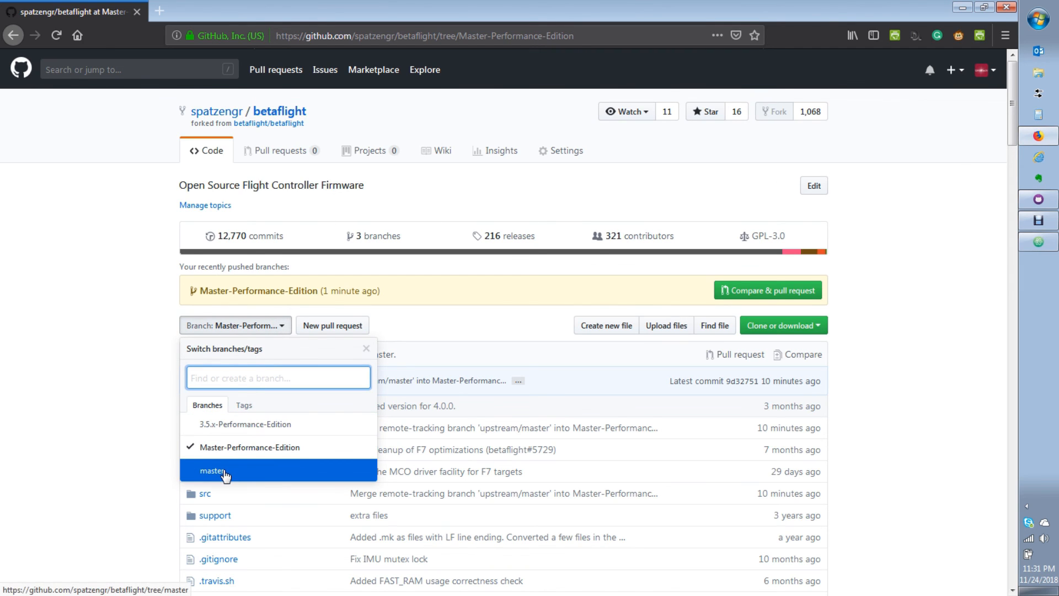
click(213, 469)
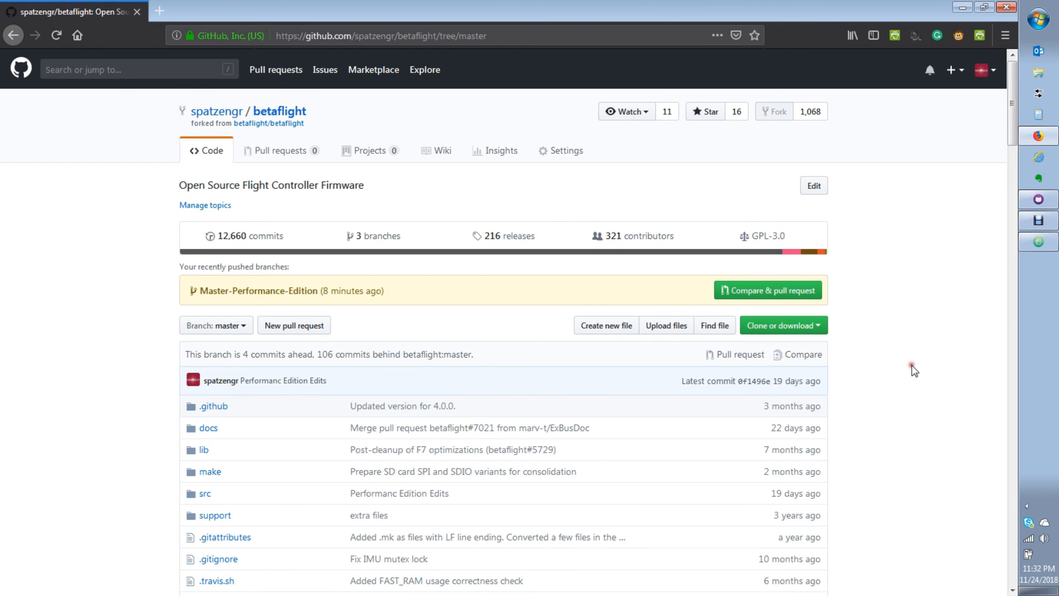
mouse_move(1048, 153)
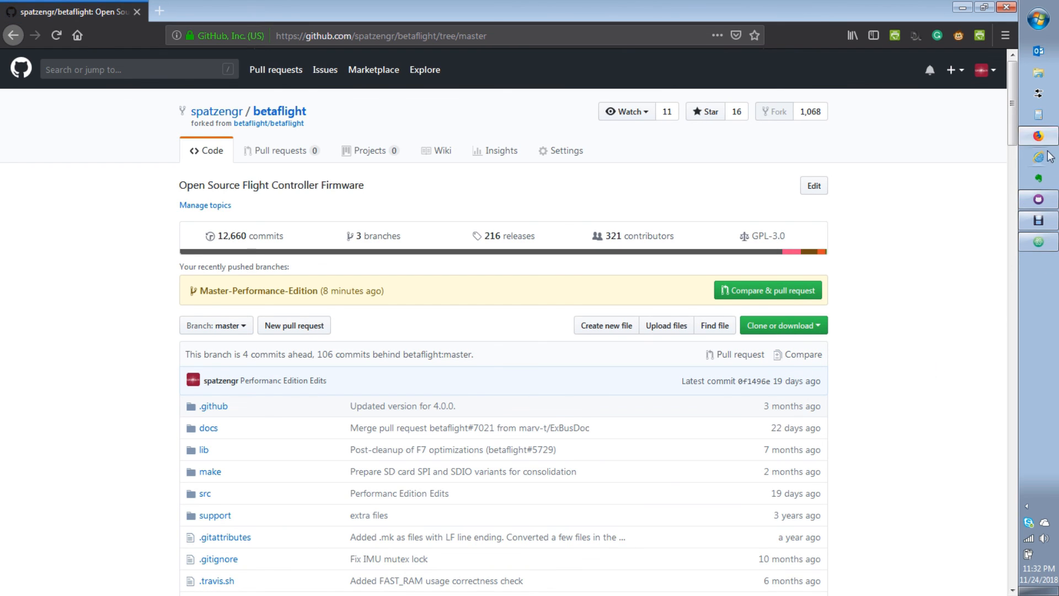
click(1038, 156)
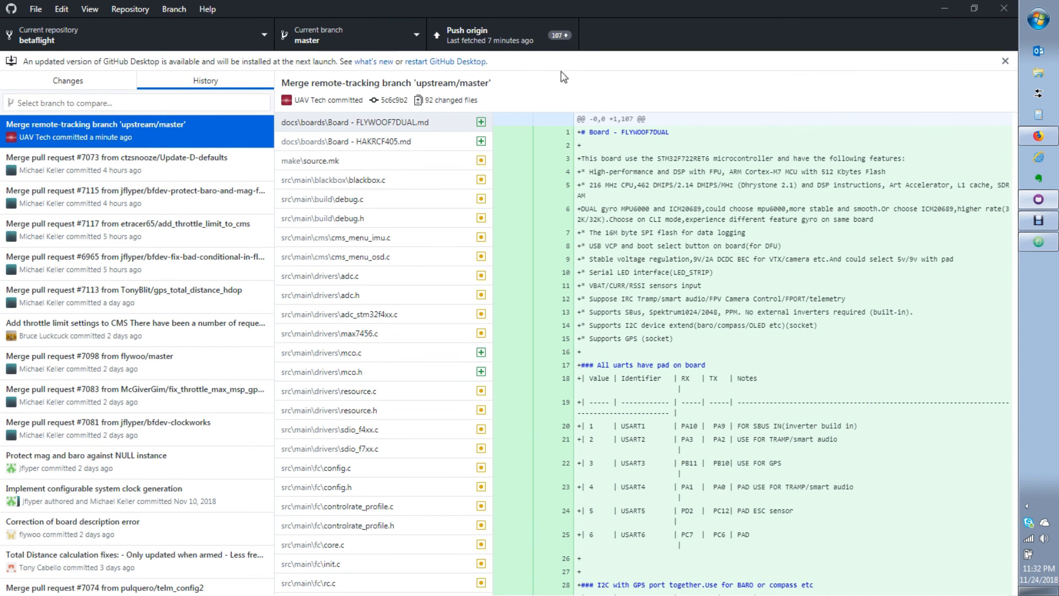
click(502, 34)
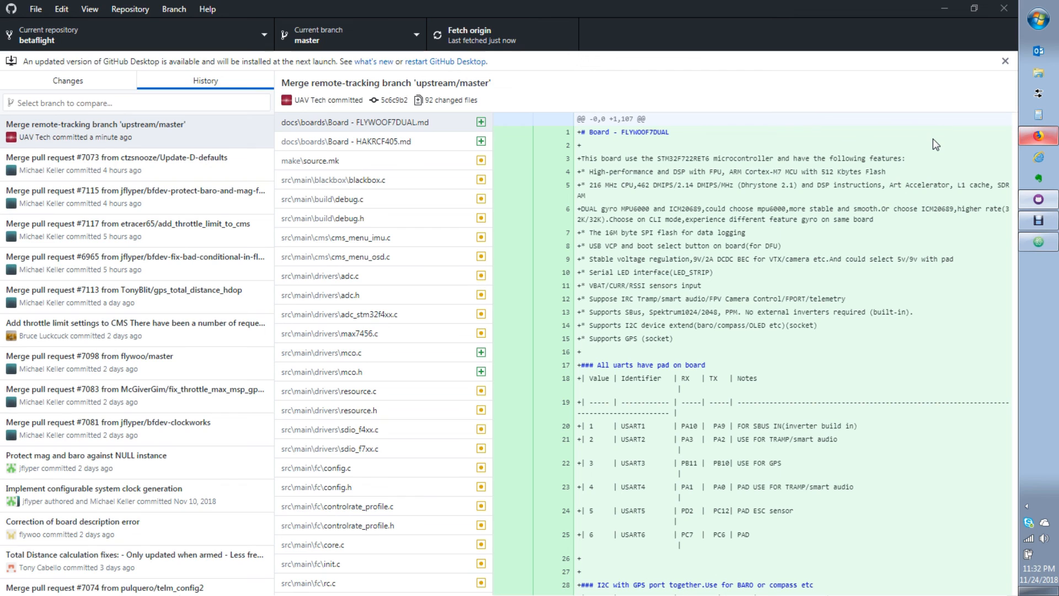
mouse_move(936, 143)
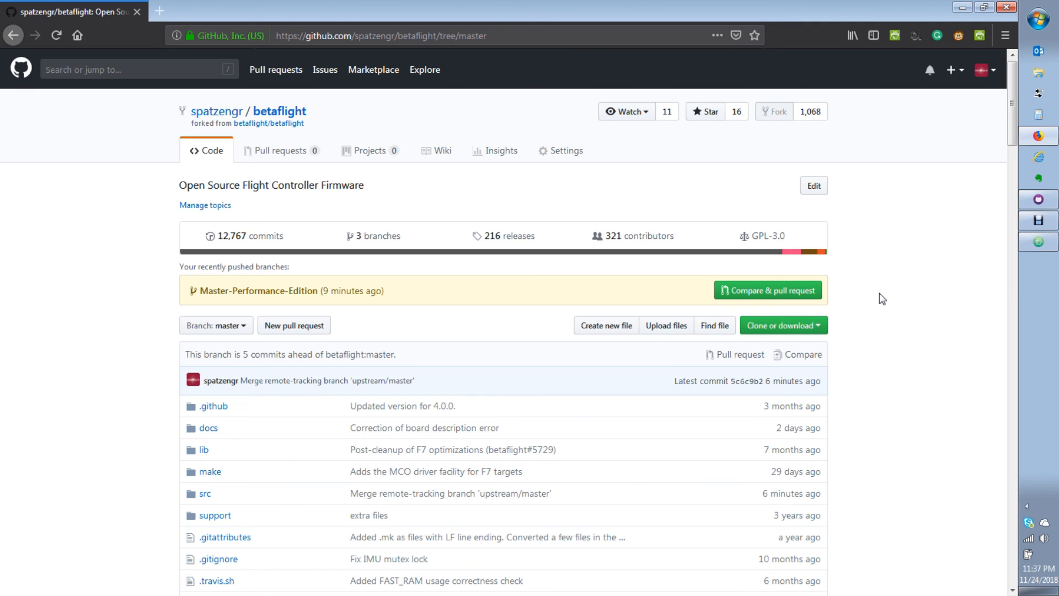
mouse_move(1041, 220)
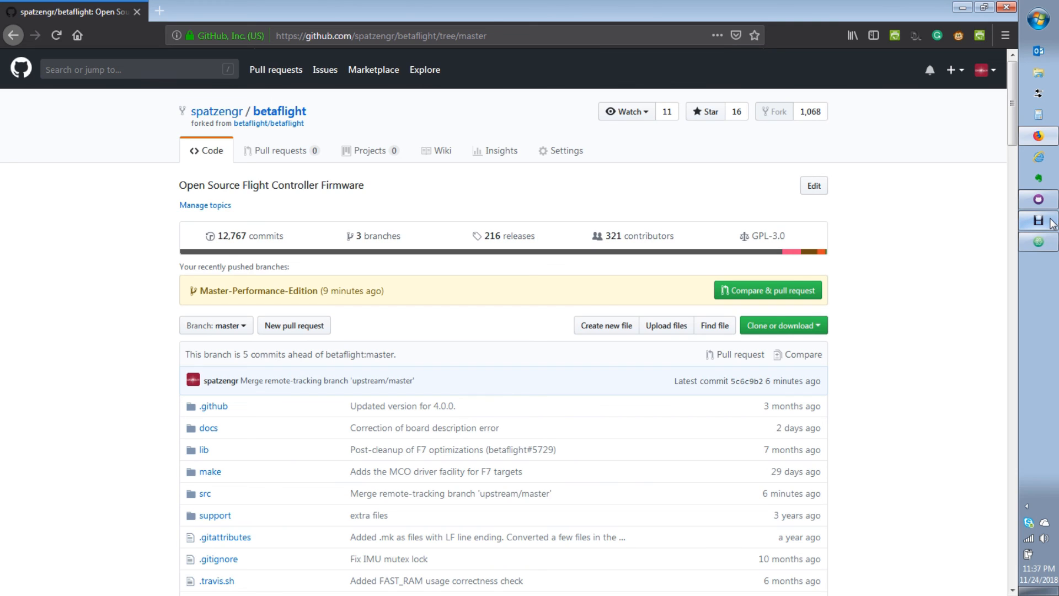